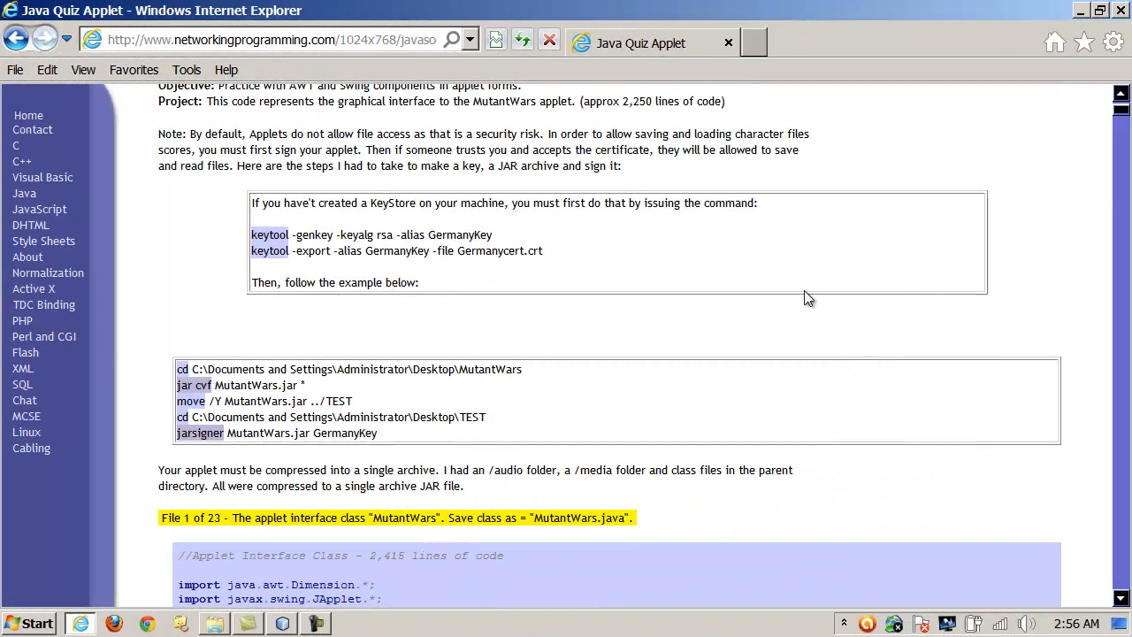
pyautogui.moveTo(496, 325)
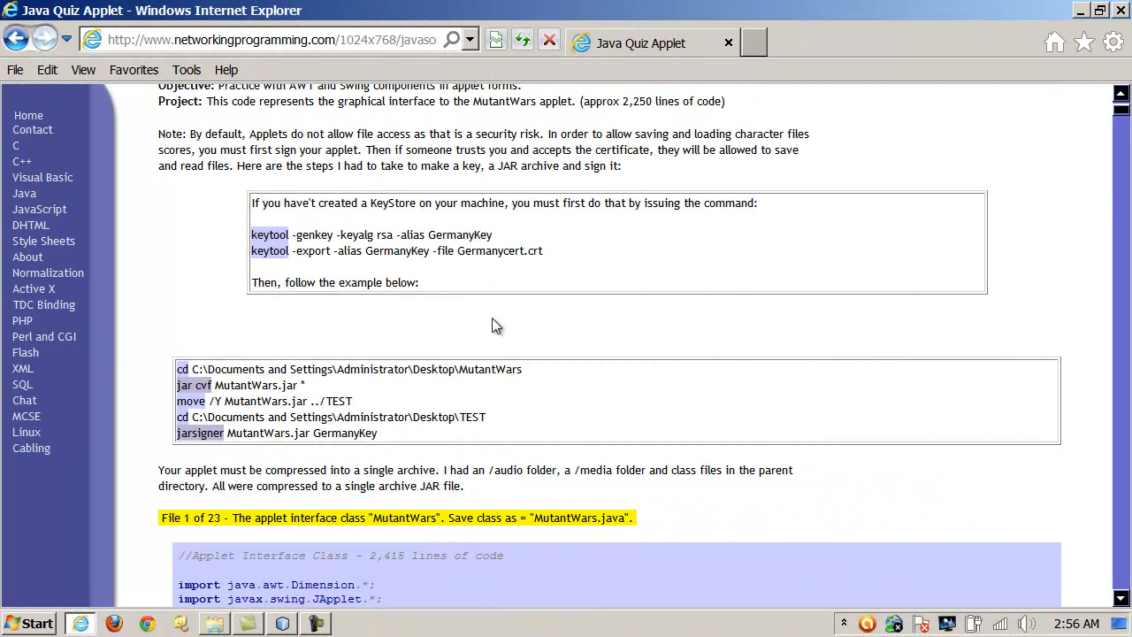
pyautogui.moveTo(593, 276)
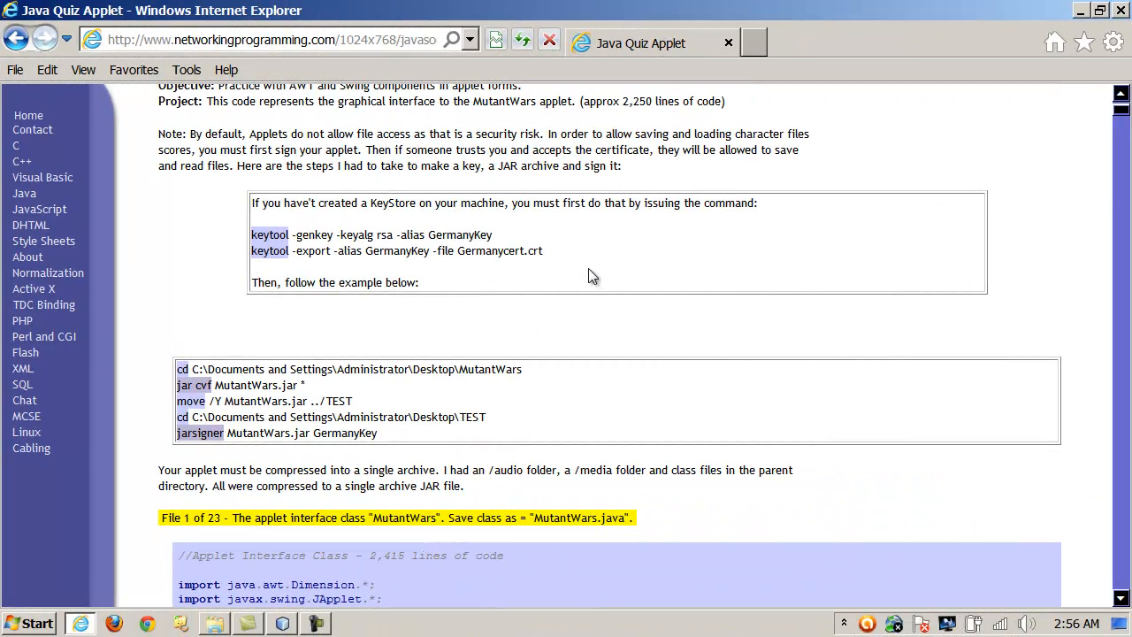
pyautogui.moveTo(620, 268)
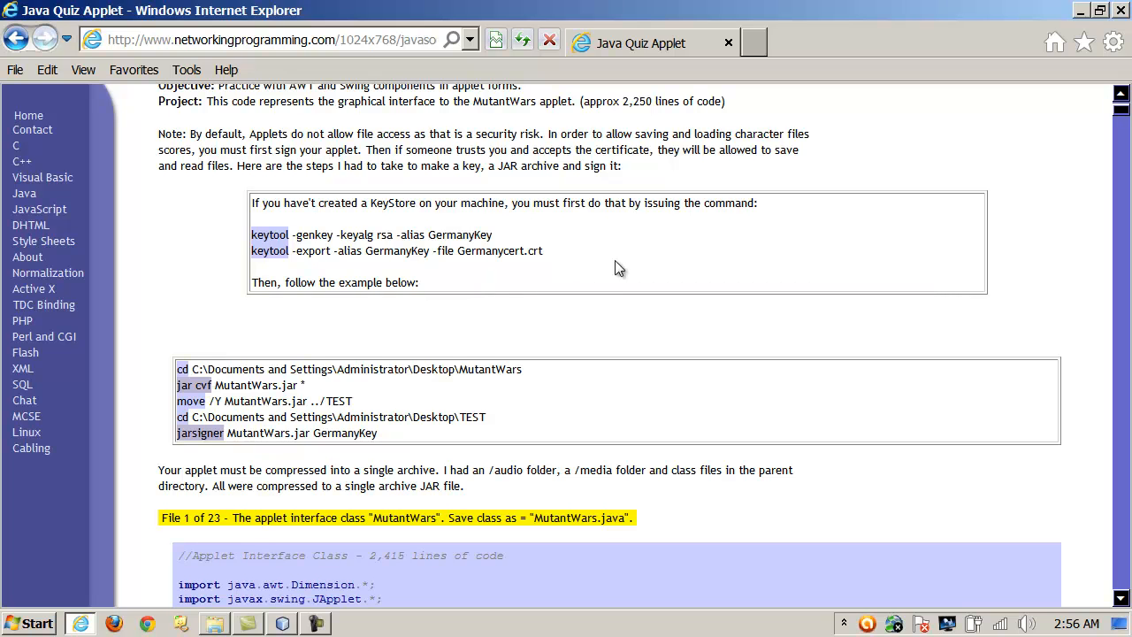
pyautogui.moveTo(646, 260)
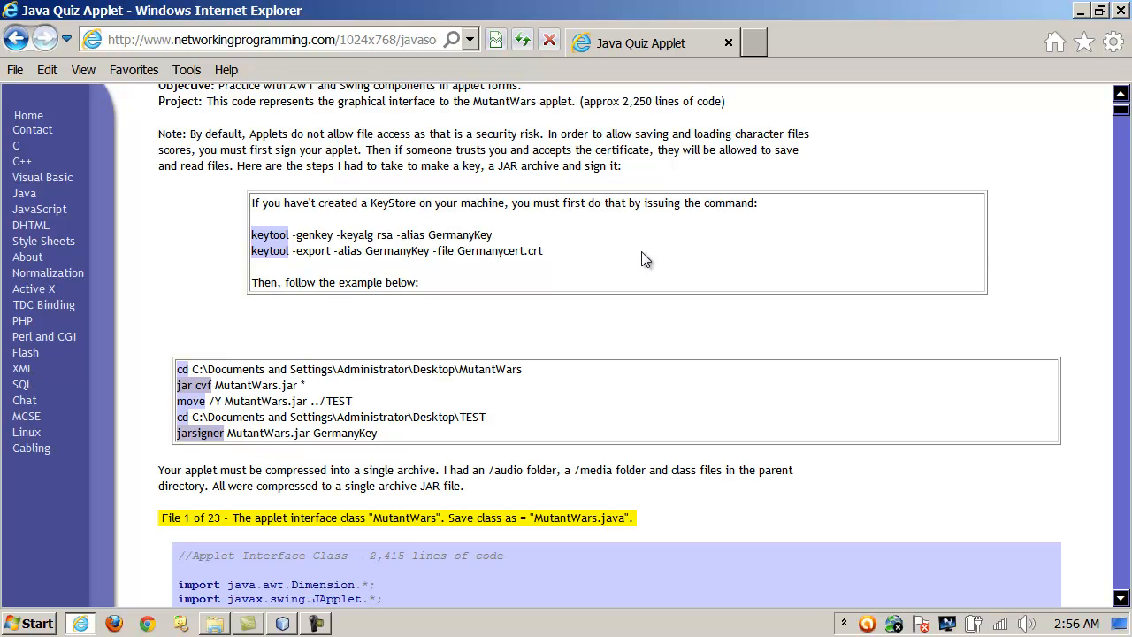
pyautogui.moveTo(295, 617)
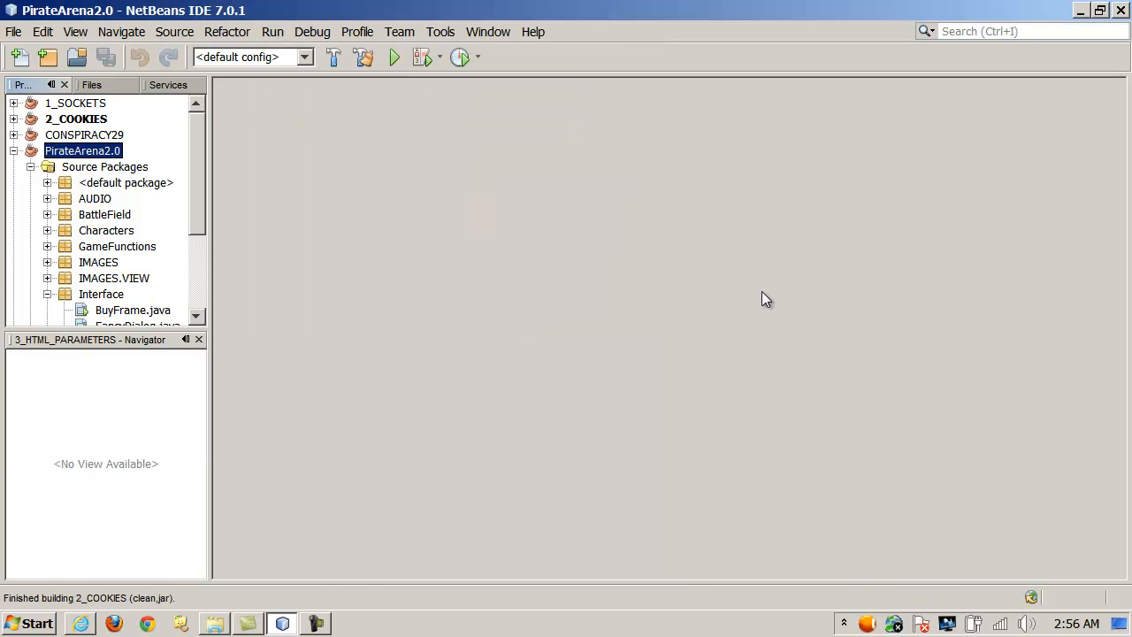
# Browse 3_HTML_PARAMETERS build\classes and the dist jar in Explorer, ending in the project folder
pyautogui.click(214, 624)
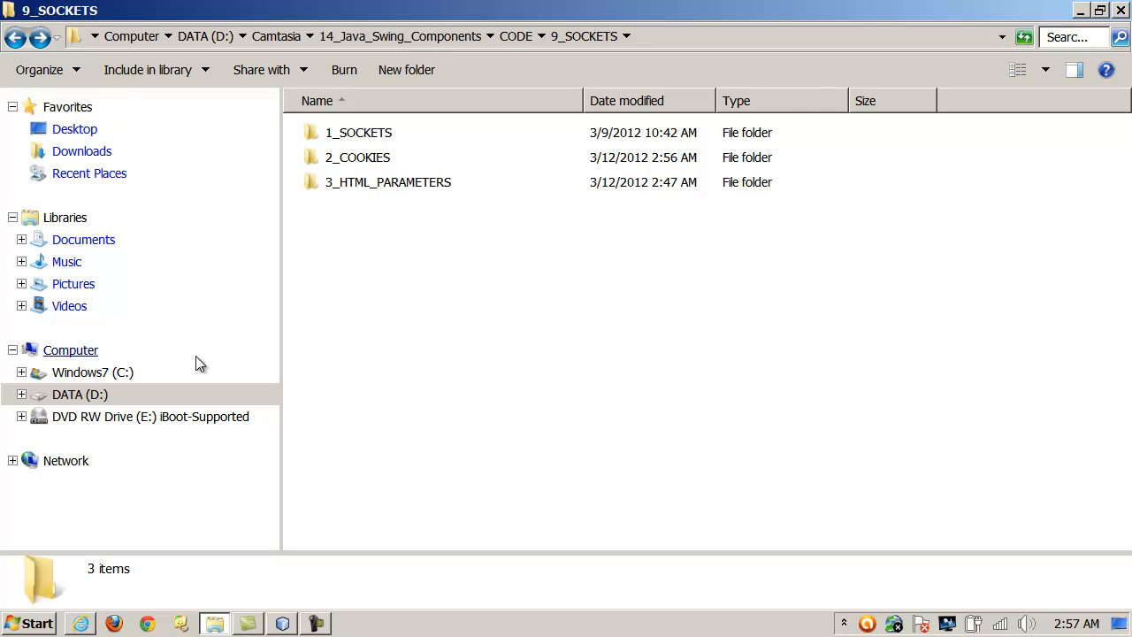
pyautogui.doubleClick(387, 183)
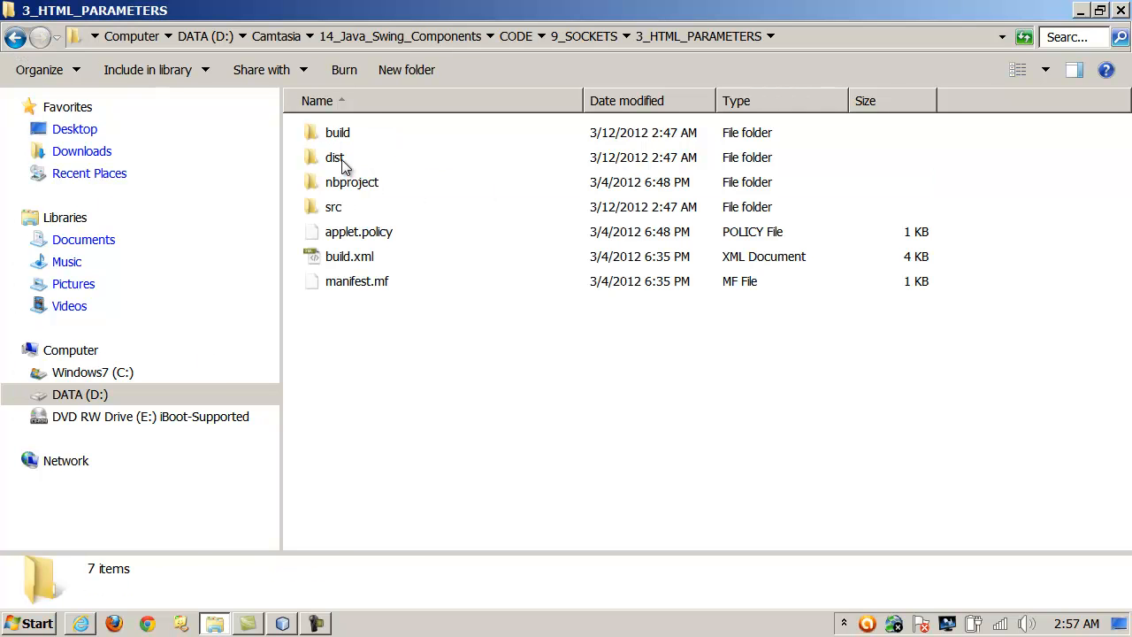
pyautogui.doubleClick(334, 157)
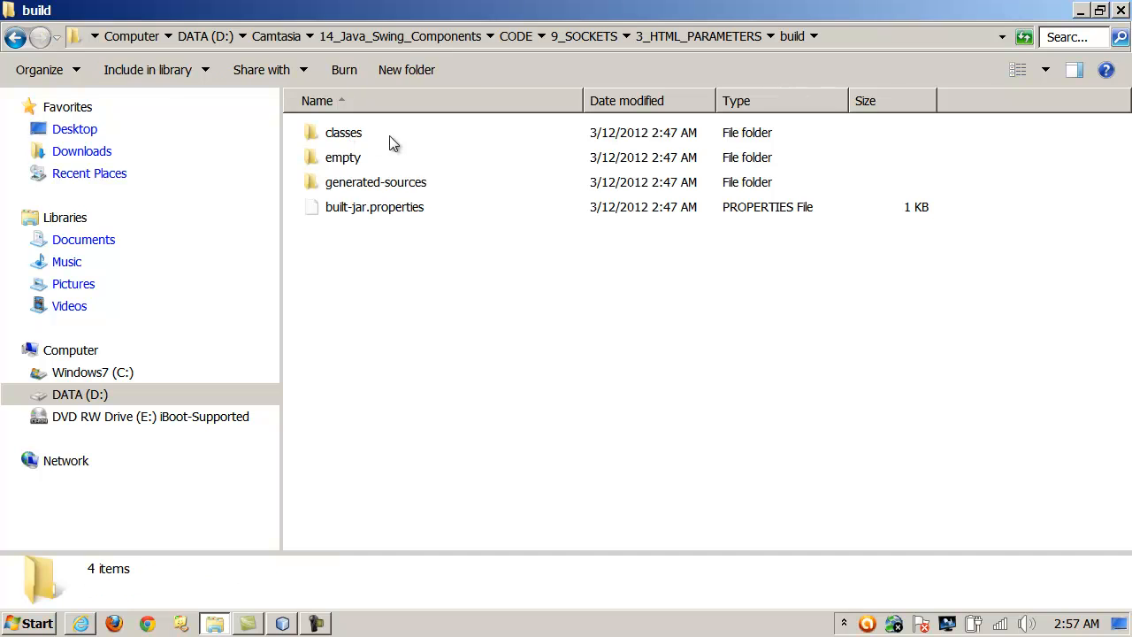
pyautogui.doubleClick(344, 132)
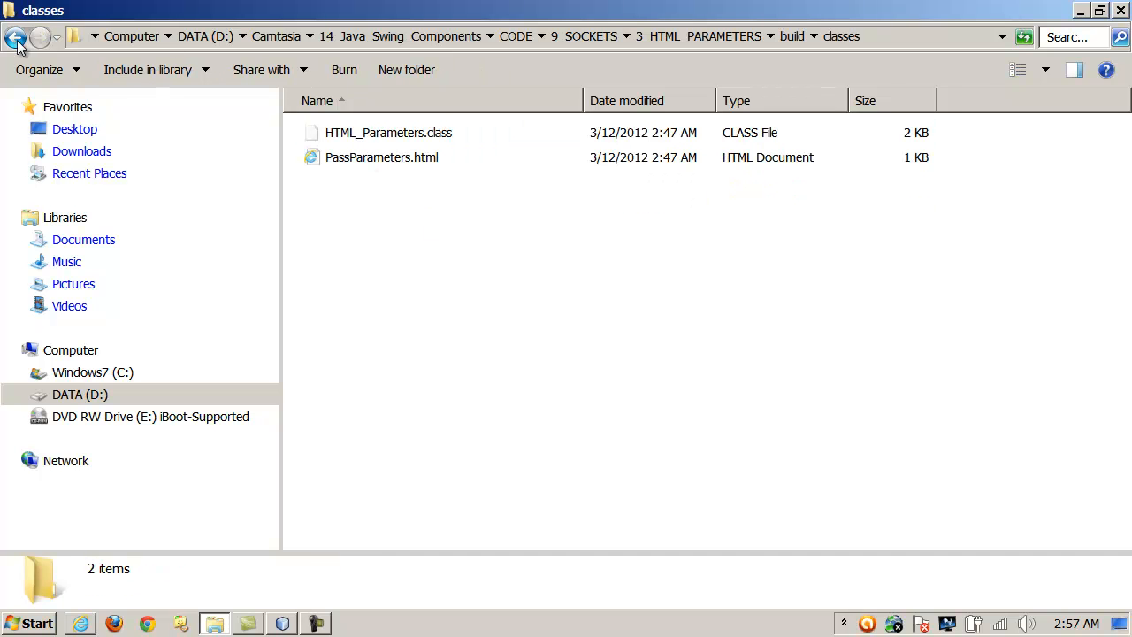
pyautogui.click(15, 36)
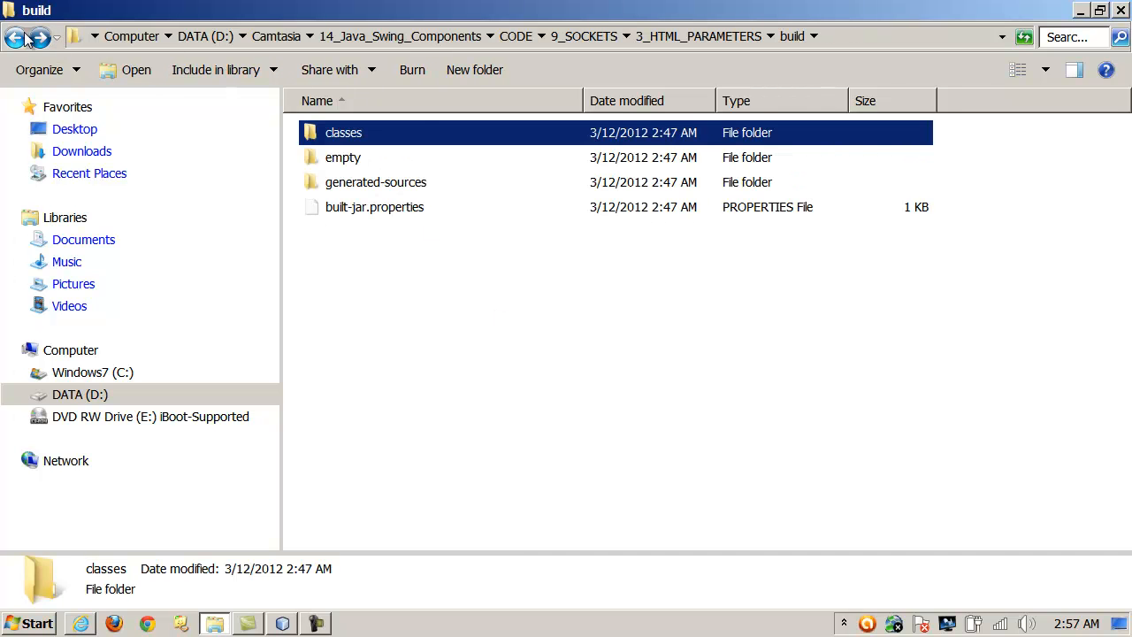
pyautogui.click(15, 36)
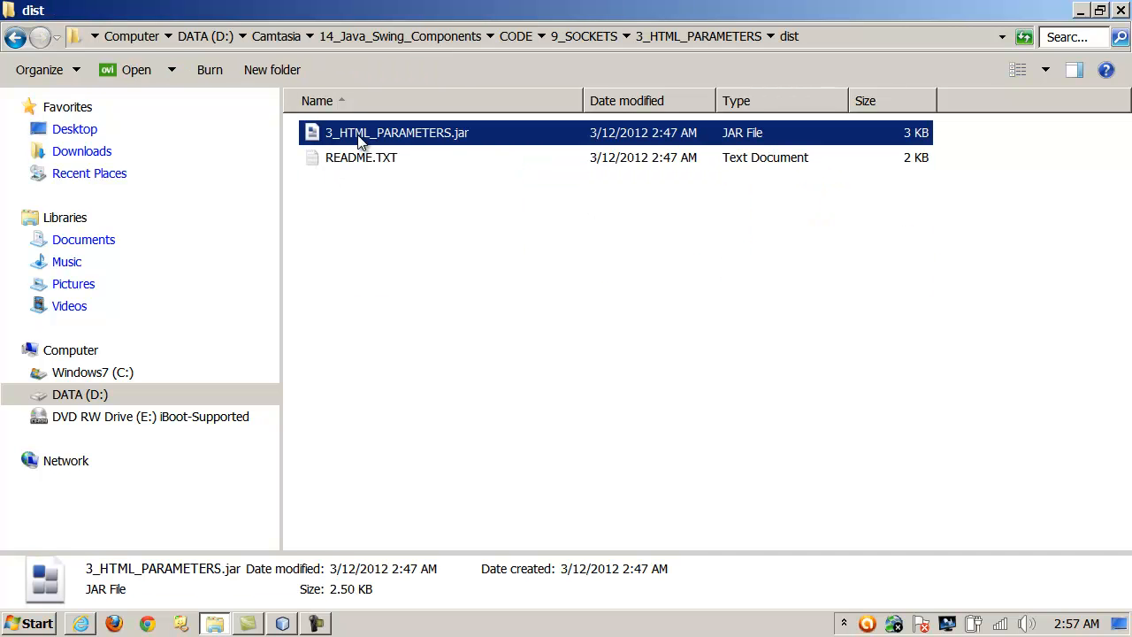
pyautogui.moveTo(69, 26)
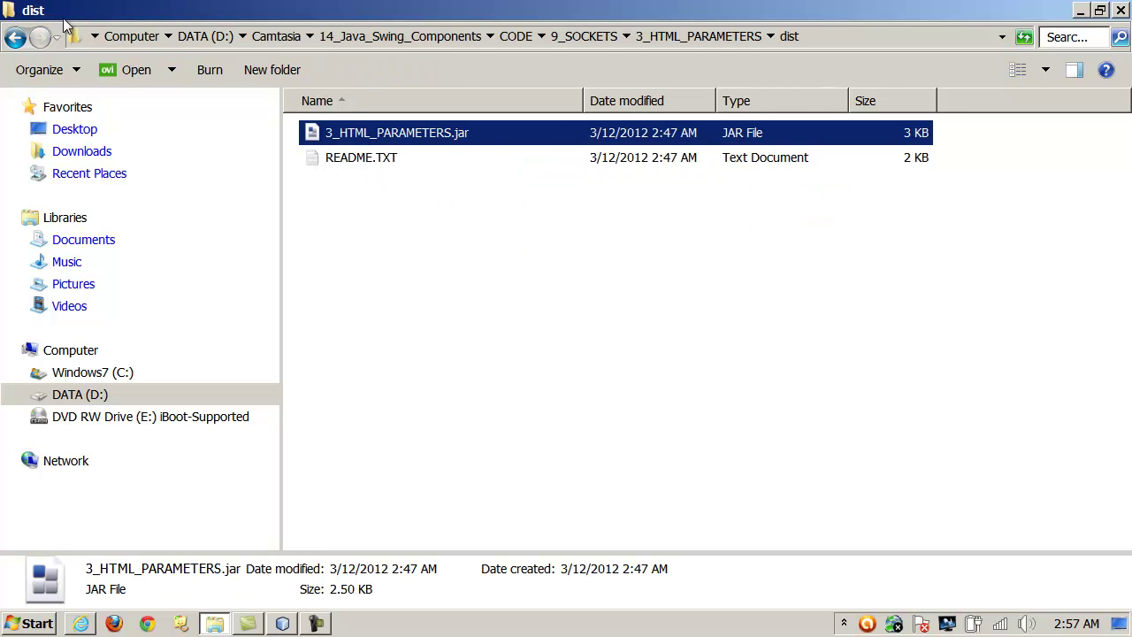
pyautogui.click(16, 36)
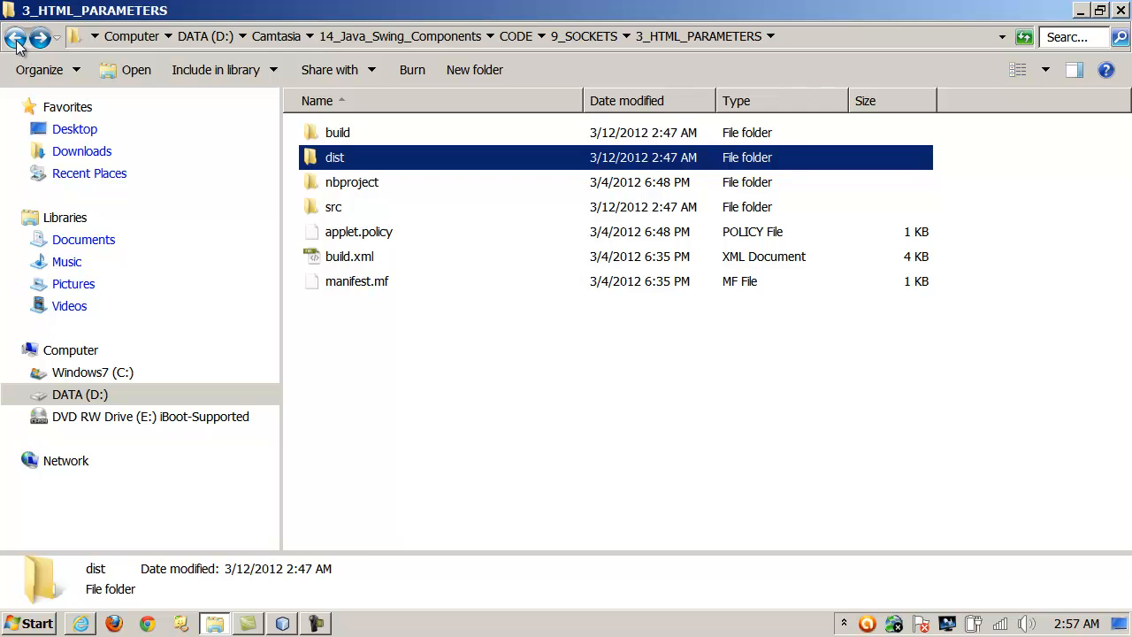
pyautogui.click(281, 624)
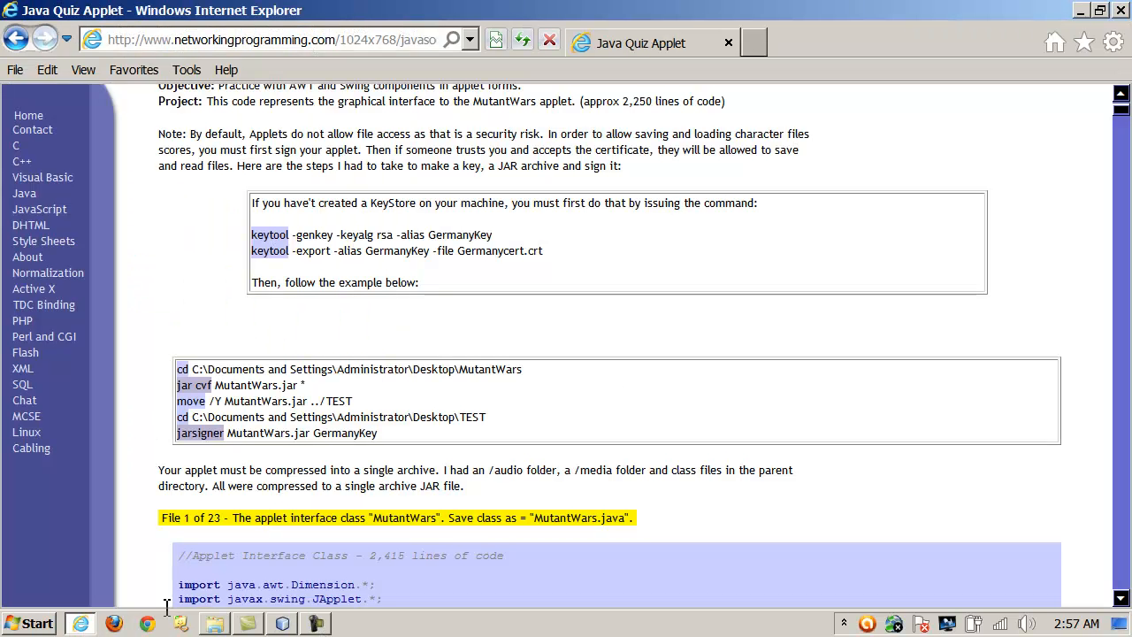
pyautogui.moveTo(233, 420)
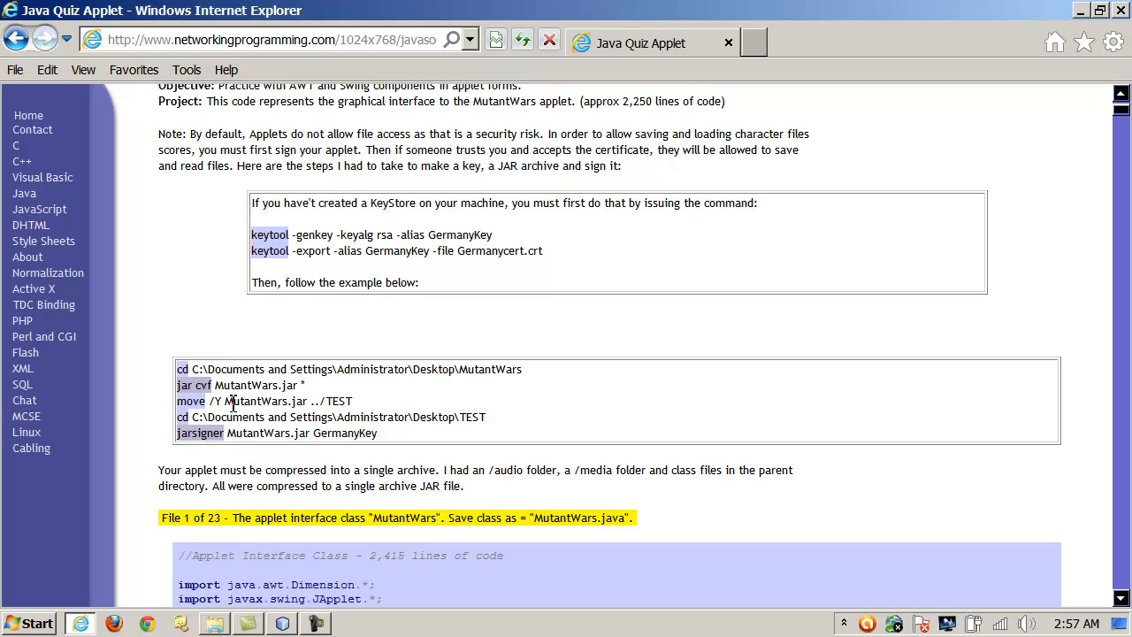
pyautogui.moveTo(347, 405)
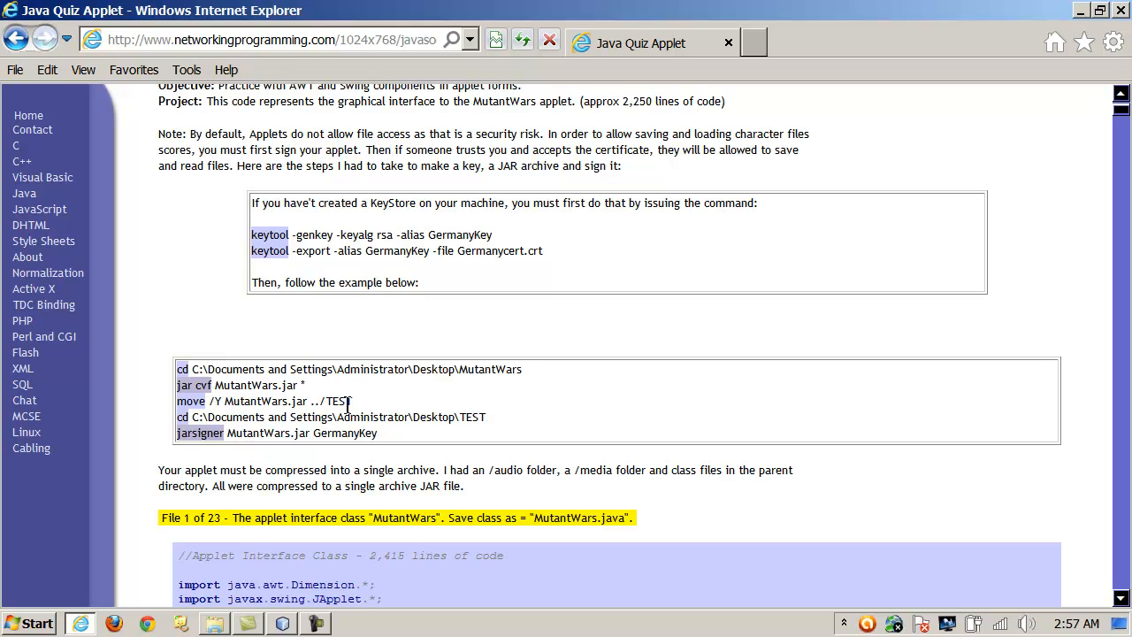
pyautogui.moveTo(354, 394)
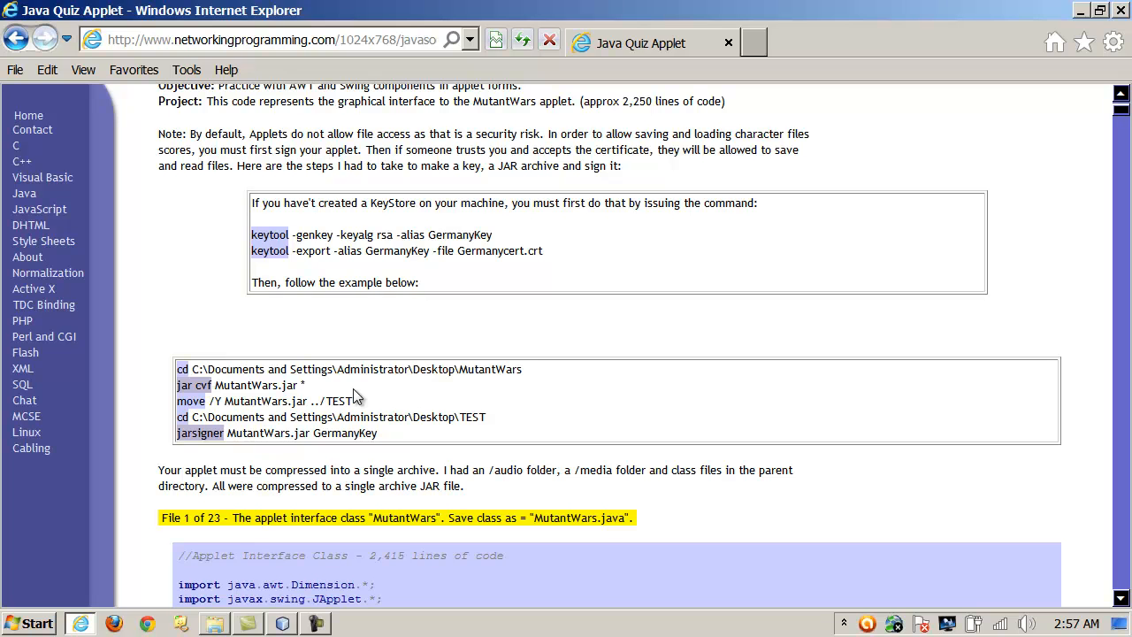
pyautogui.moveTo(235, 389)
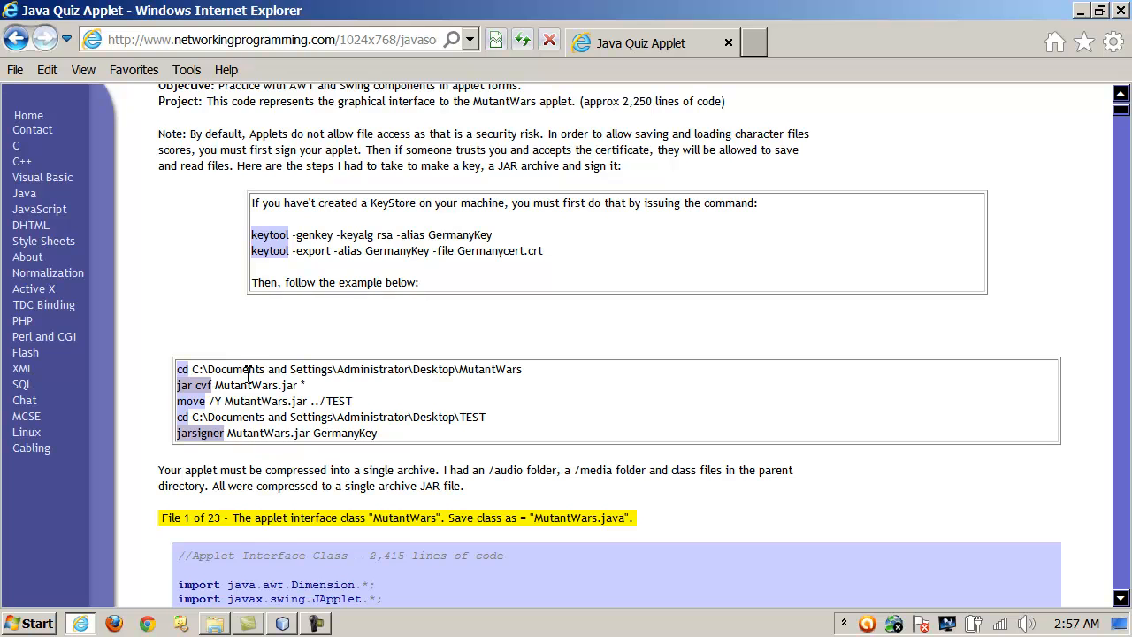
pyautogui.moveTo(271, 521)
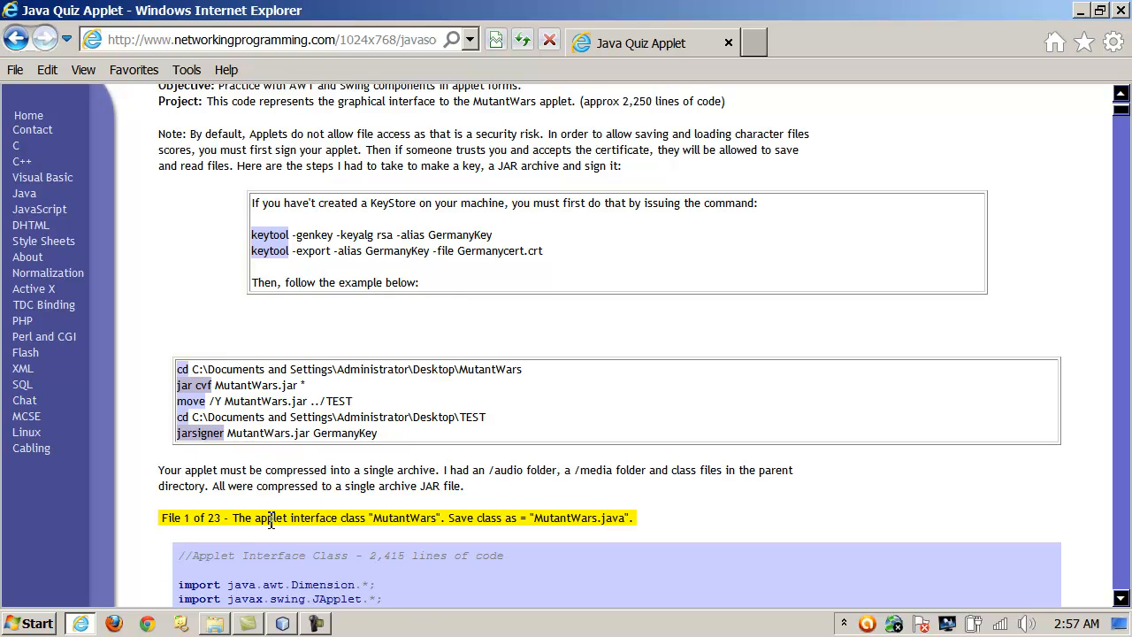
pyautogui.moveTo(301, 238)
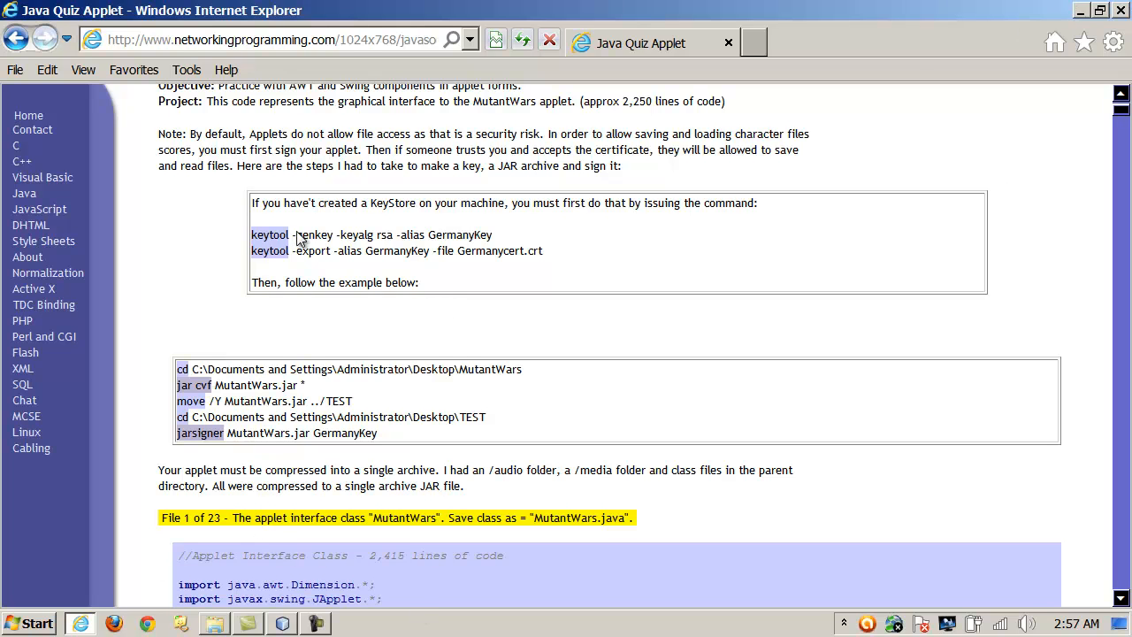
pyautogui.moveTo(551, 256)
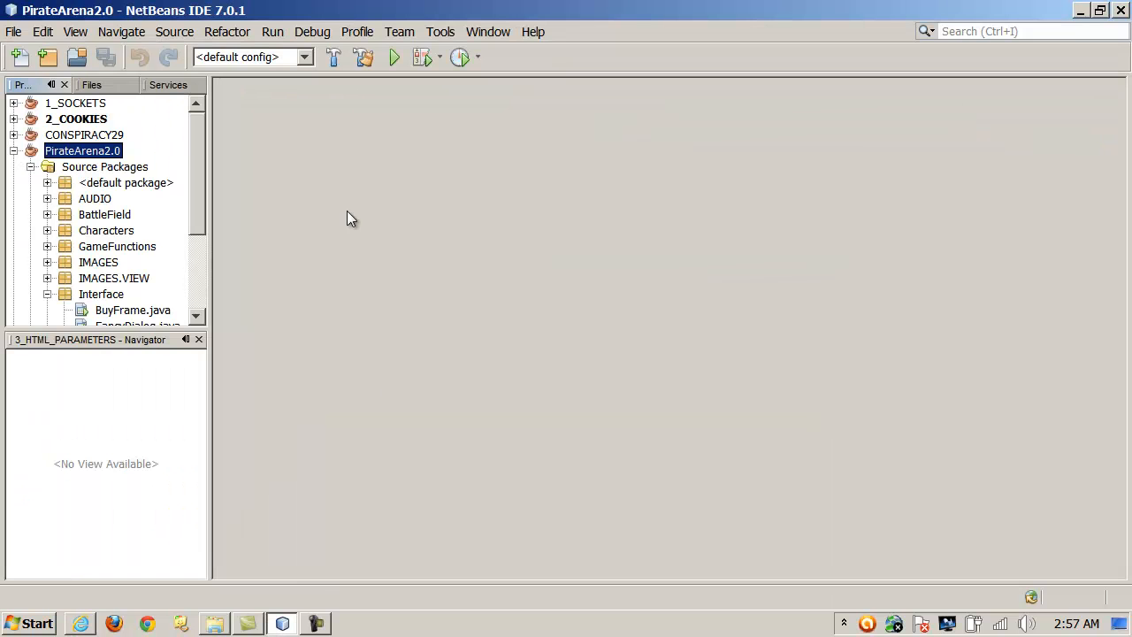
pyautogui.moveTo(111, 297)
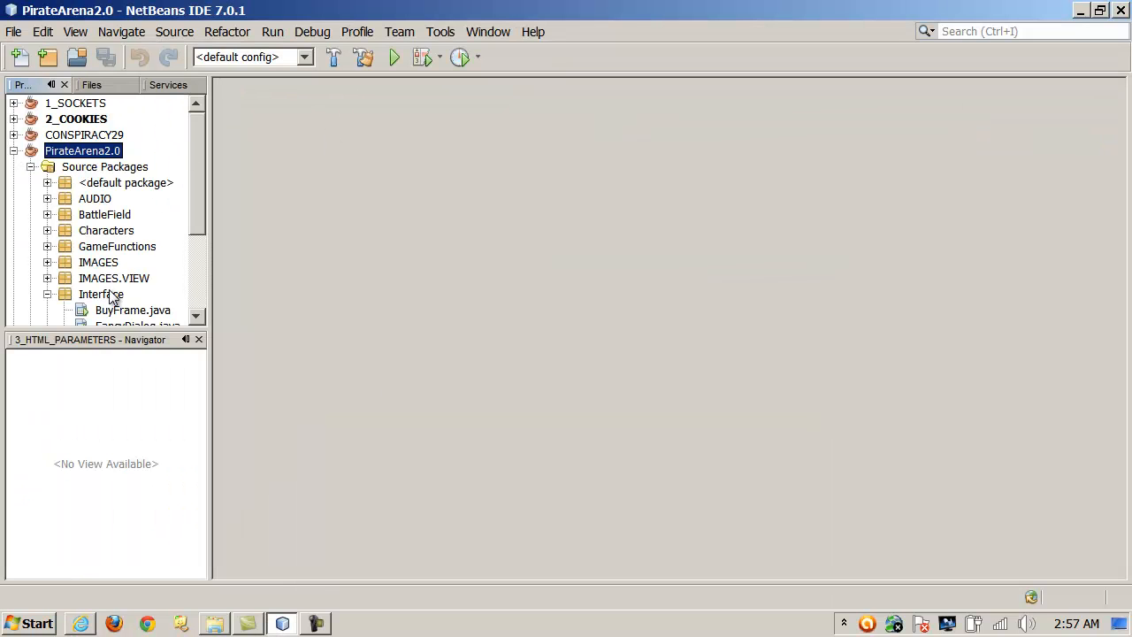
# Run the SPLASH.java applet, start the game, and cancel a load attempt
pyautogui.click(47, 294)
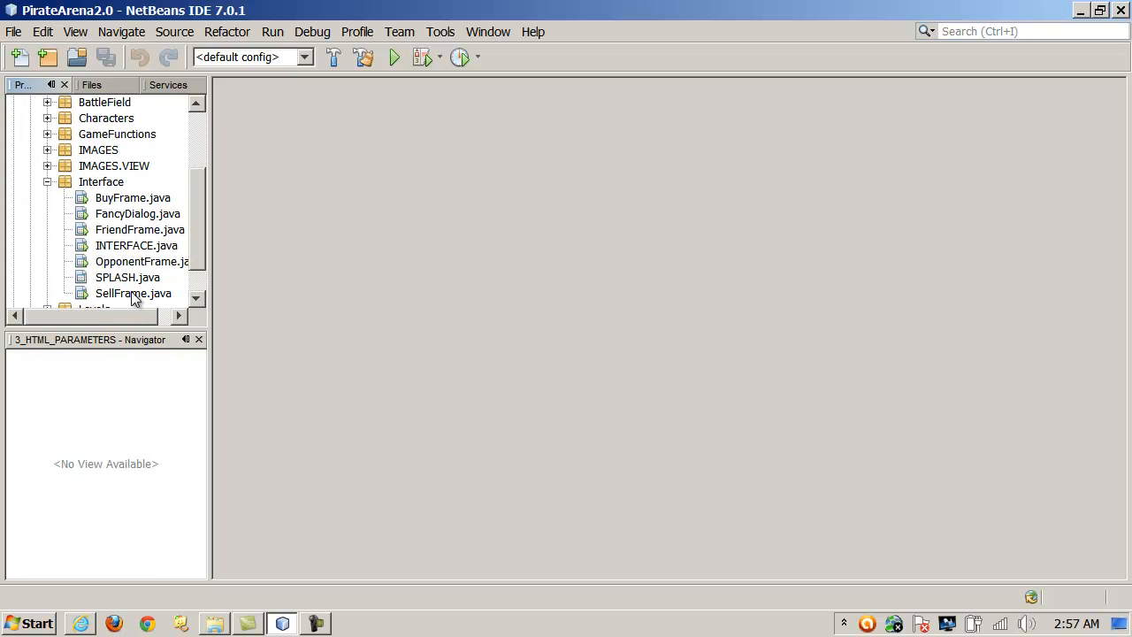
pyautogui.rightClick(126, 277)
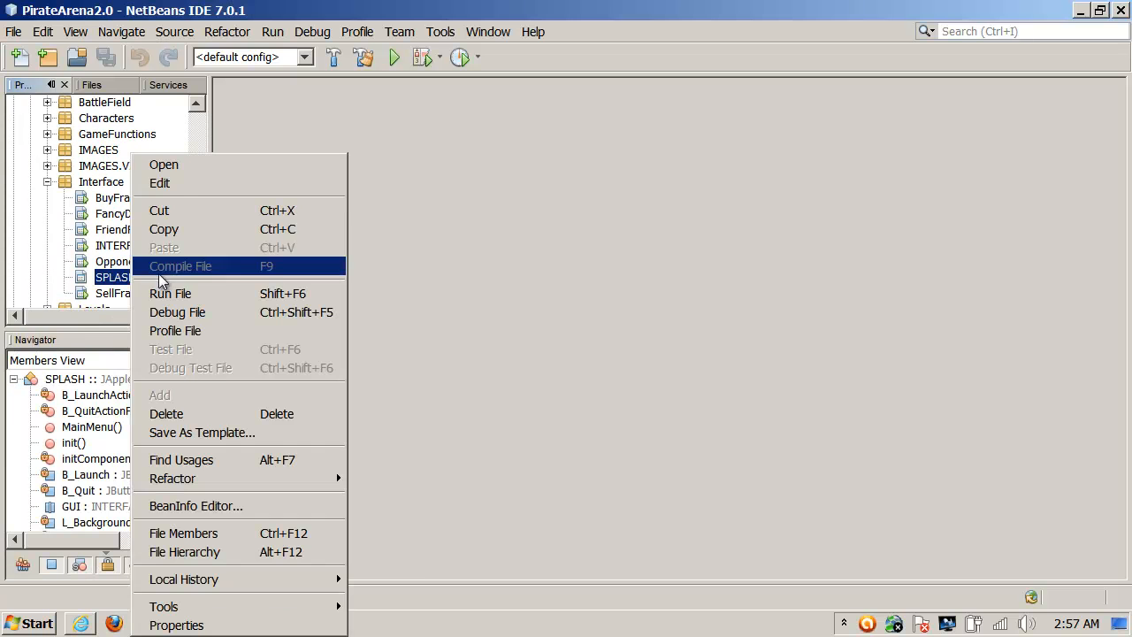
pyautogui.click(170, 294)
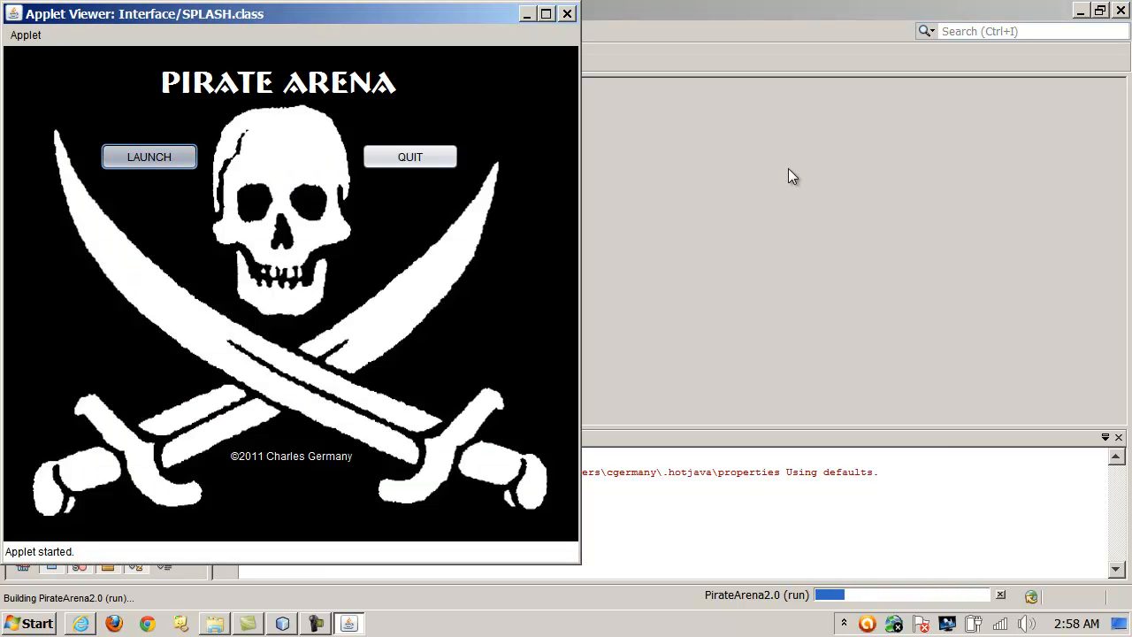
pyautogui.click(149, 156)
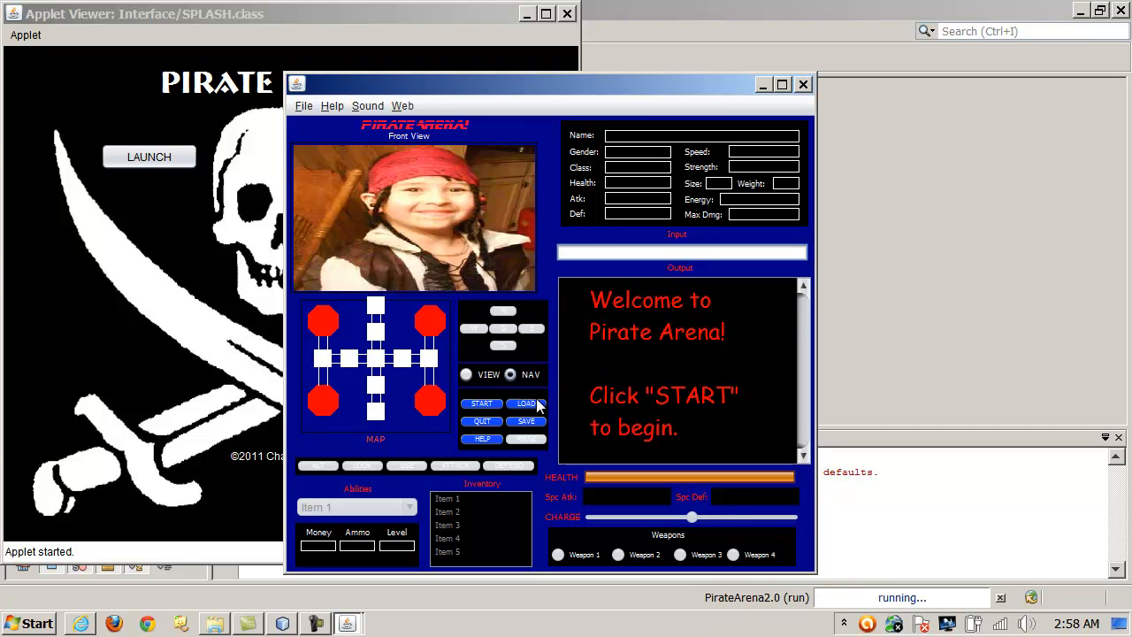
pyautogui.click(526, 404)
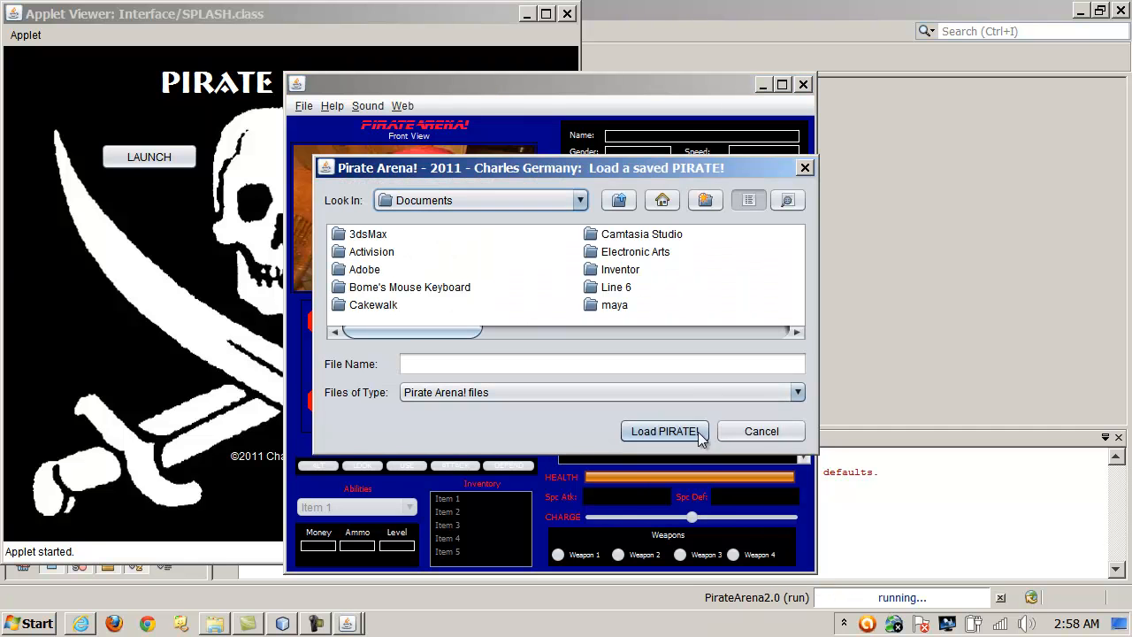
pyautogui.click(760, 431)
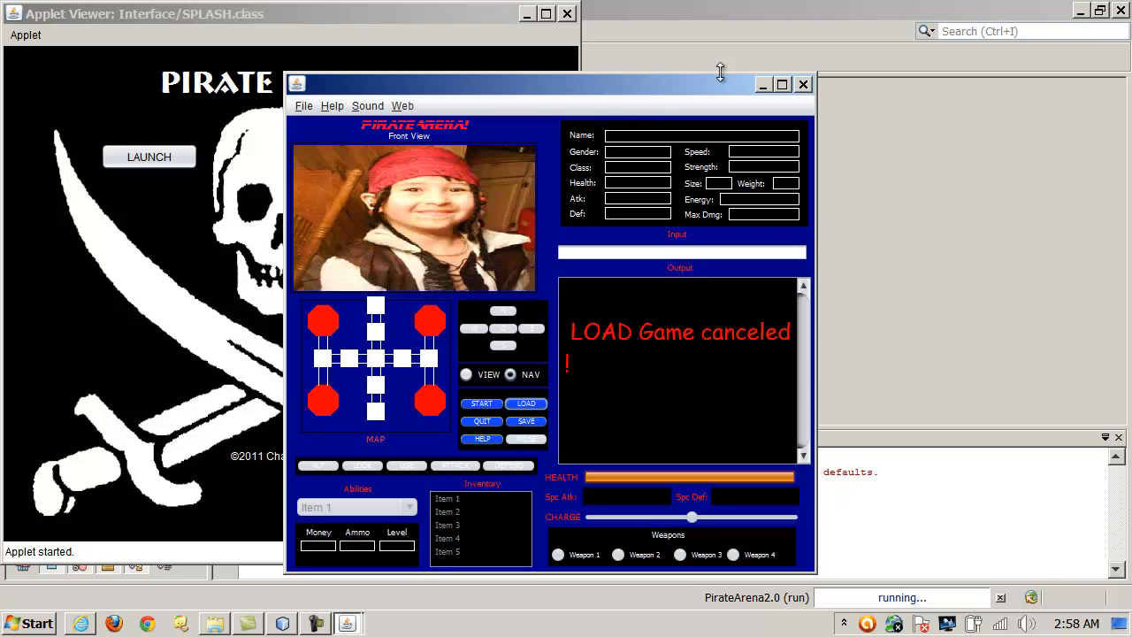
pyautogui.moveTo(673, 84)
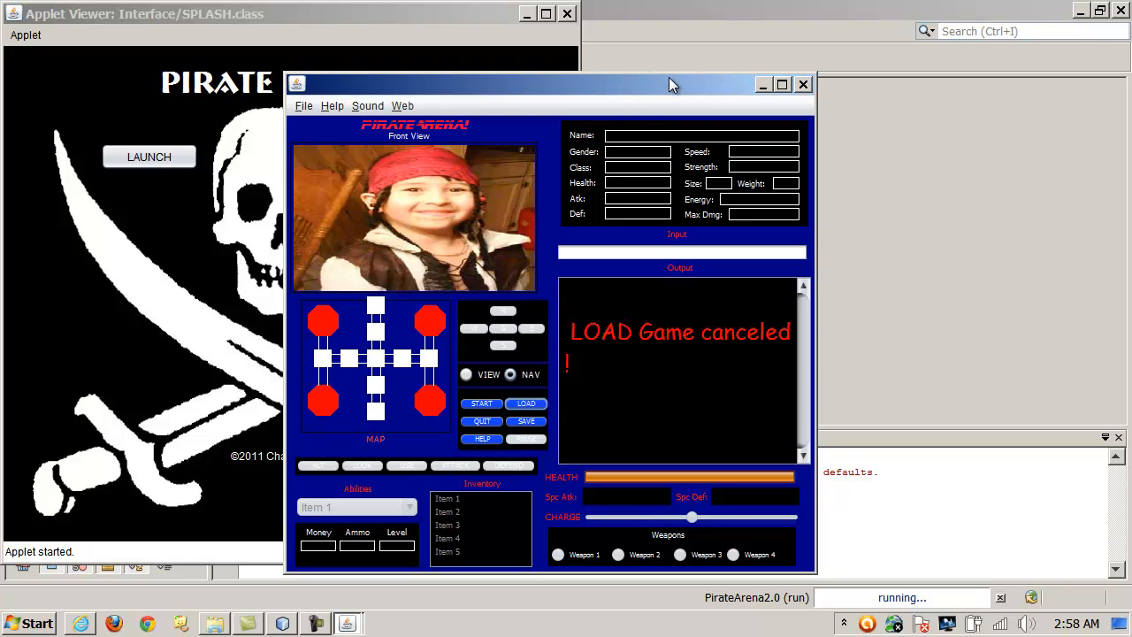
pyautogui.moveTo(681, 67)
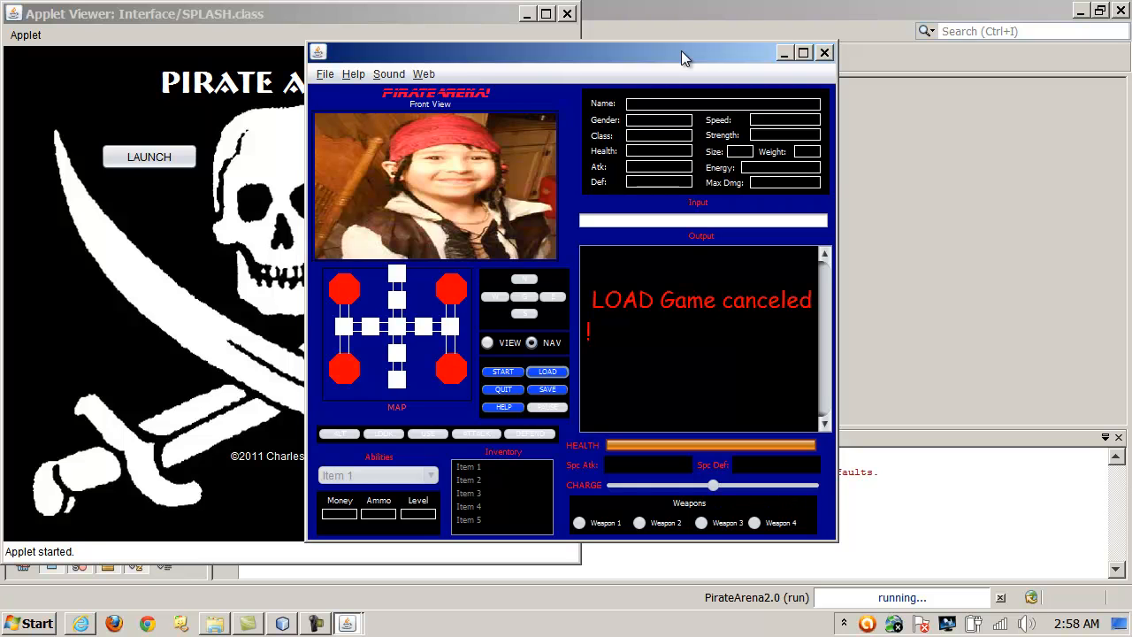
pyautogui.moveTo(674, 55)
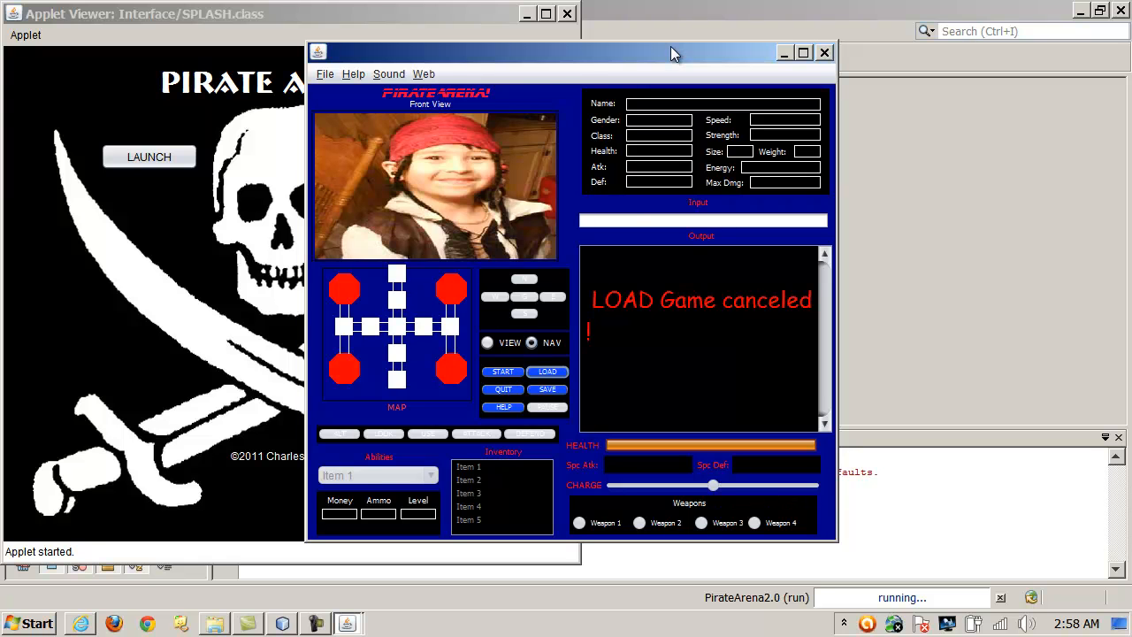
# Cancel loading a saved pirate again, then close Pirate Arena and the Applet Viewer
pyautogui.click(546, 372)
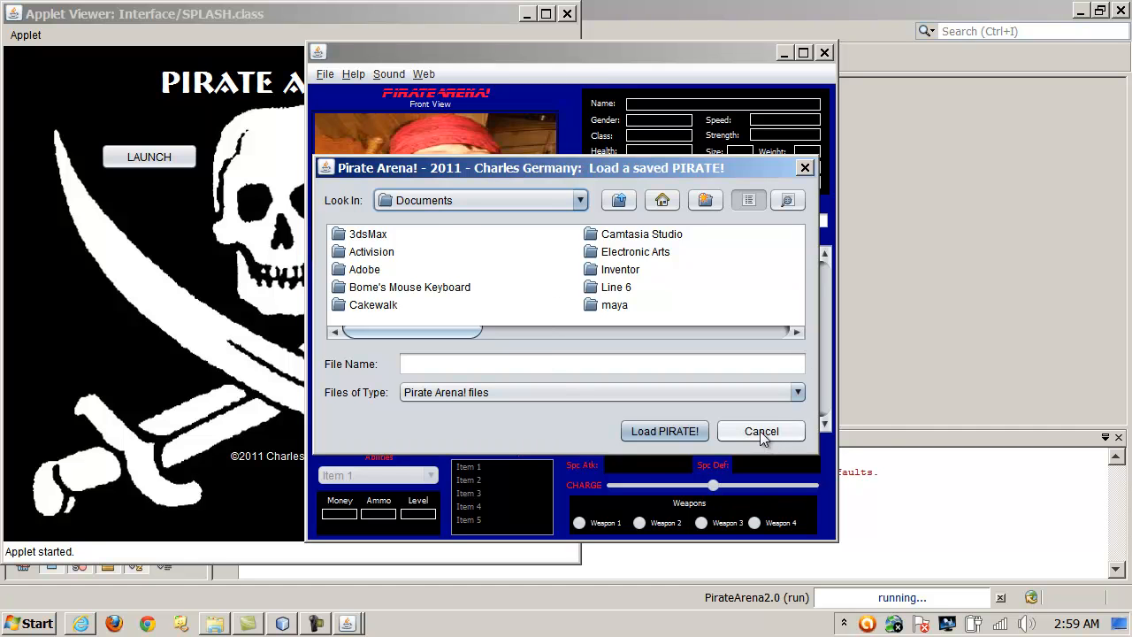
pyautogui.click(761, 431)
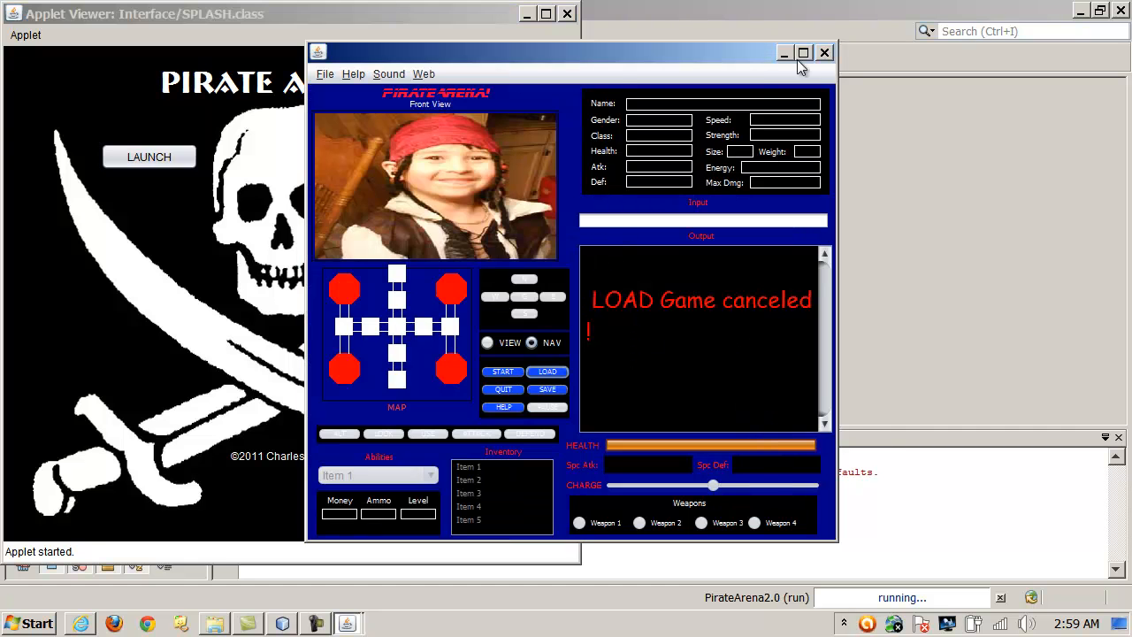
pyautogui.click(824, 52)
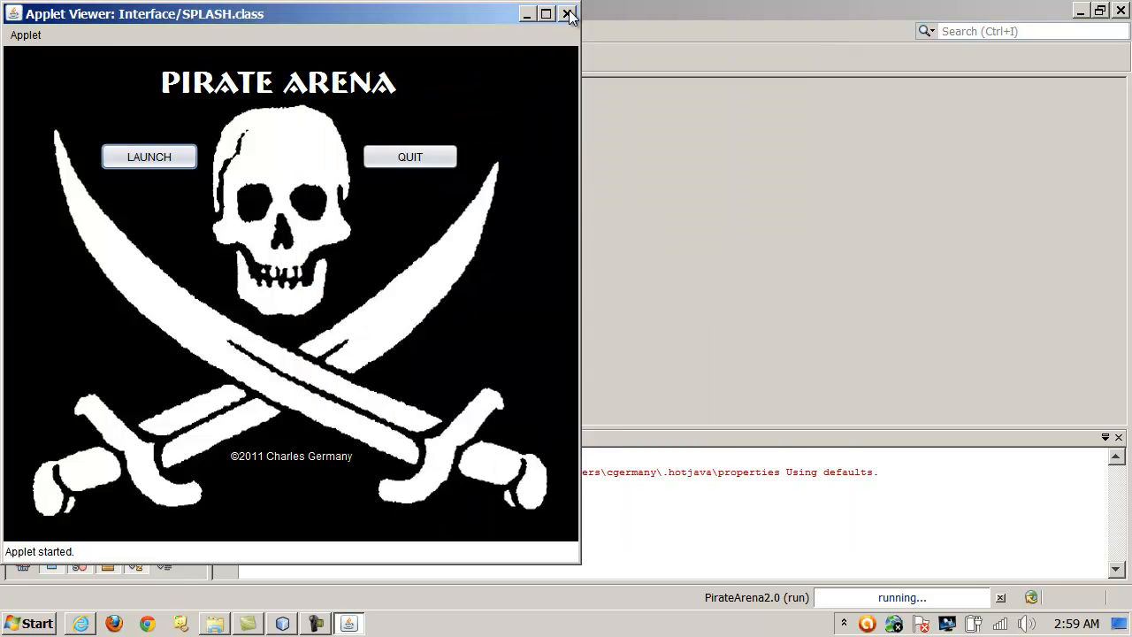
pyautogui.click(567, 14)
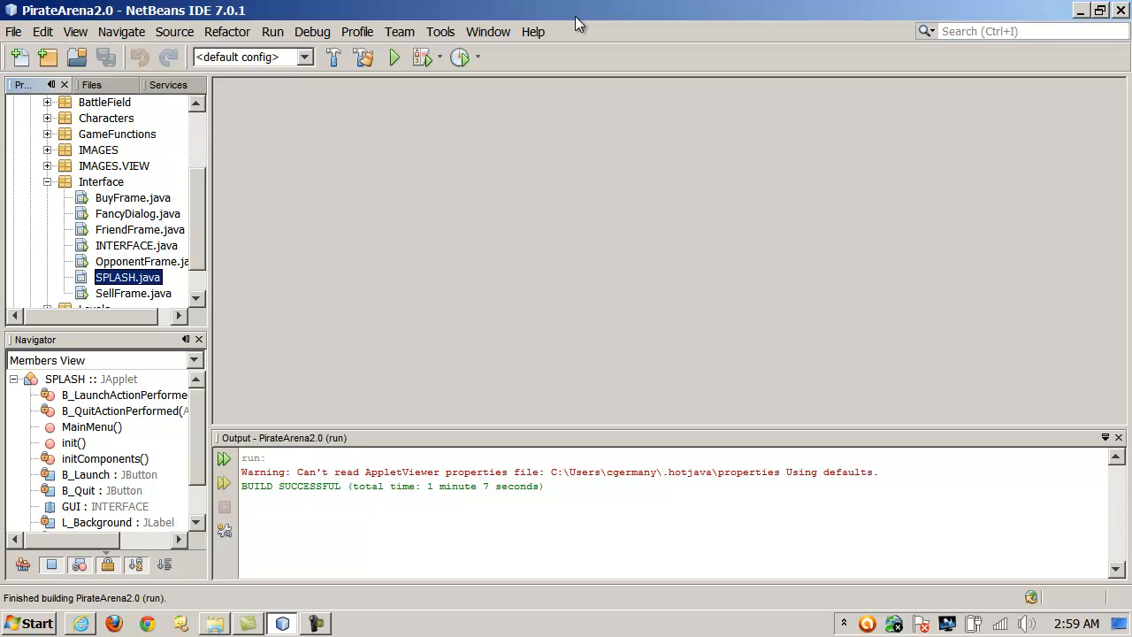
pyautogui.moveTo(616, 8)
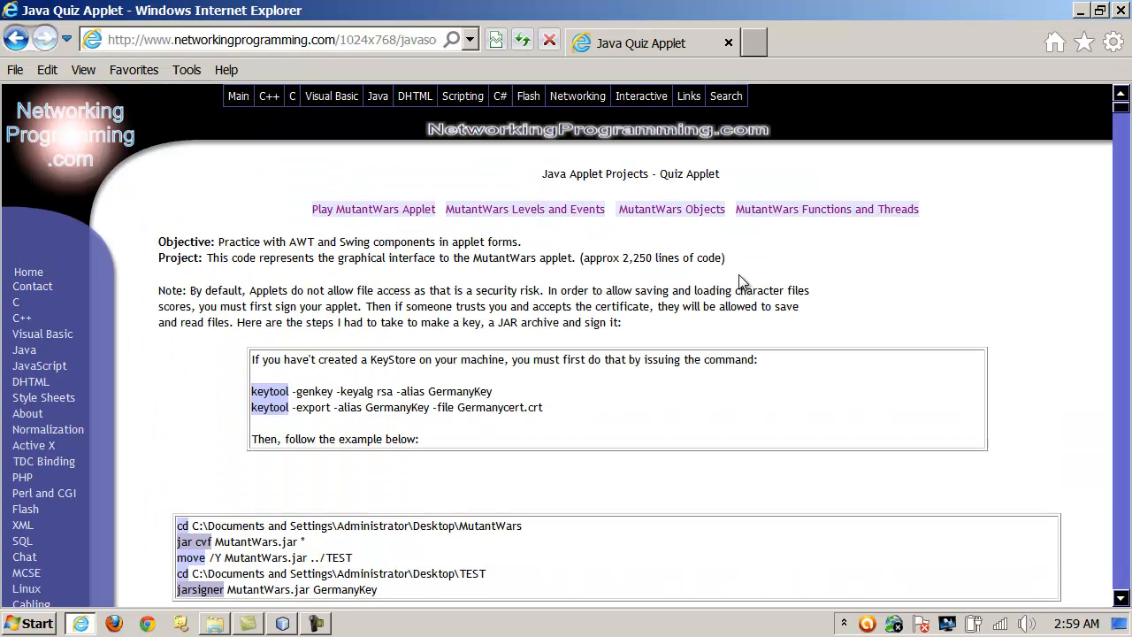
pyautogui.moveTo(1013, 299)
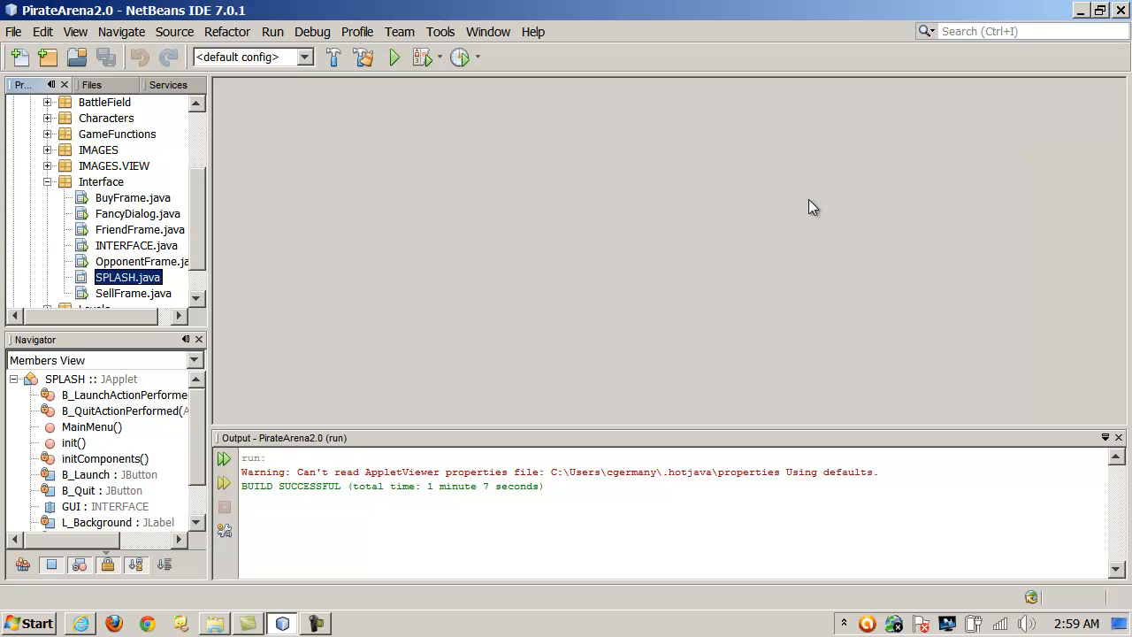
pyautogui.moveTo(796, 211)
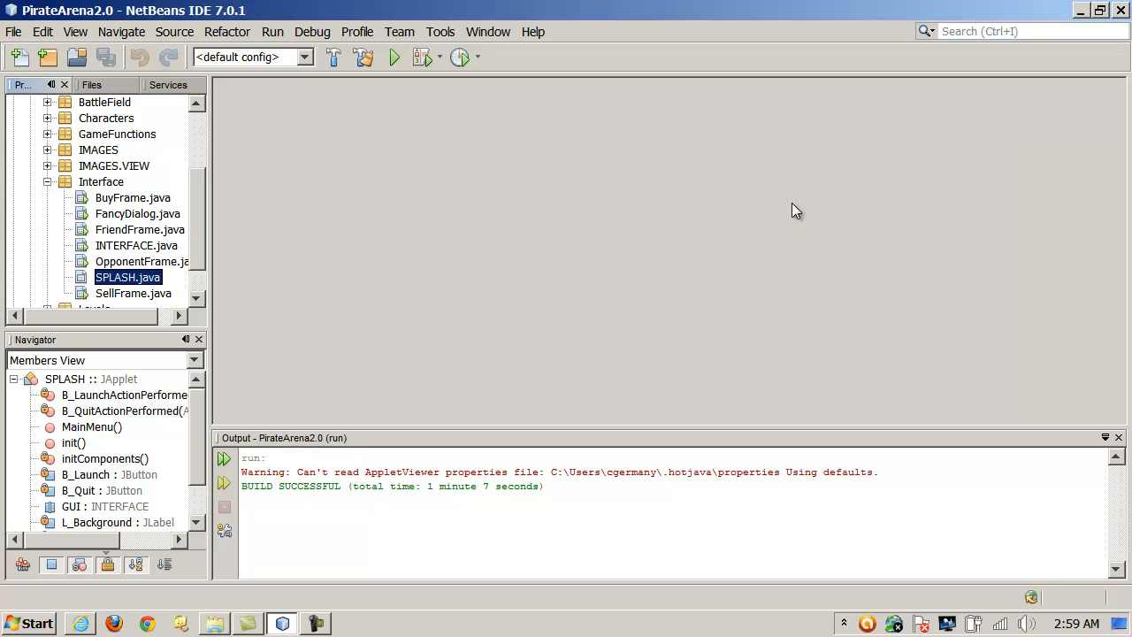
pyautogui.moveTo(775, 204)
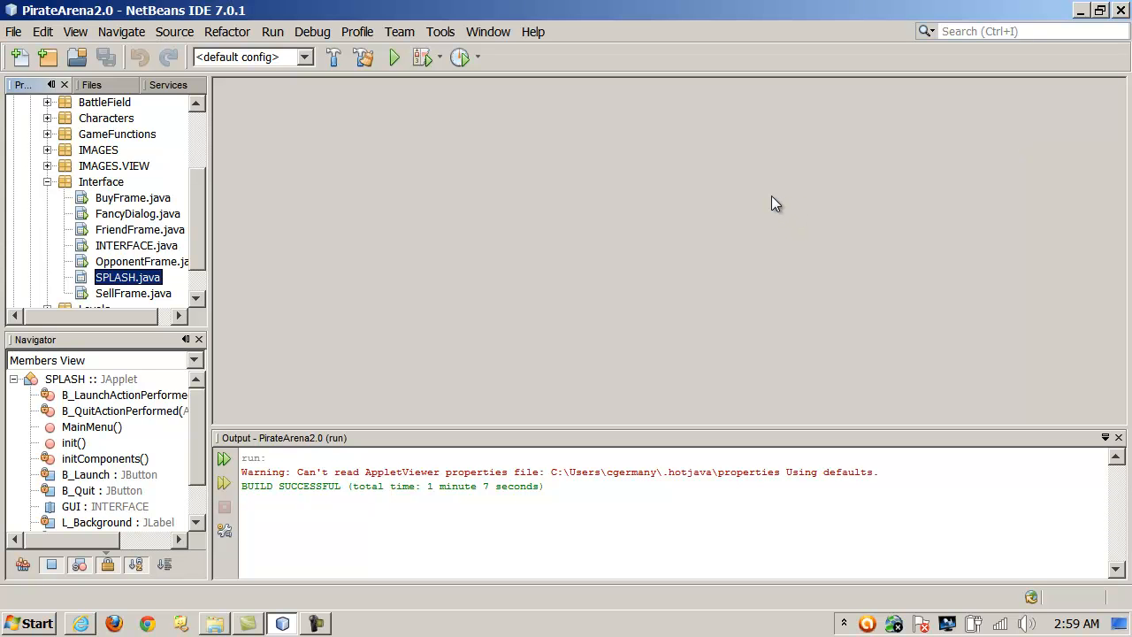
pyautogui.moveTo(799, 208)
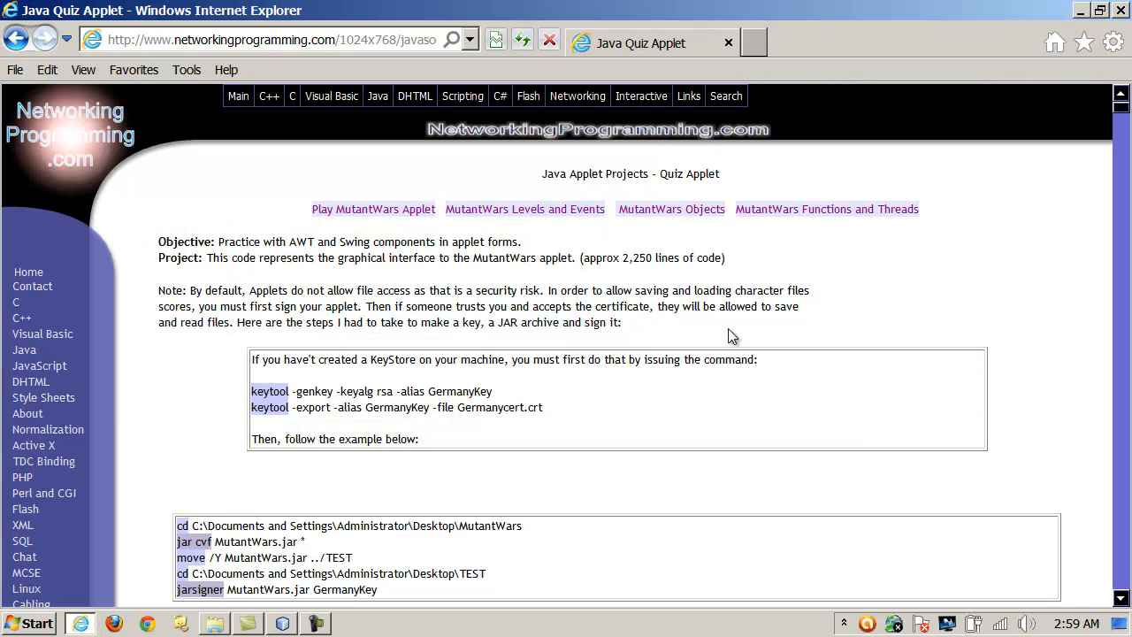
# Scroll the signing page down past the keytool, jar and jarsigner commands
pyautogui.scroll(-3)
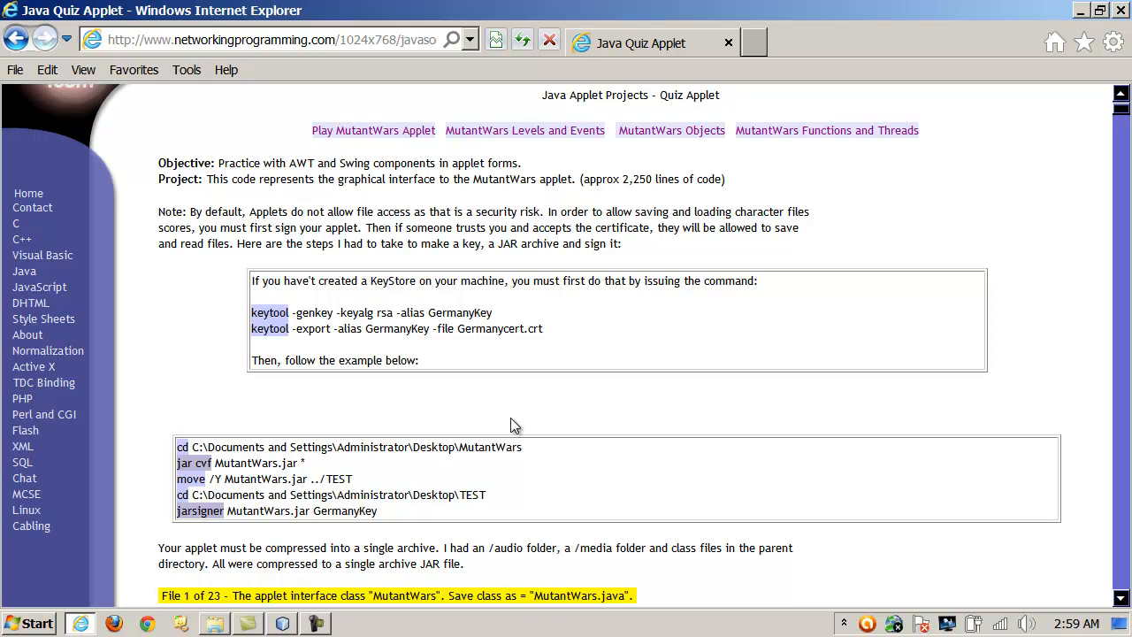
# Launch a Command Prompt by searching the Start menu for cmd
pyautogui.click(29, 624)
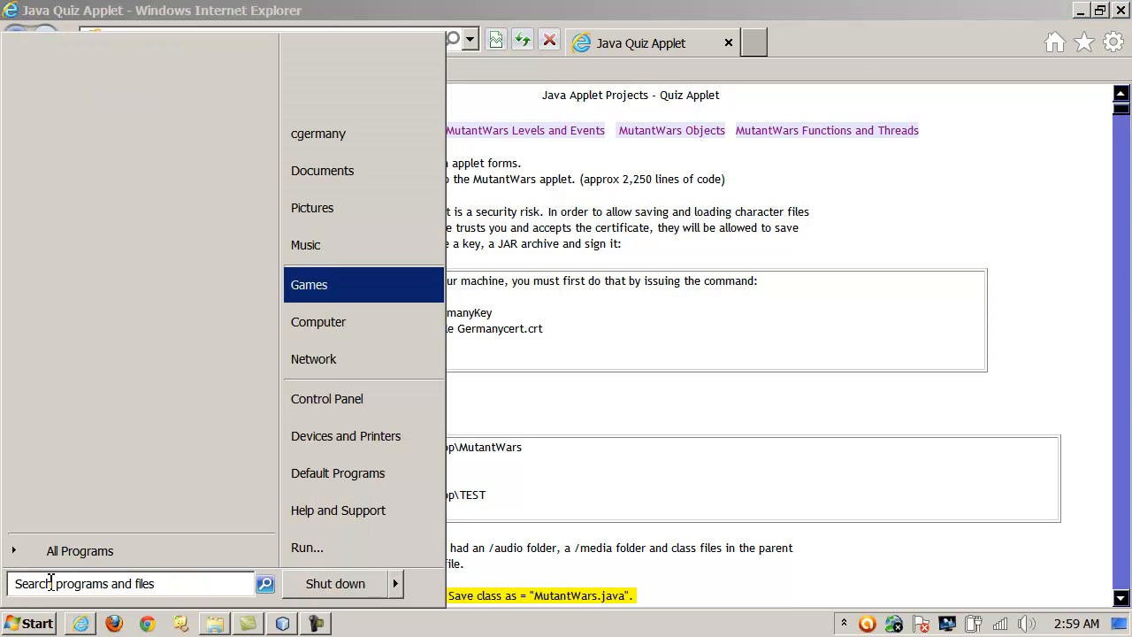
pyautogui.write('cmd')
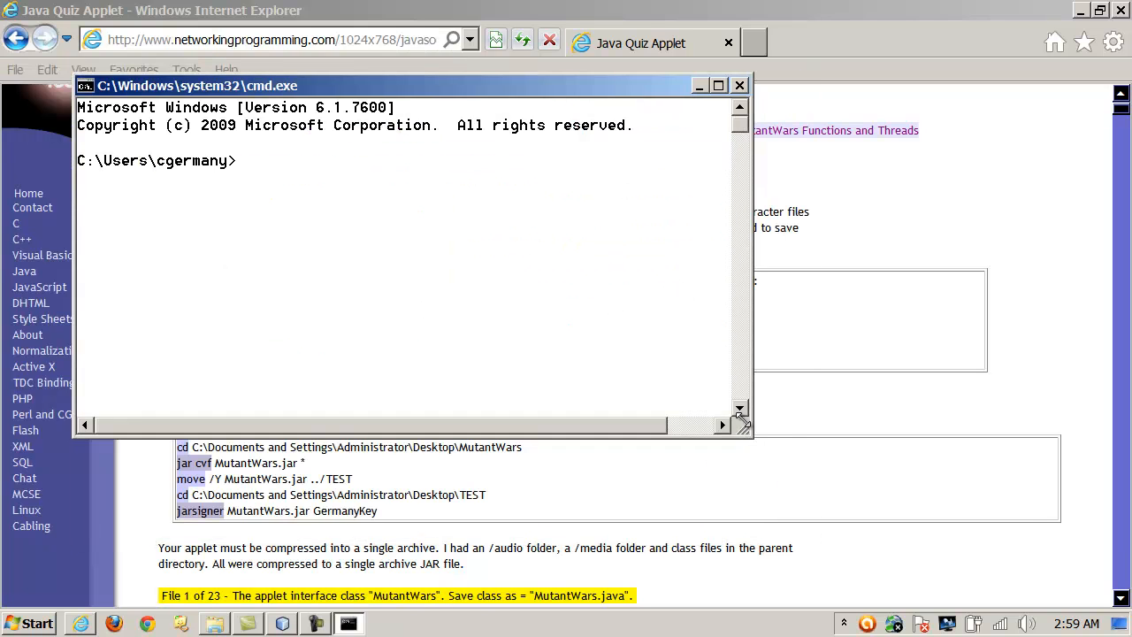
pyautogui.moveTo(814, 95)
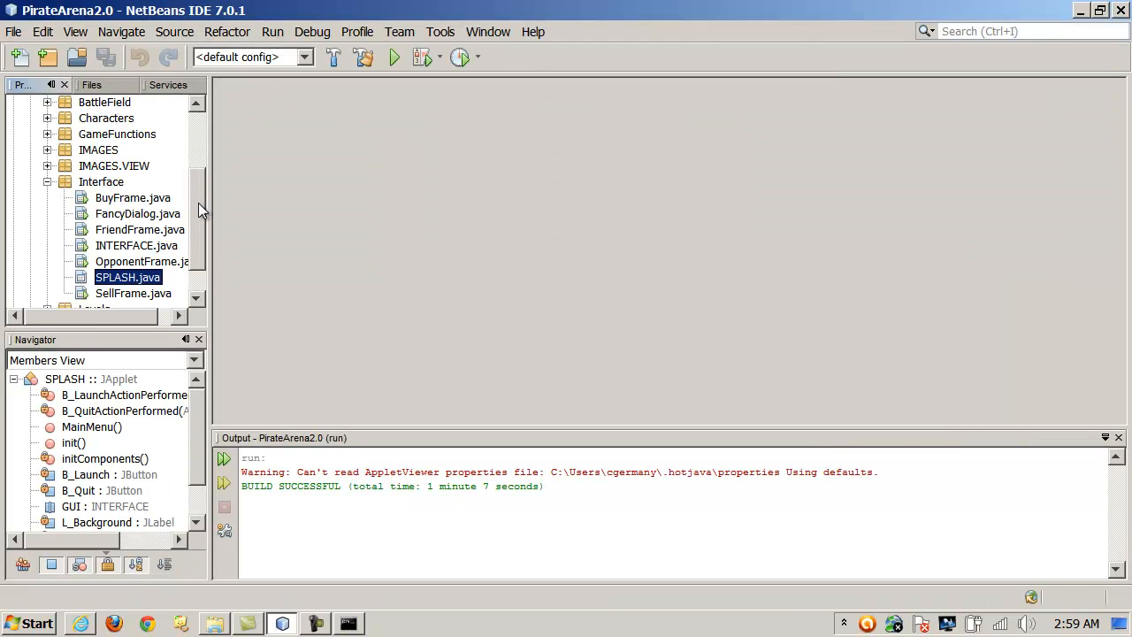
# Open the PirateArena2.0 project's Properties to get its project folder path
pyautogui.rightClick(75, 151)
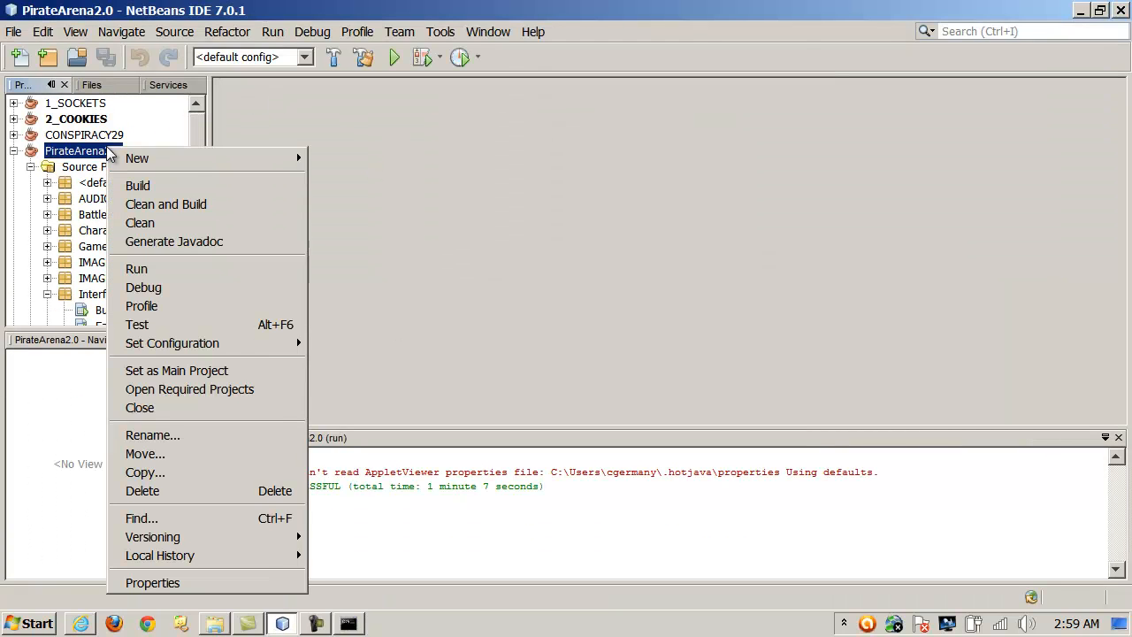
pyautogui.click(152, 582)
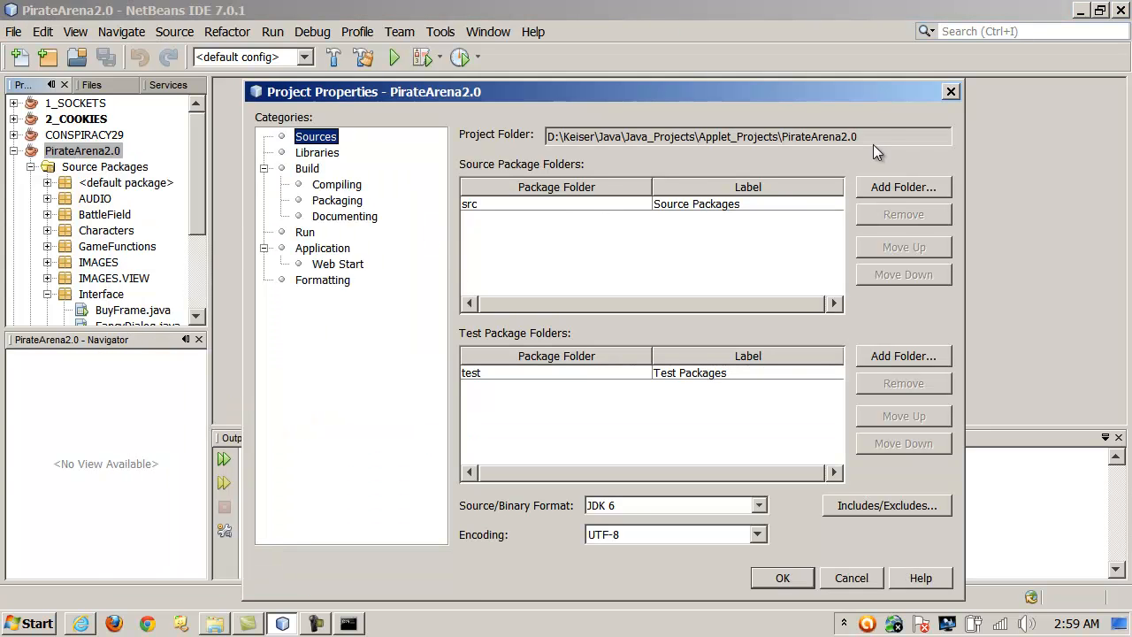
pyautogui.moveTo(818, 141)
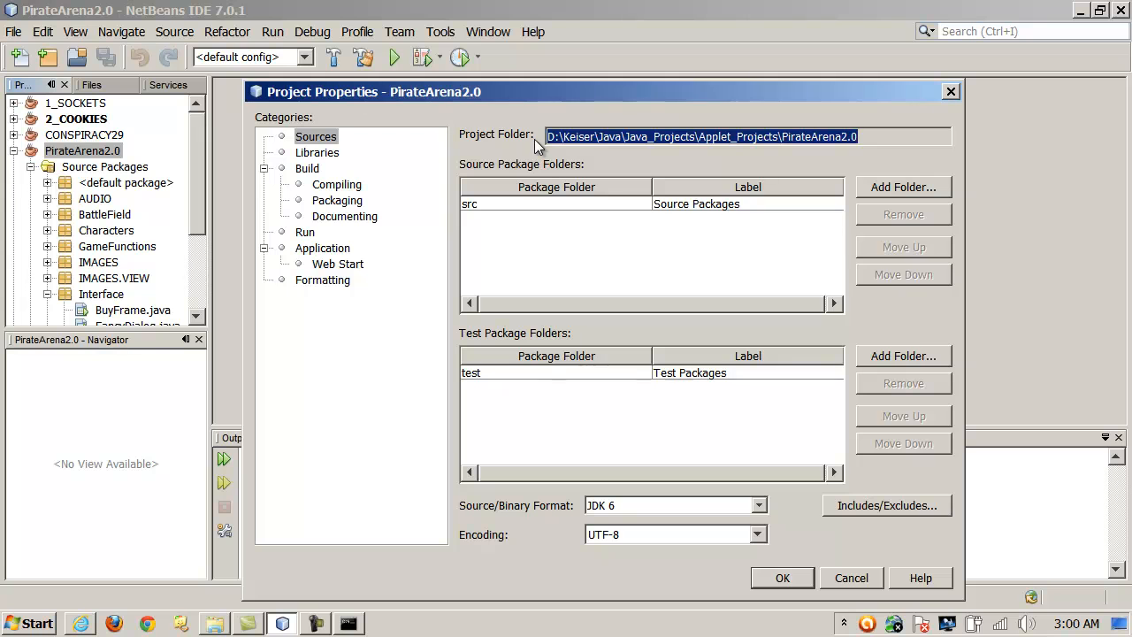
pyautogui.moveTo(591, 141)
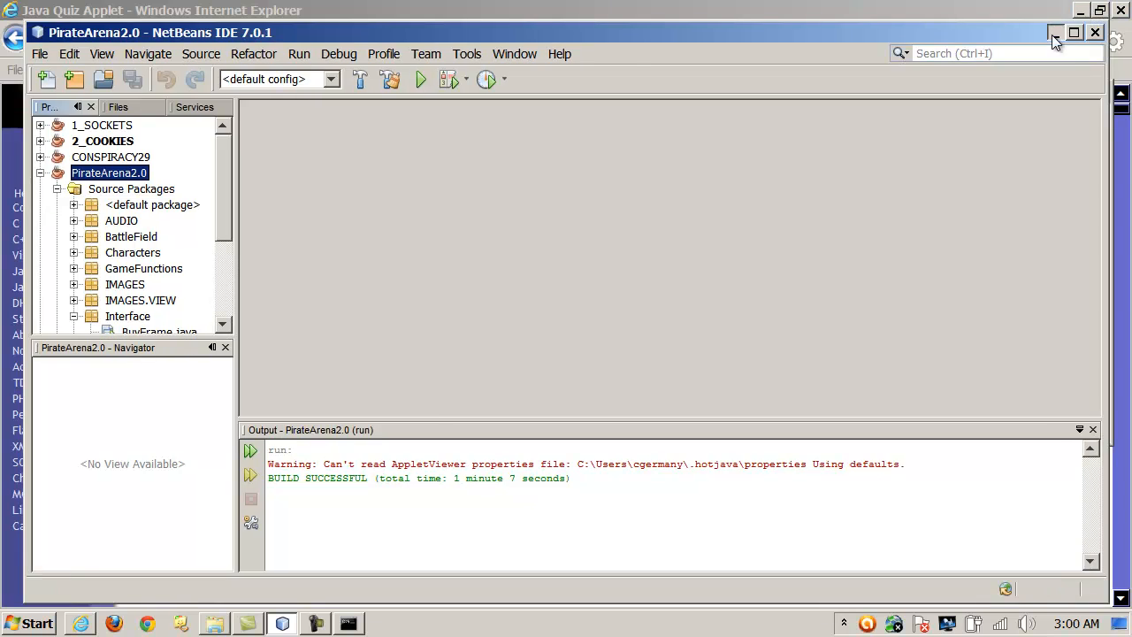
# cd into the pasted PirateArena2.0 folder on drive D, clear the screen, and run dir
pyautogui.click(1056, 33)
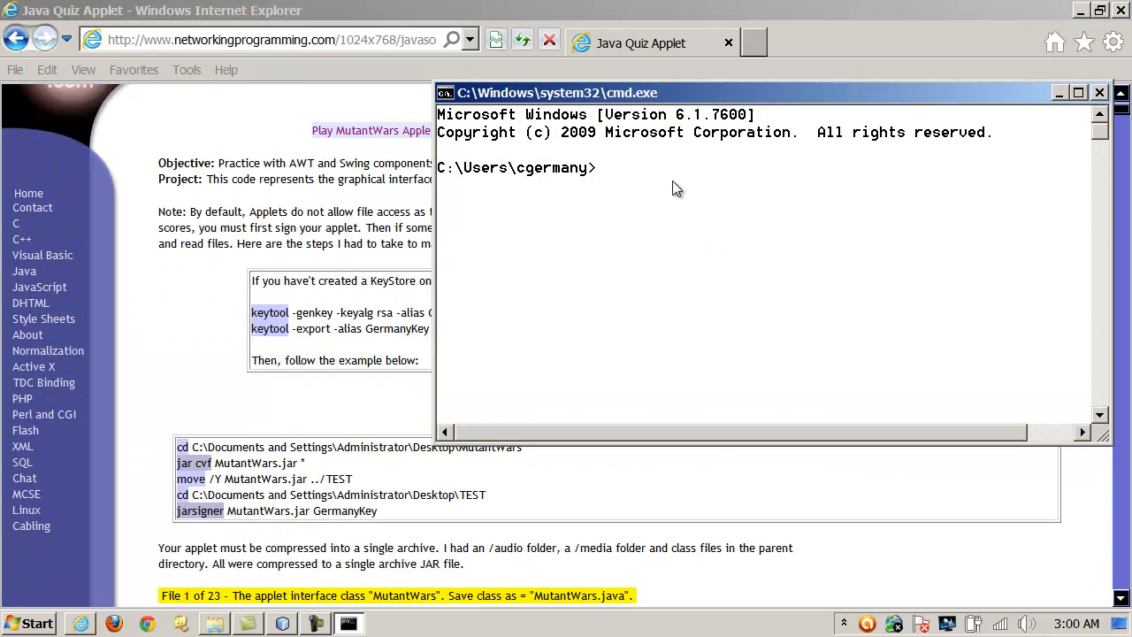
pyautogui.write('cd')
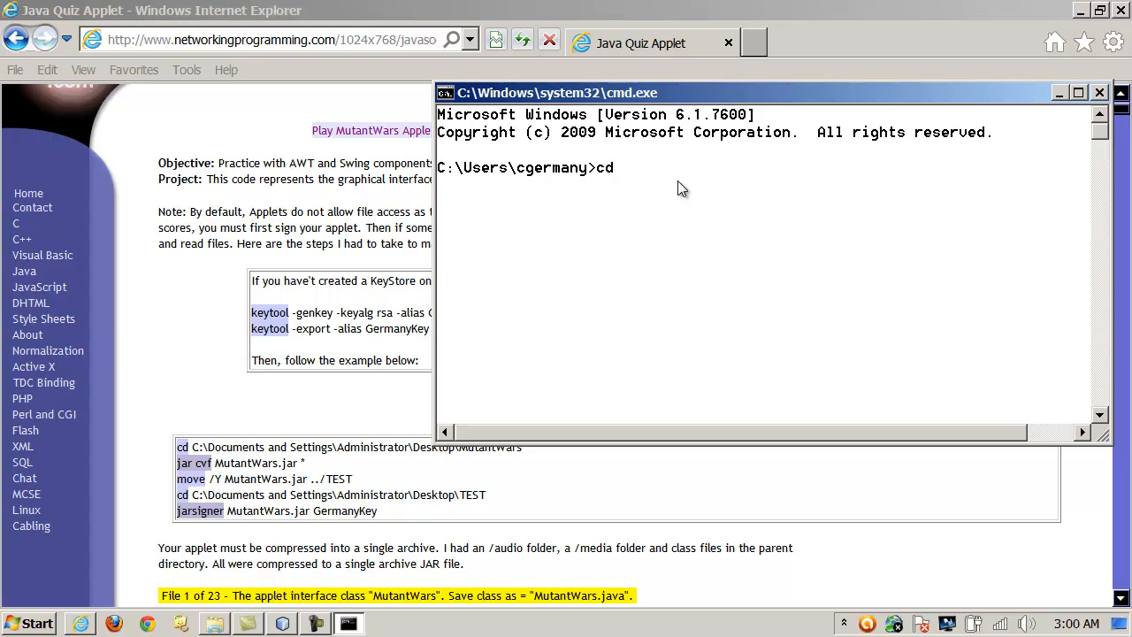
pyautogui.rightClick(682, 185)
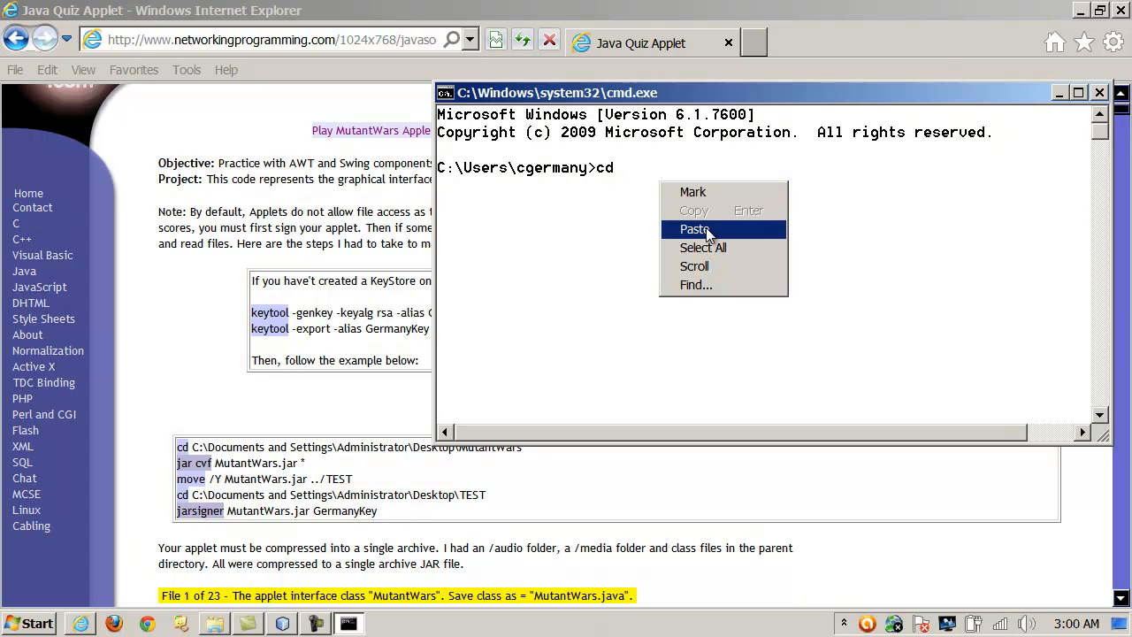
pyautogui.click(695, 229)
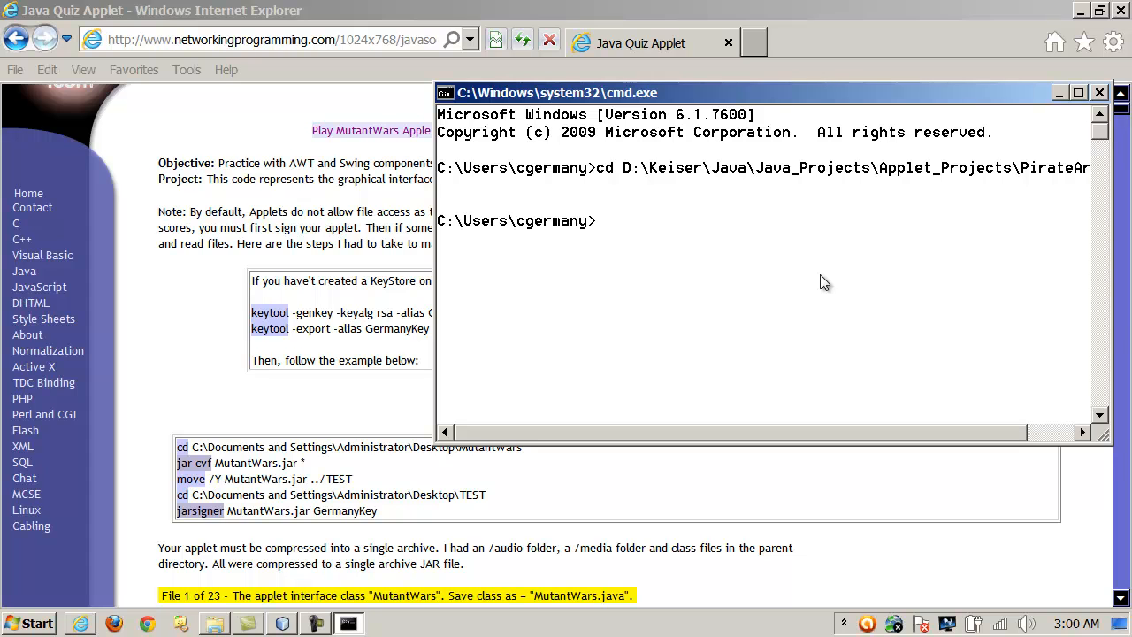
pyautogui.moveTo(646, 192)
pyautogui.write('d:')
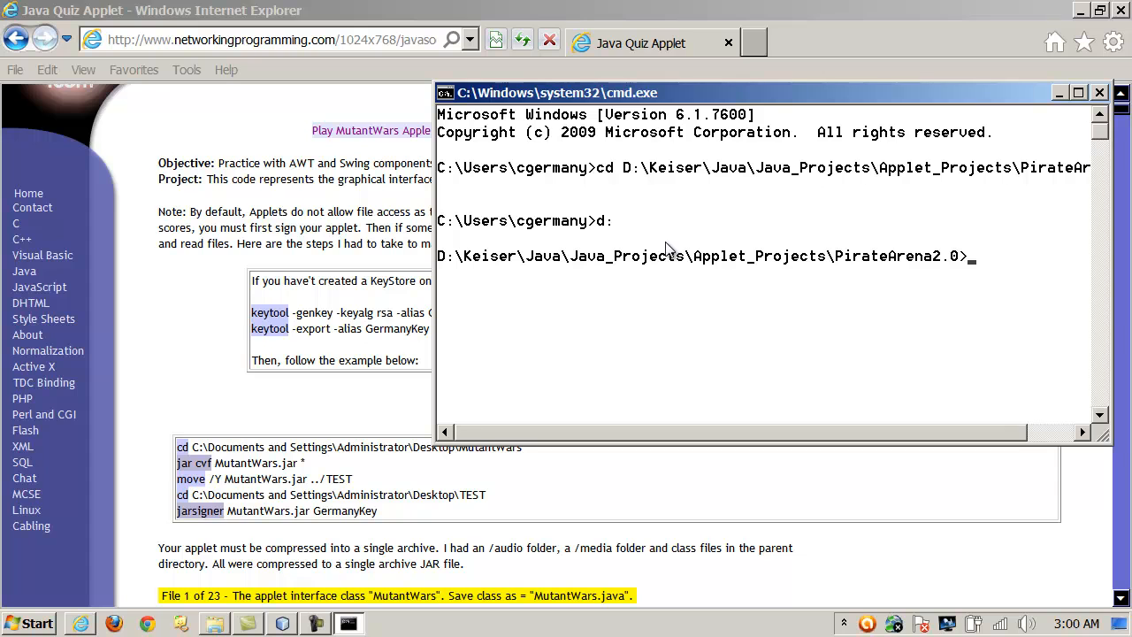
pyautogui.write('cls')
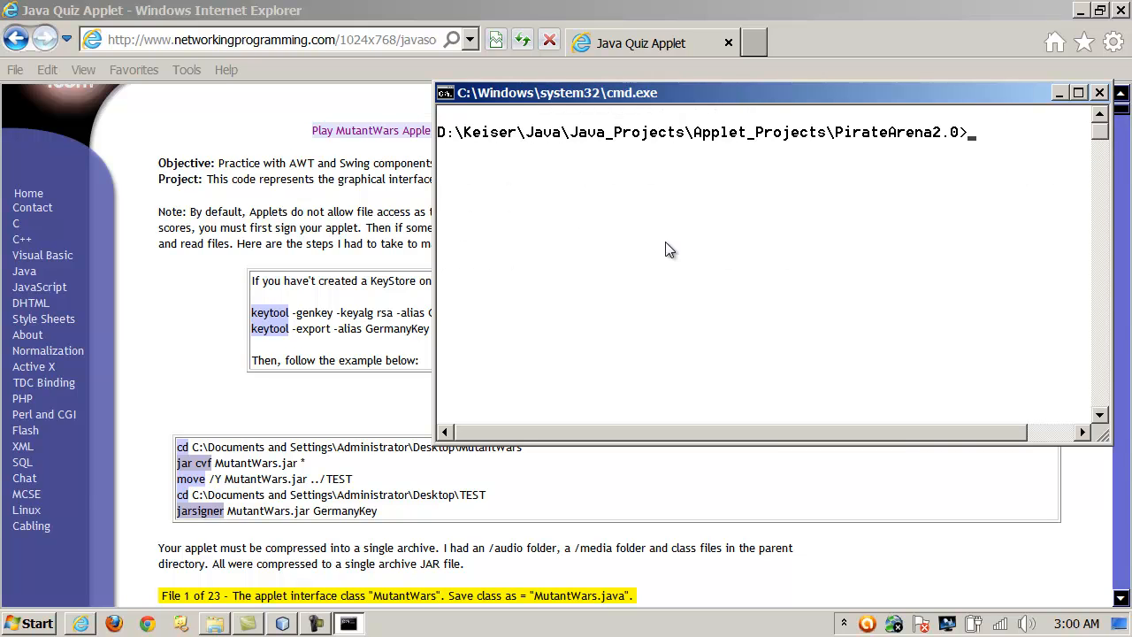
pyautogui.write('dir')
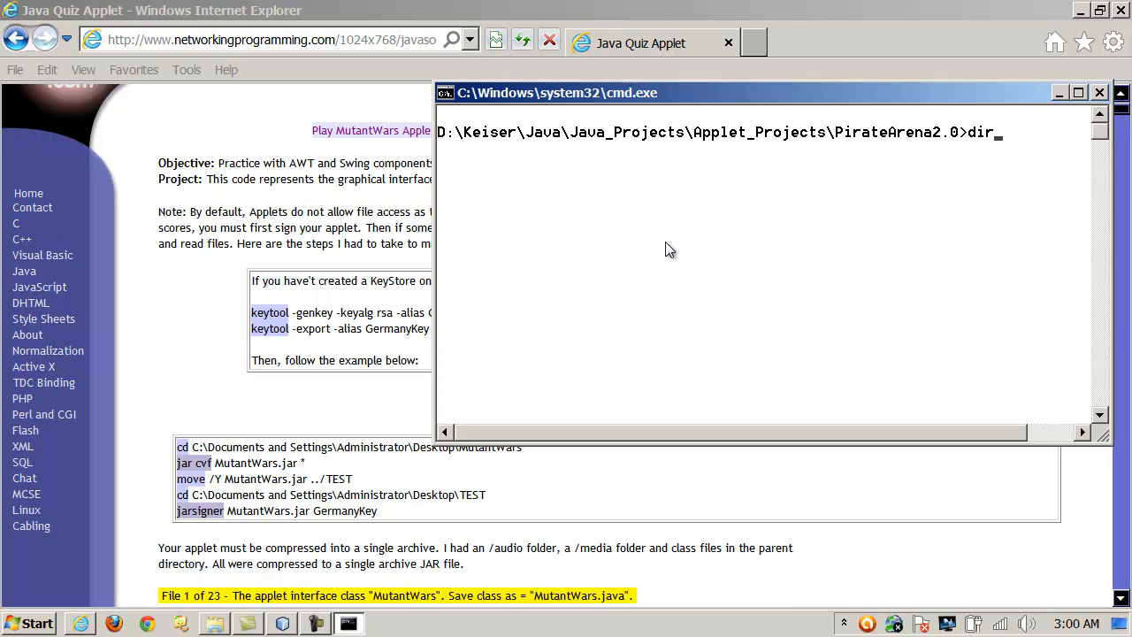
pyautogui.press('Return')
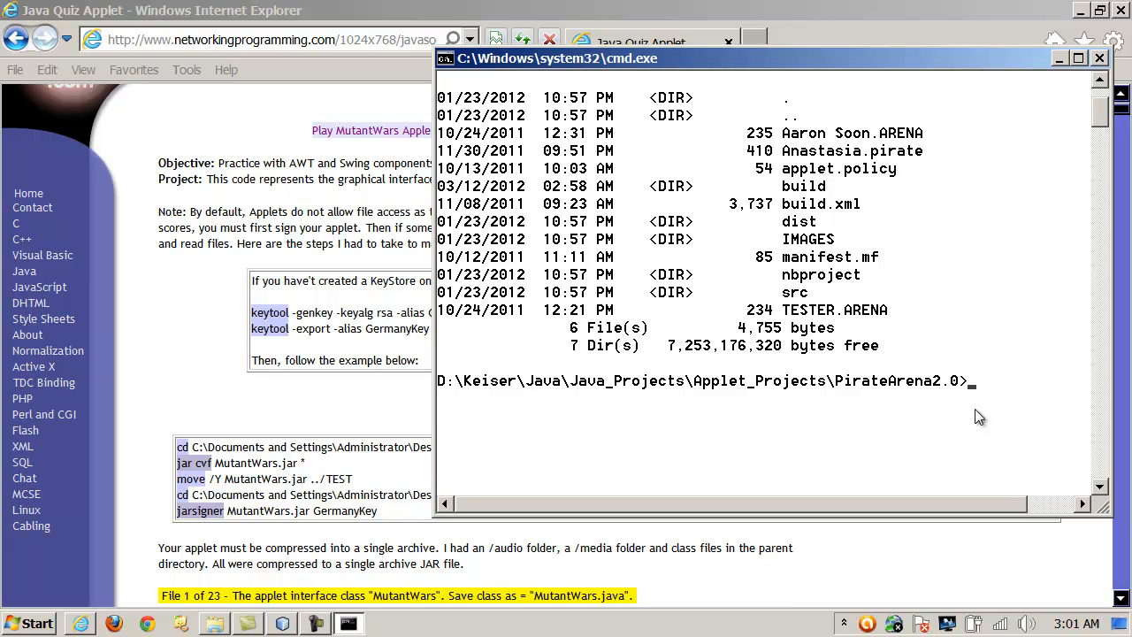
pyautogui.moveTo(991, 406)
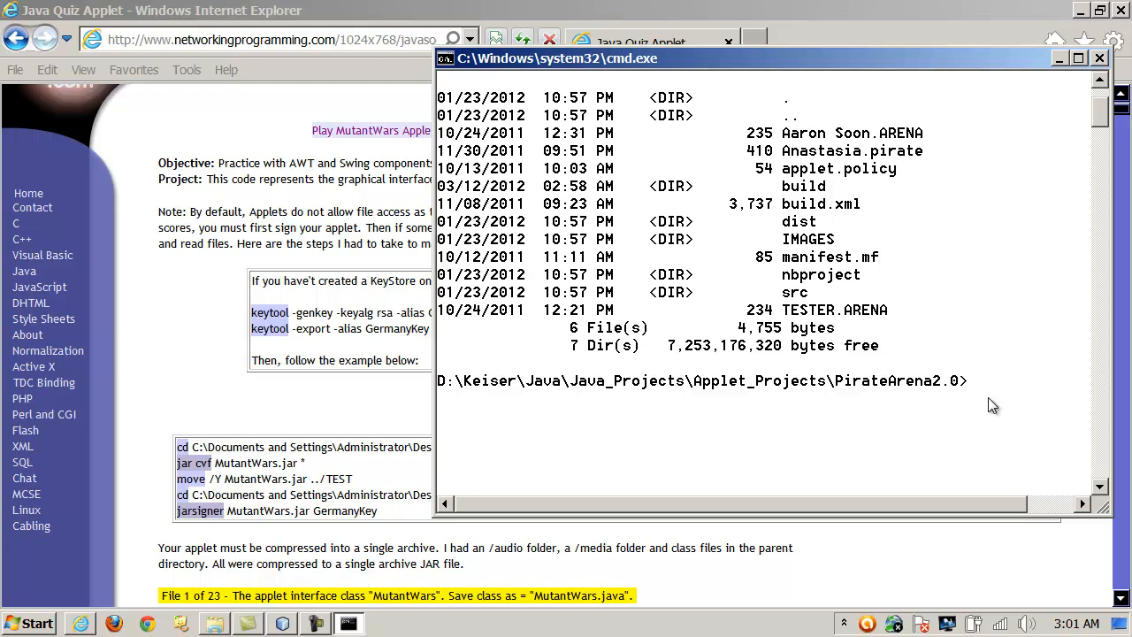
pyautogui.write('cd')
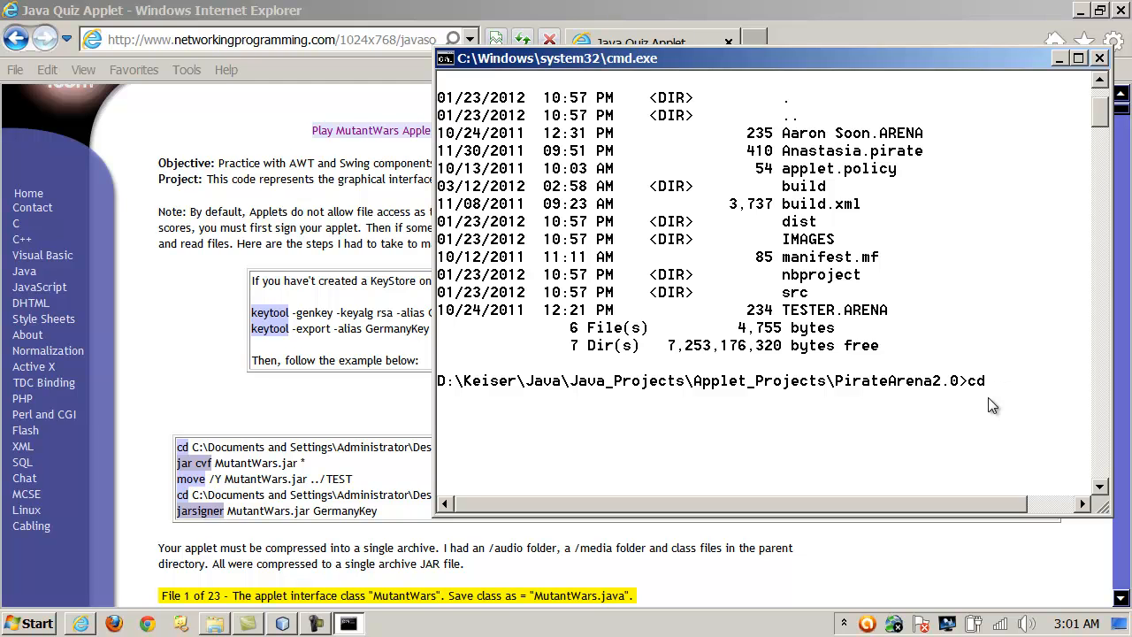
pyautogui.write('bu')
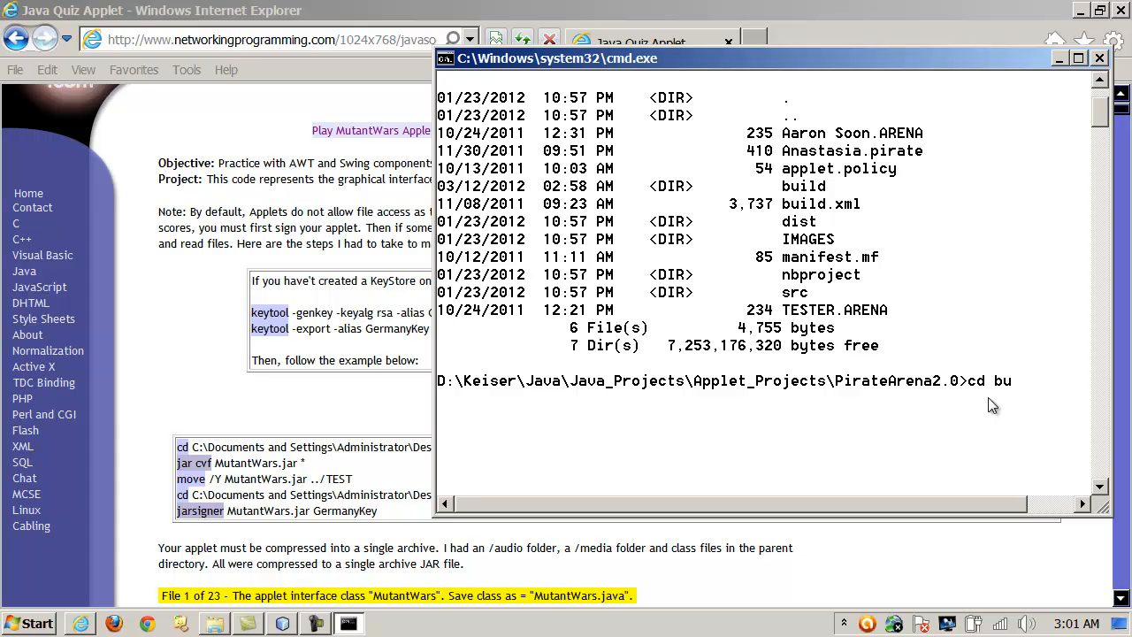
pyautogui.press('Return')
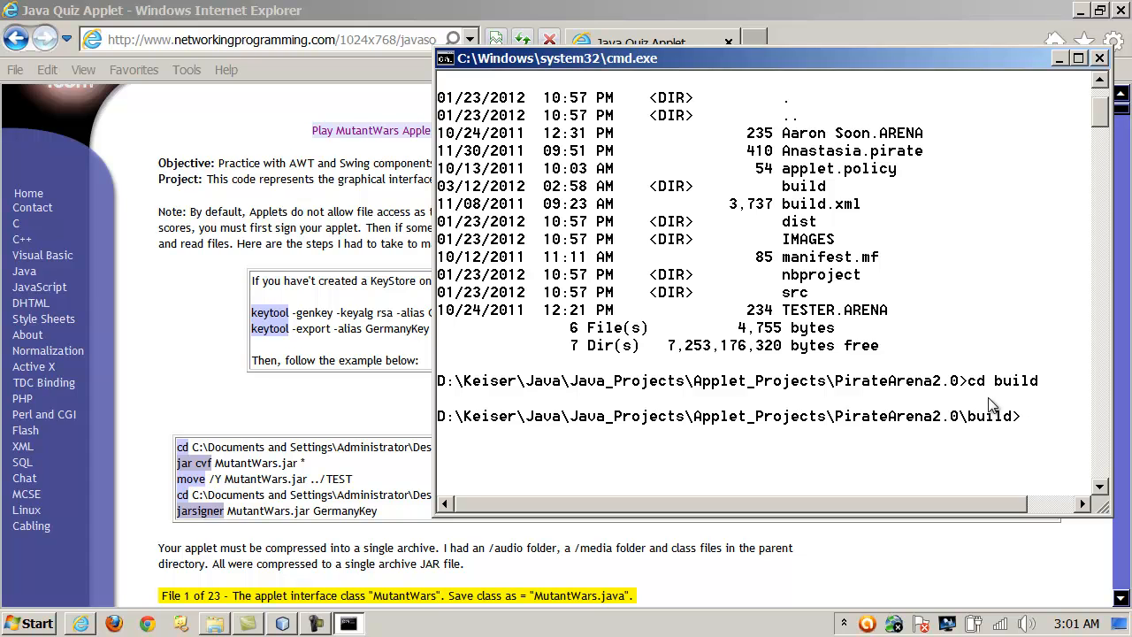
pyautogui.write('cl')
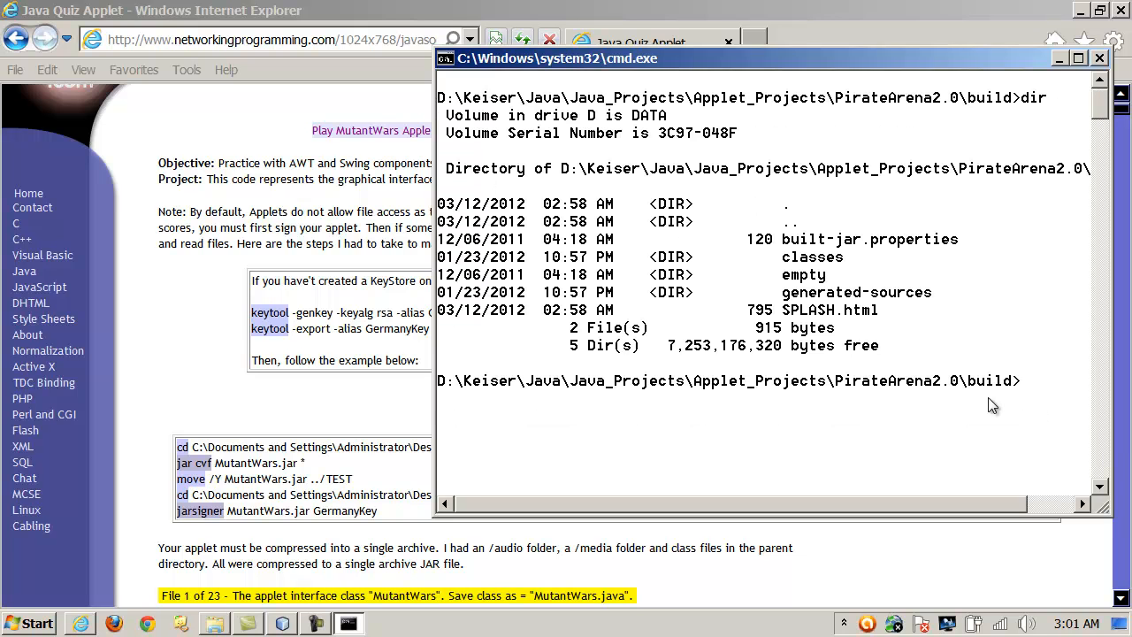
pyautogui.moveTo(865, 304)
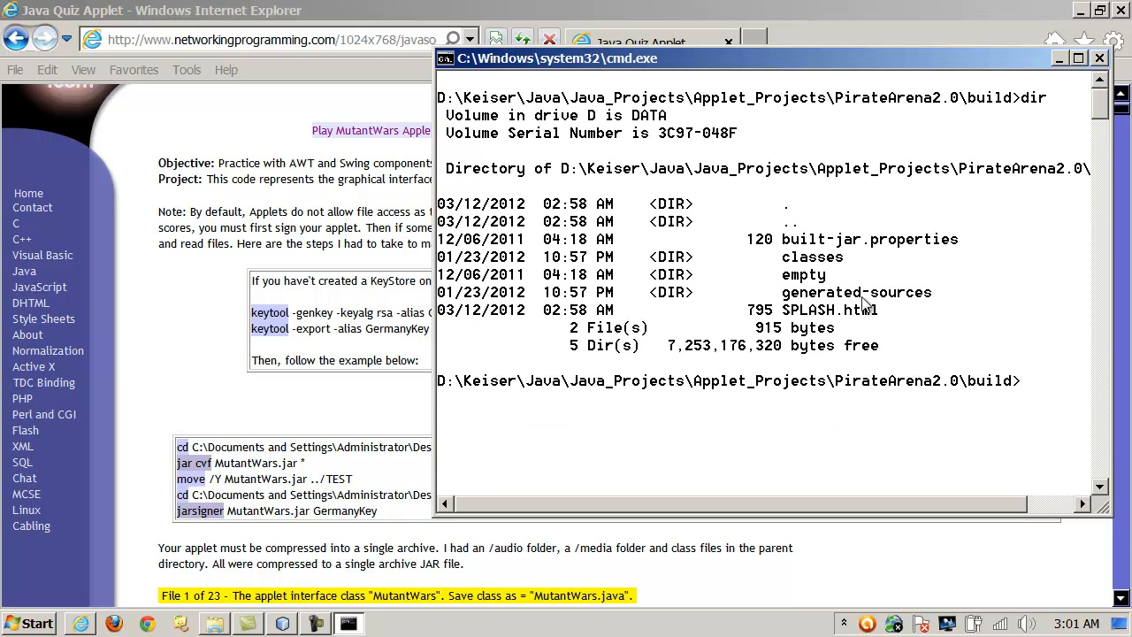
pyautogui.write('cd classes')
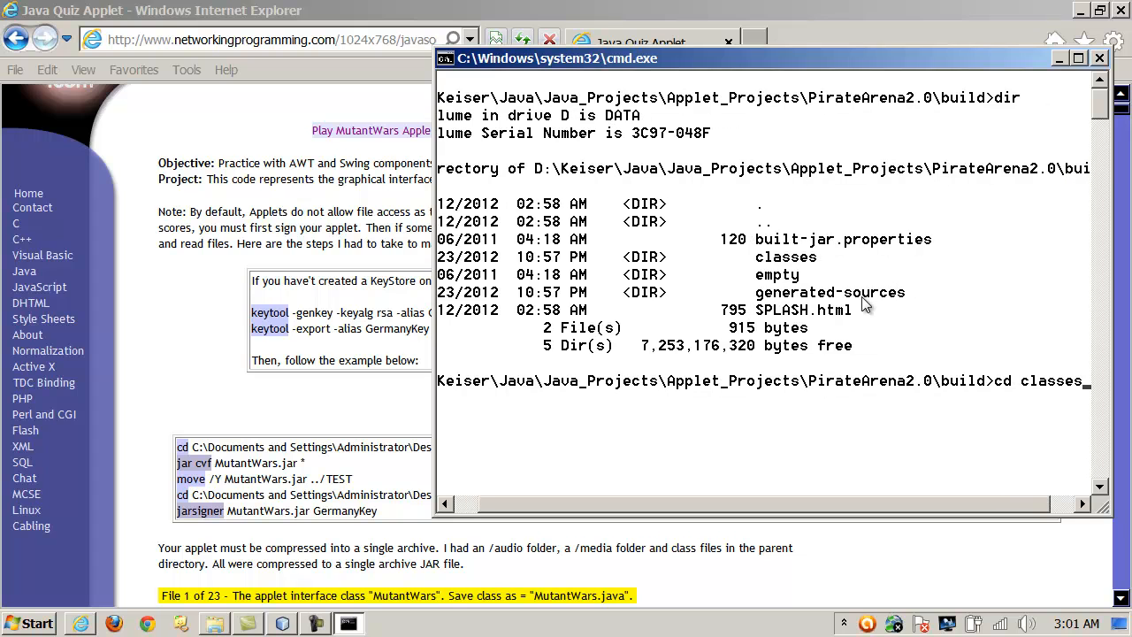
pyautogui.press('Return')
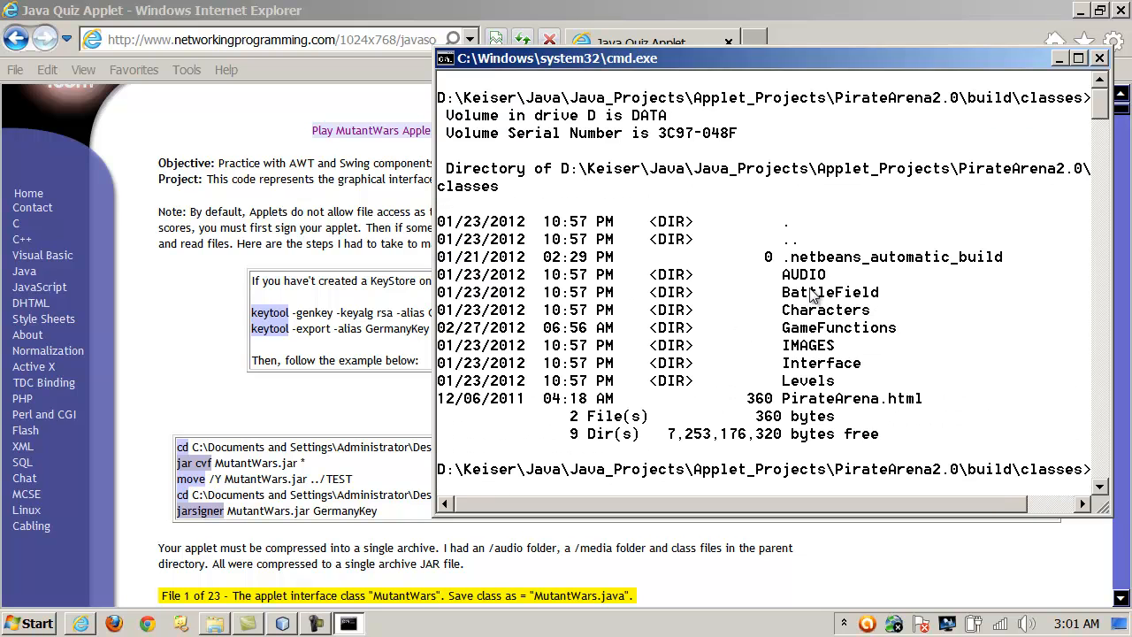
pyautogui.moveTo(887, 345)
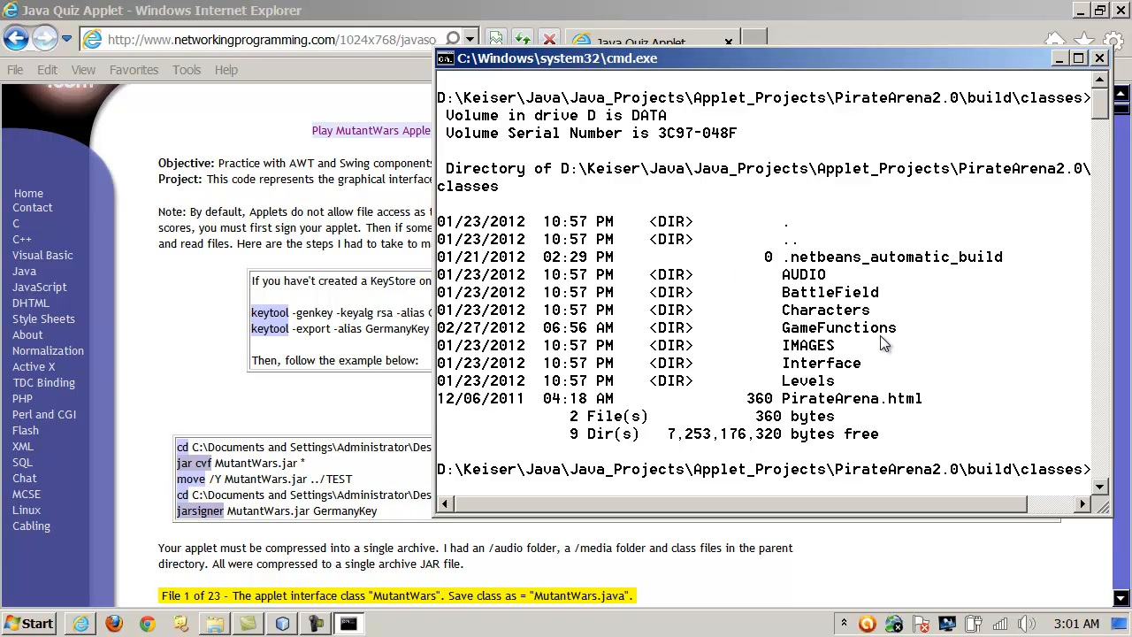
pyautogui.moveTo(848, 345)
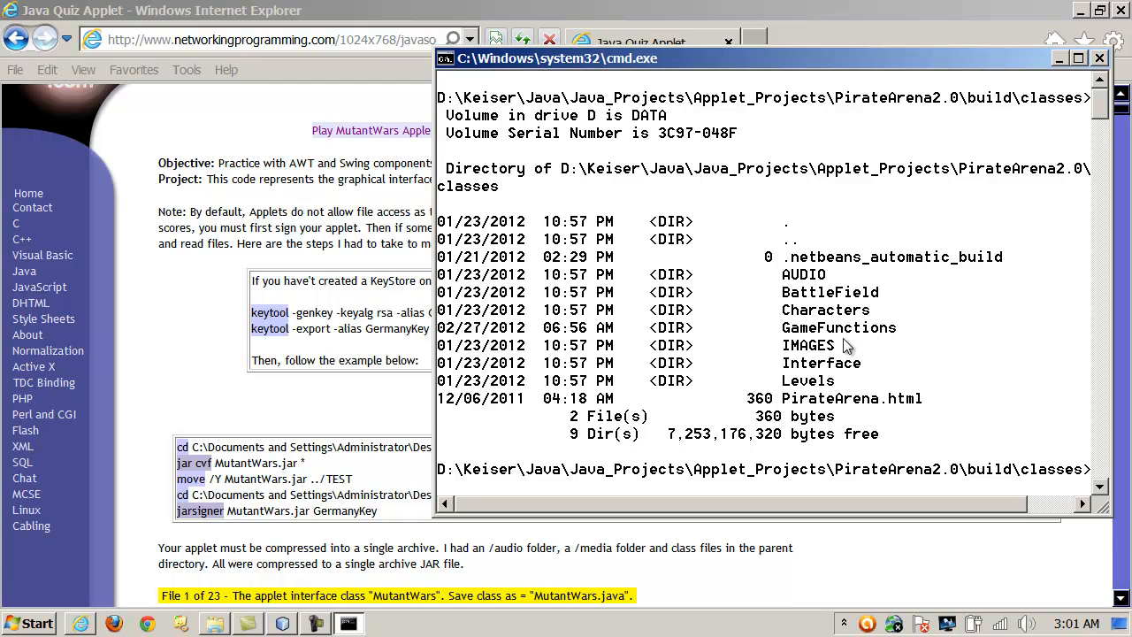
pyautogui.moveTo(858, 330)
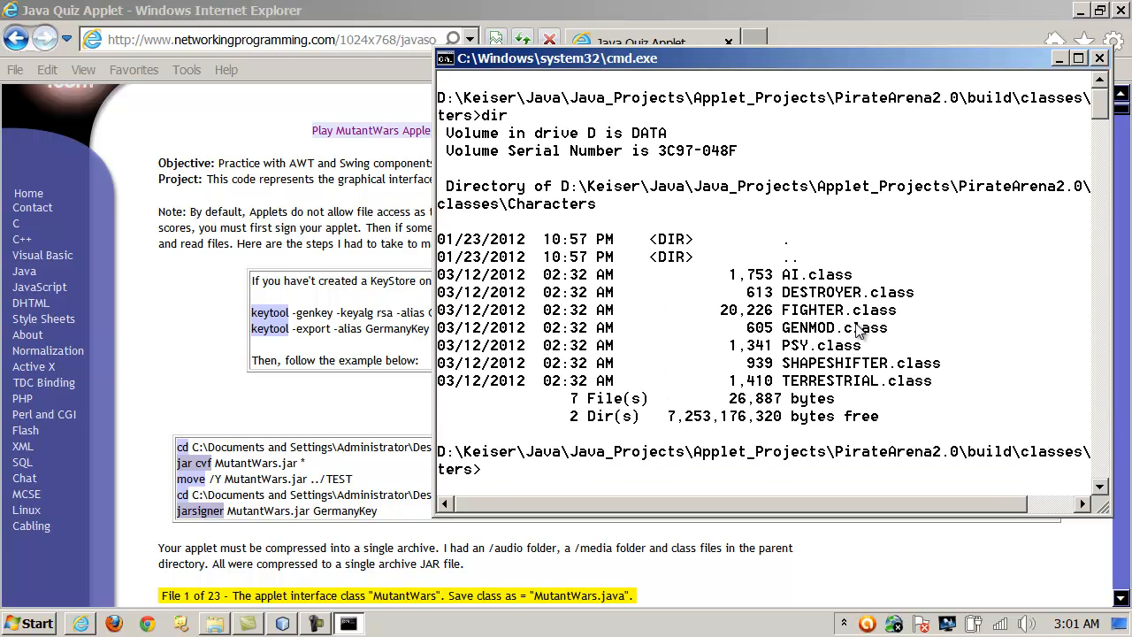
pyautogui.moveTo(938, 422)
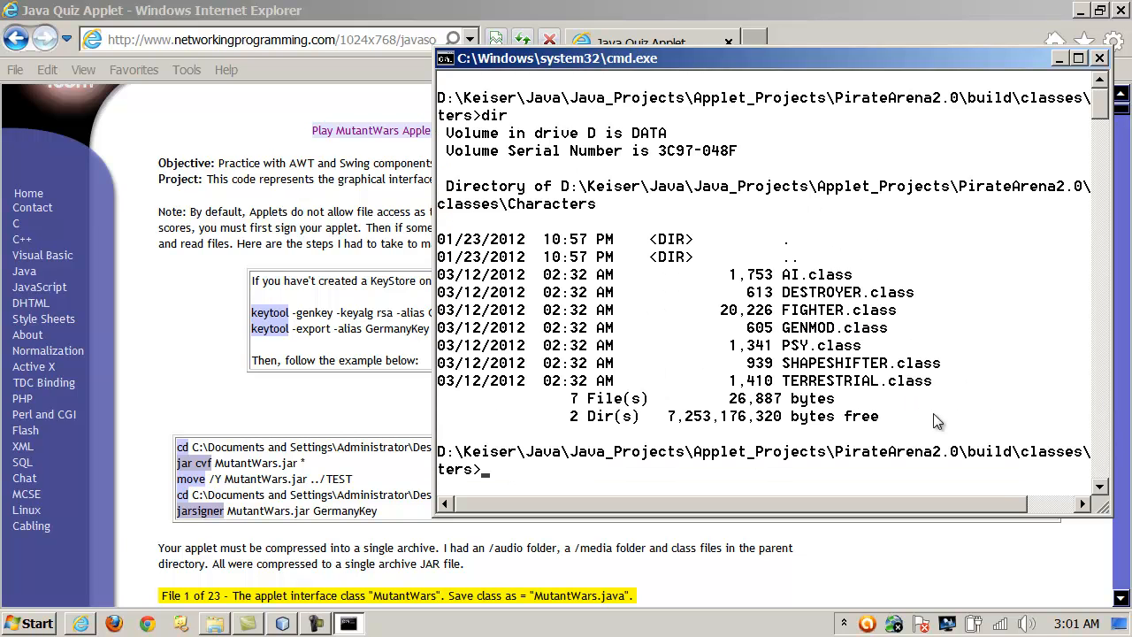
pyautogui.write('cd ..')
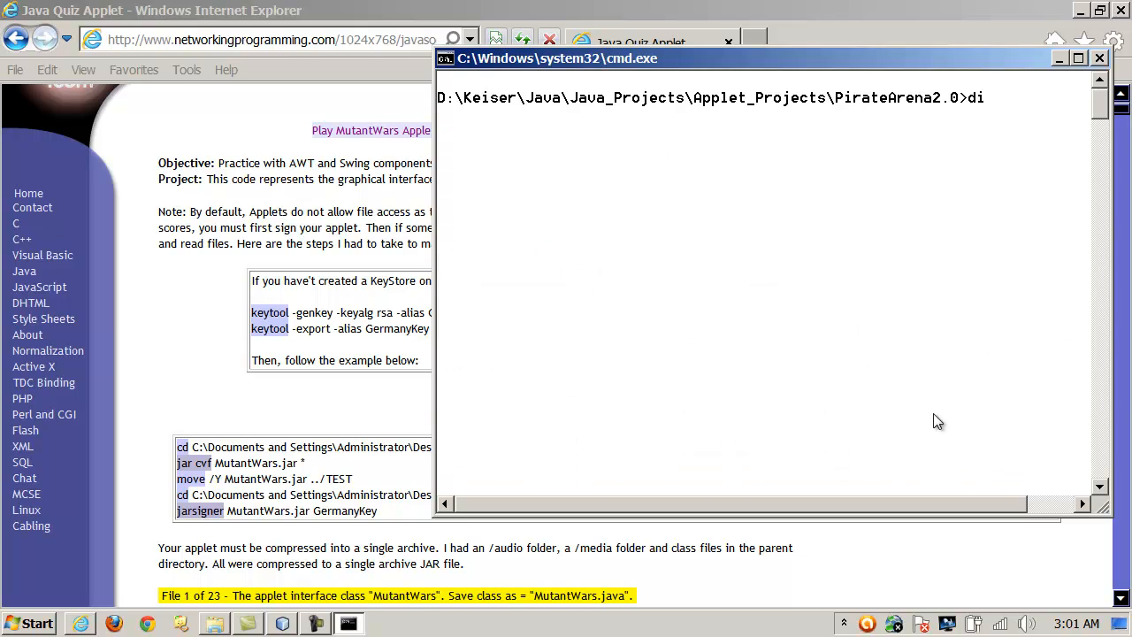
pyautogui.press('Return')
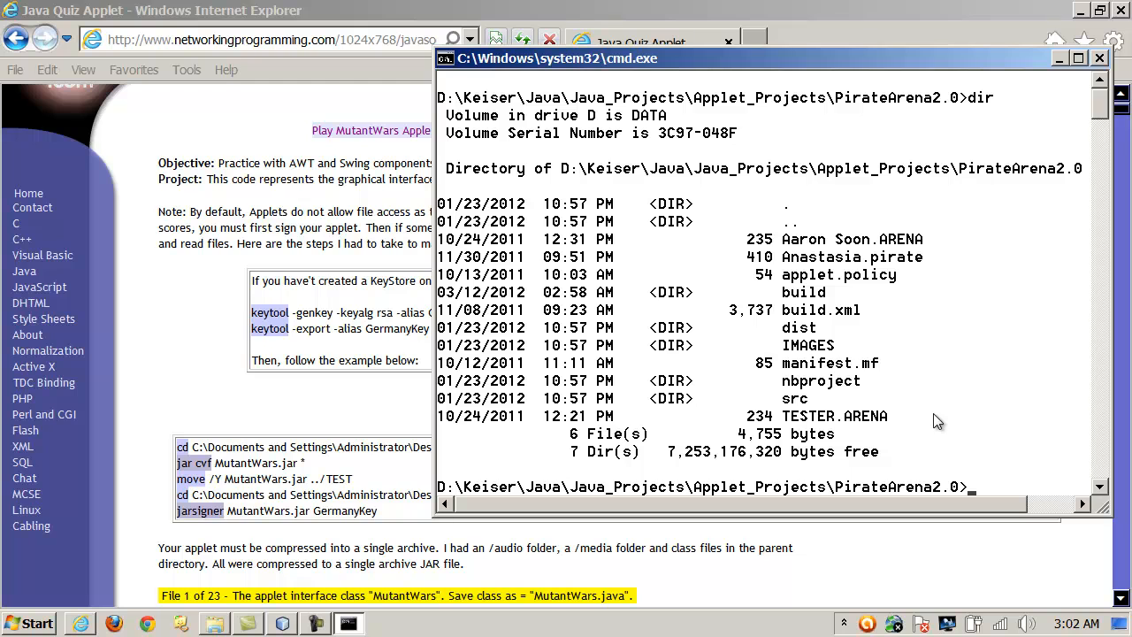
pyautogui.moveTo(967, 434)
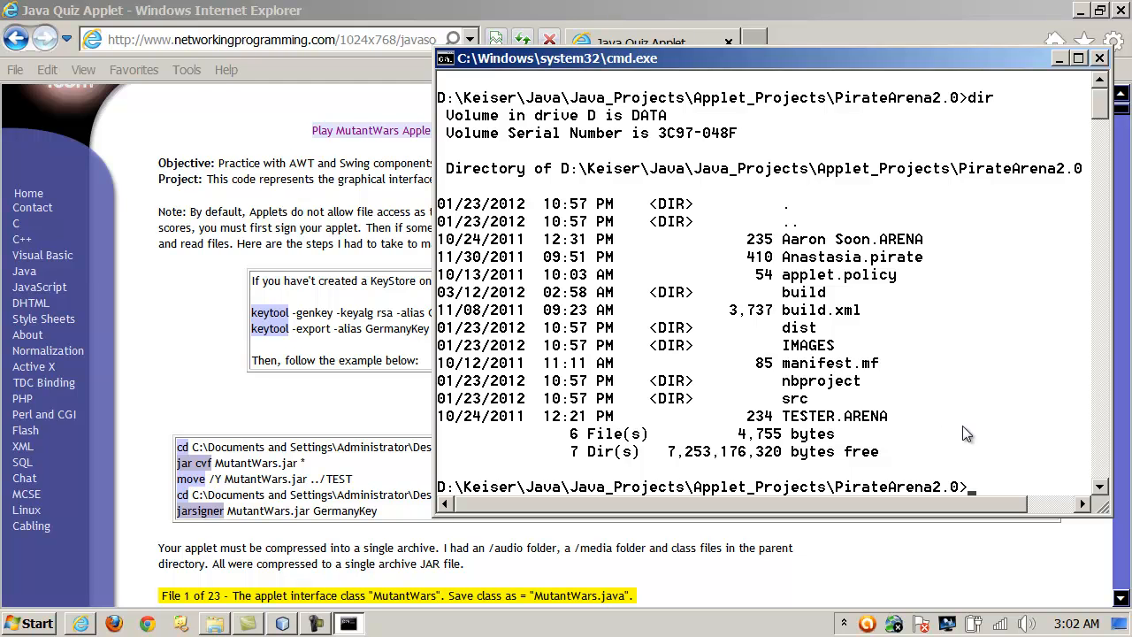
pyautogui.moveTo(972, 430)
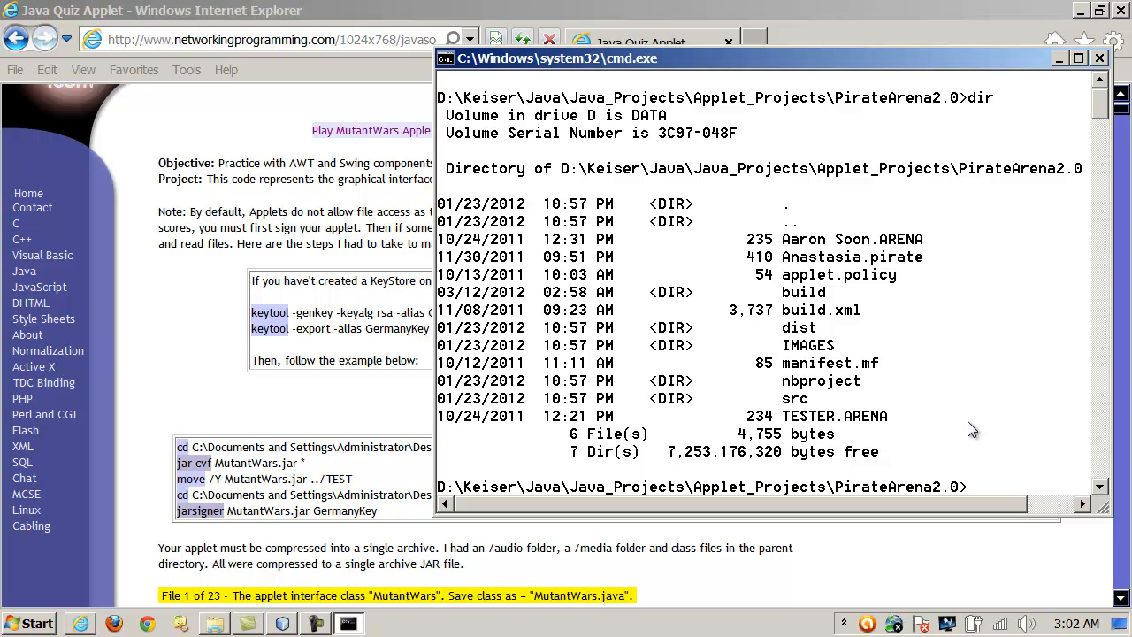
pyautogui.moveTo(296, 628)
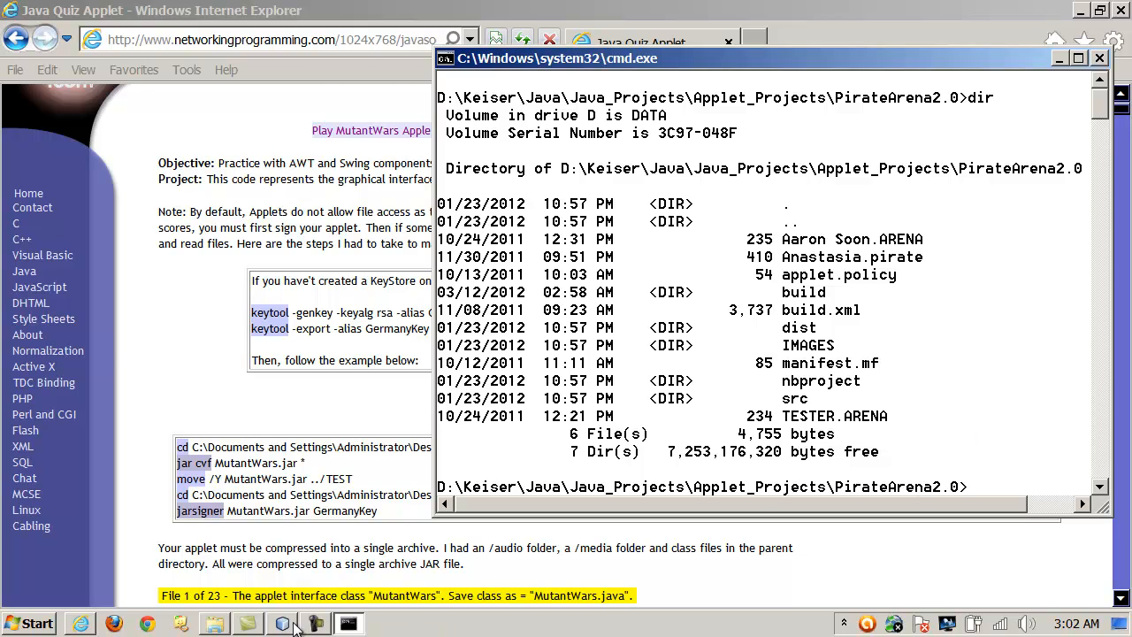
# Look through PirateArena2.0's build class folders, then open dist showing PirateArena2.0.jar
pyautogui.click(299, 54)
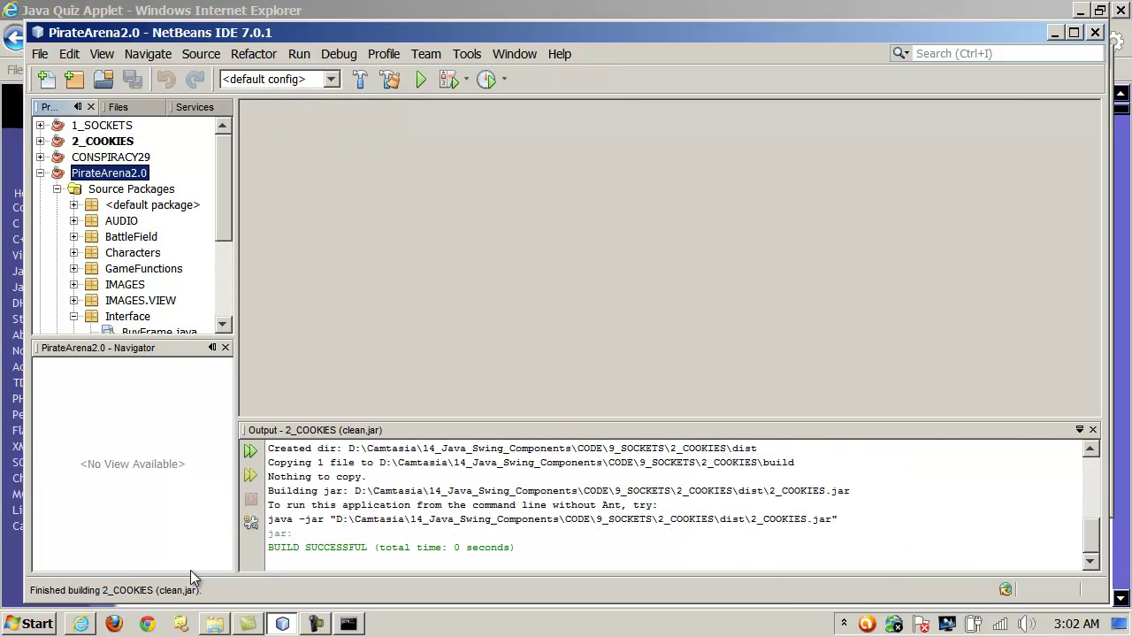
pyautogui.click(214, 623)
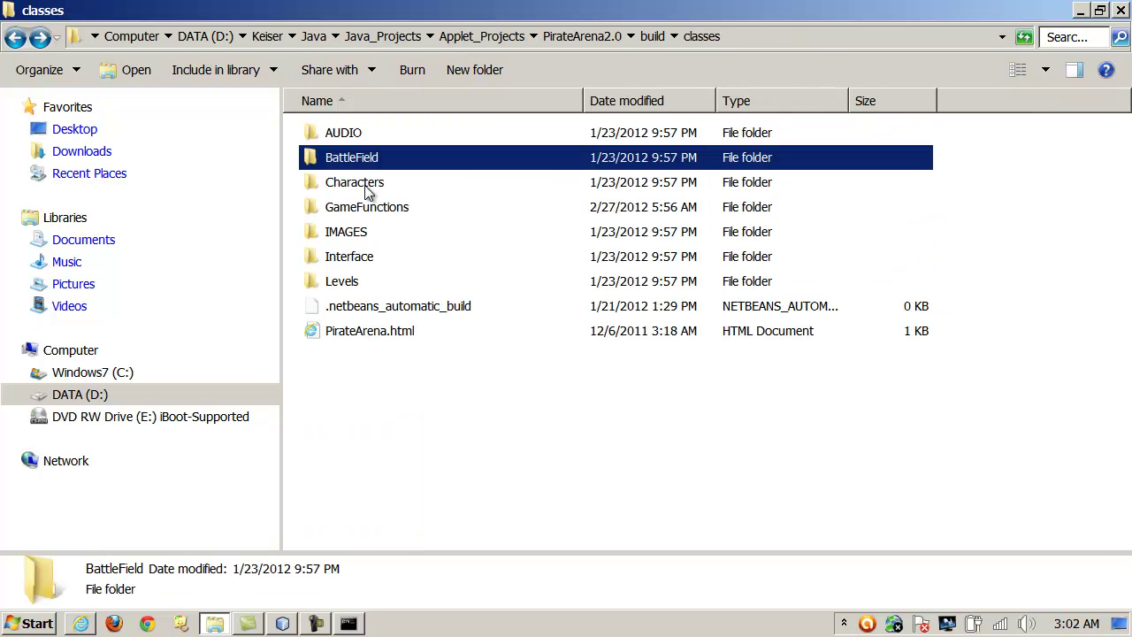
pyautogui.click(355, 182)
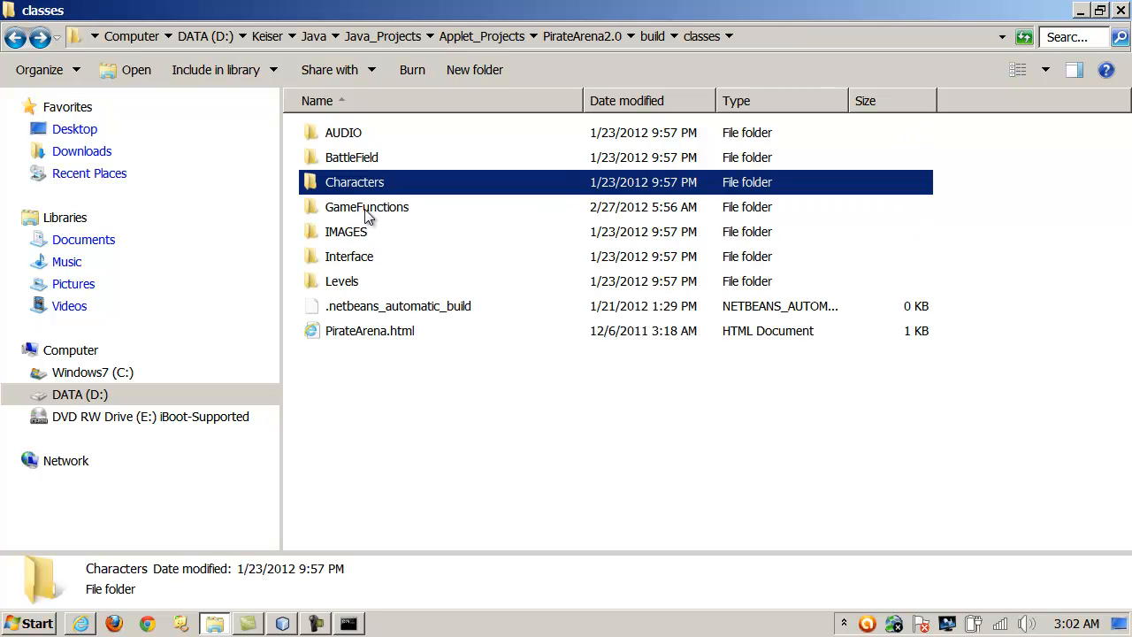
pyautogui.click(346, 231)
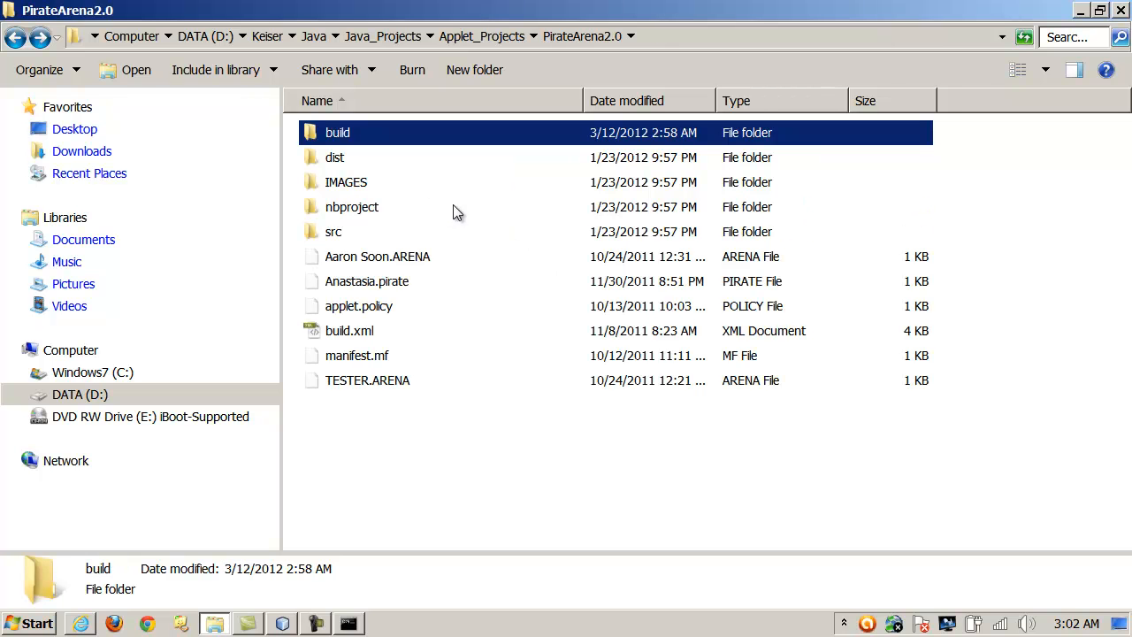
pyautogui.doubleClick(334, 157)
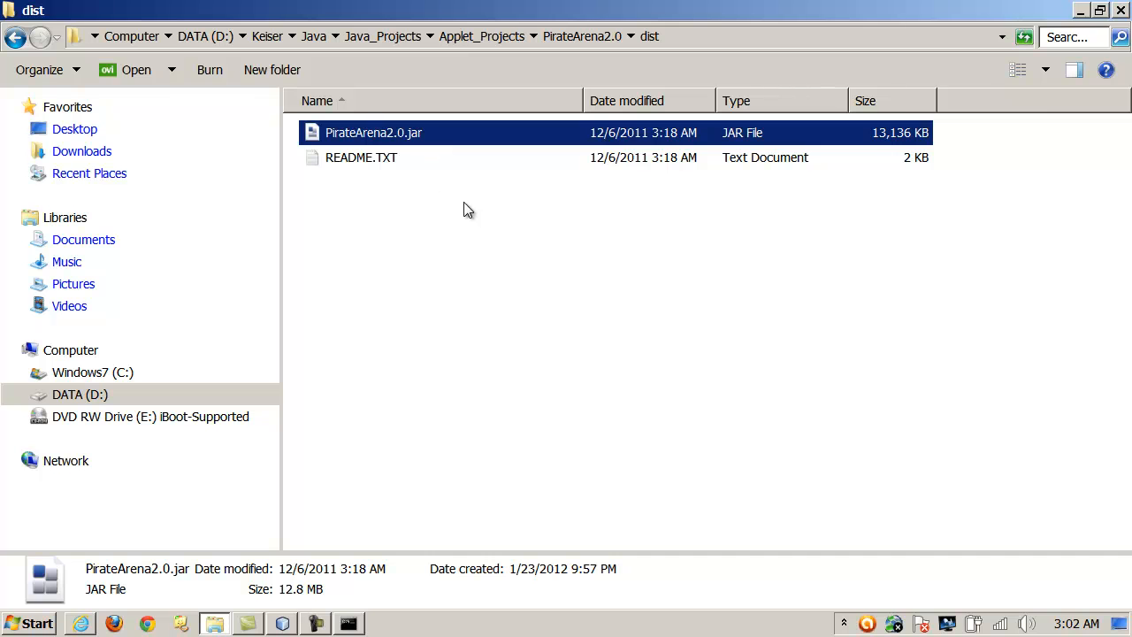
pyautogui.click(468, 210)
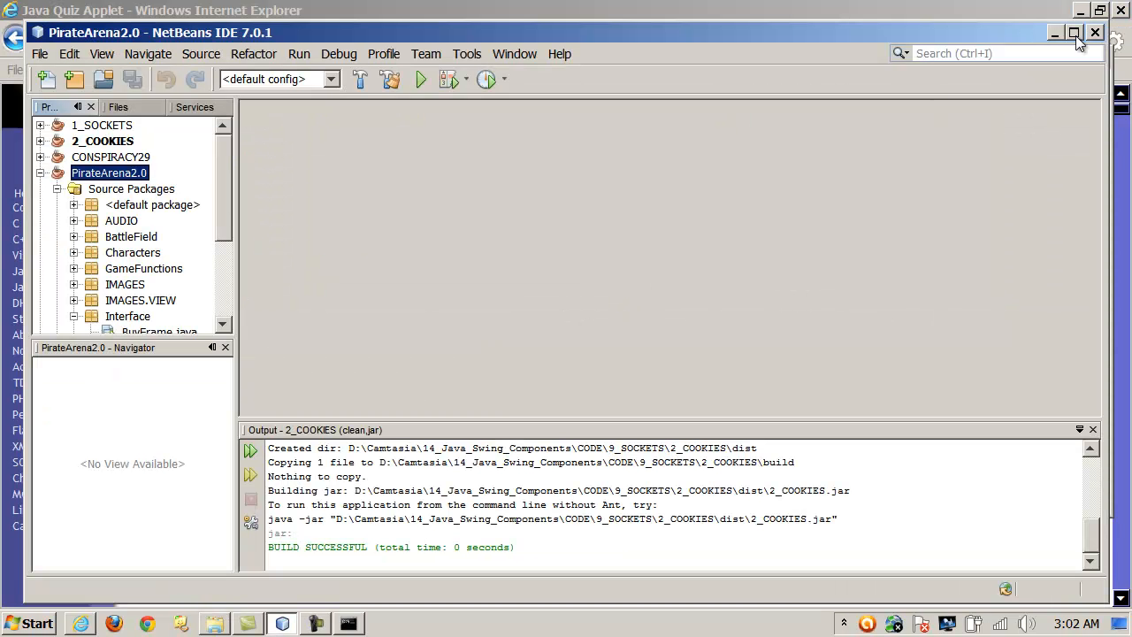
# Maximize the NetBeans window, then bring the Command Prompt forward
pyautogui.click(1073, 33)
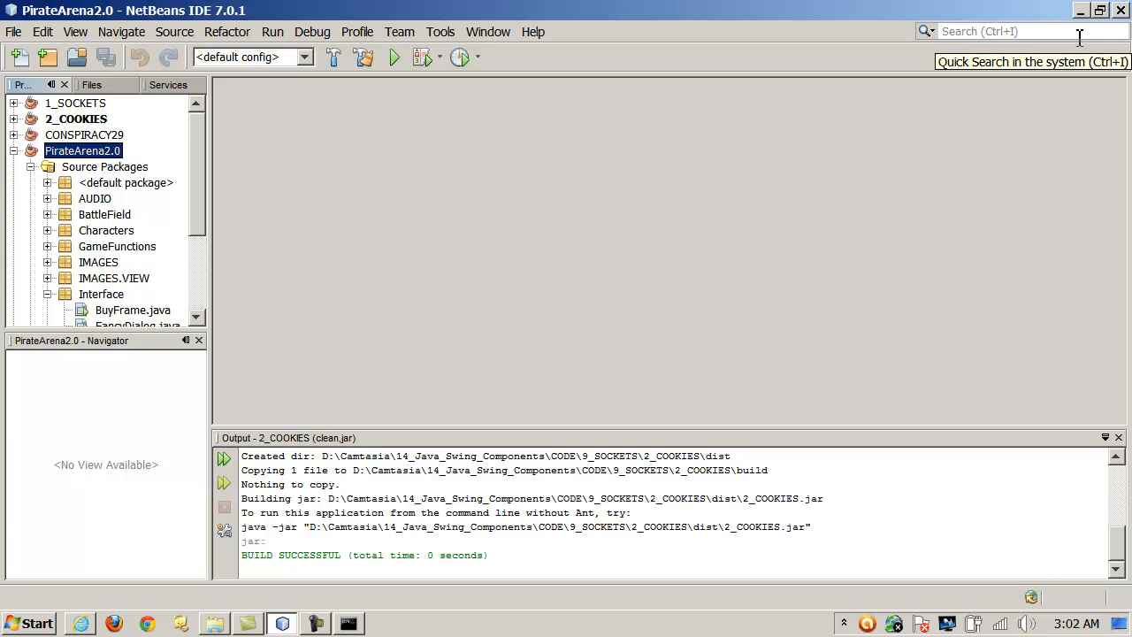
pyautogui.moveTo(1079, 10)
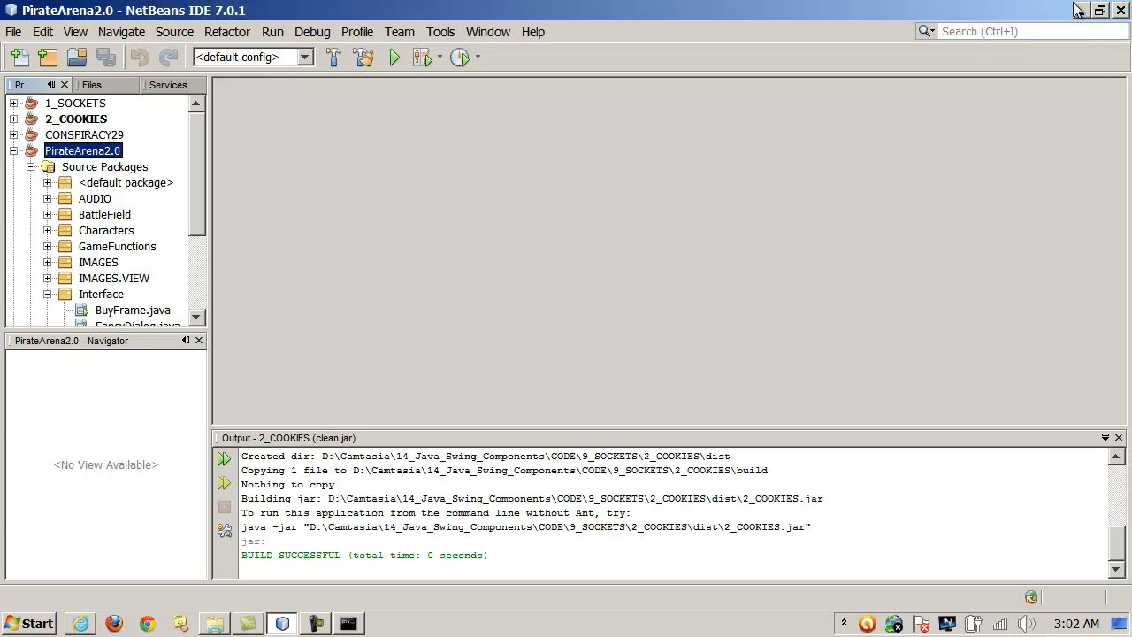
pyautogui.moveTo(923, 131)
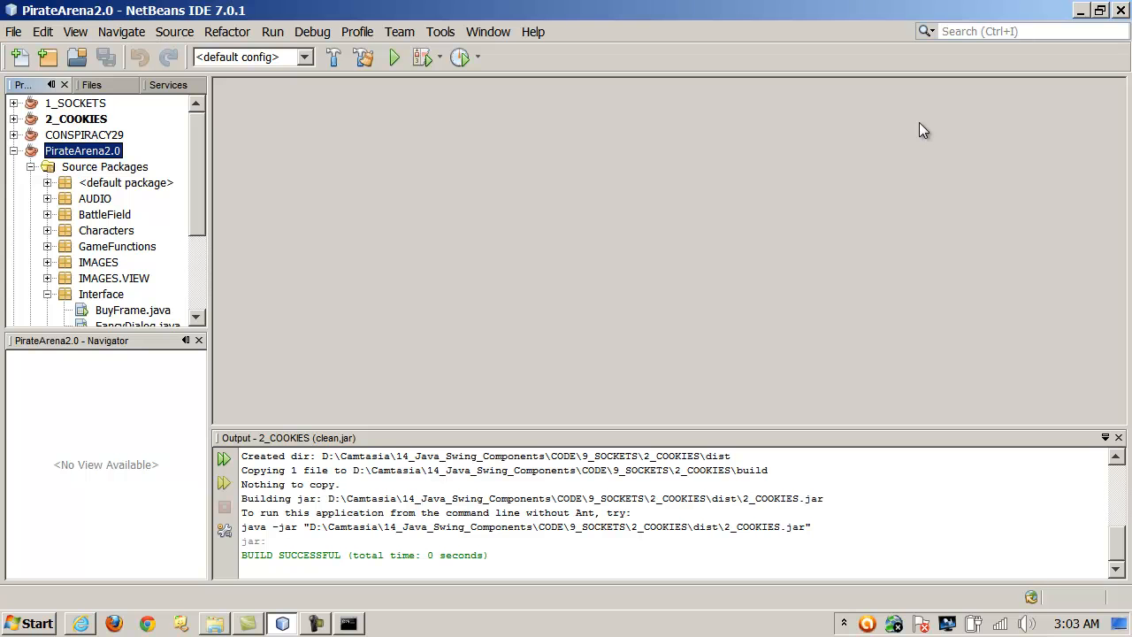
pyautogui.moveTo(440, 582)
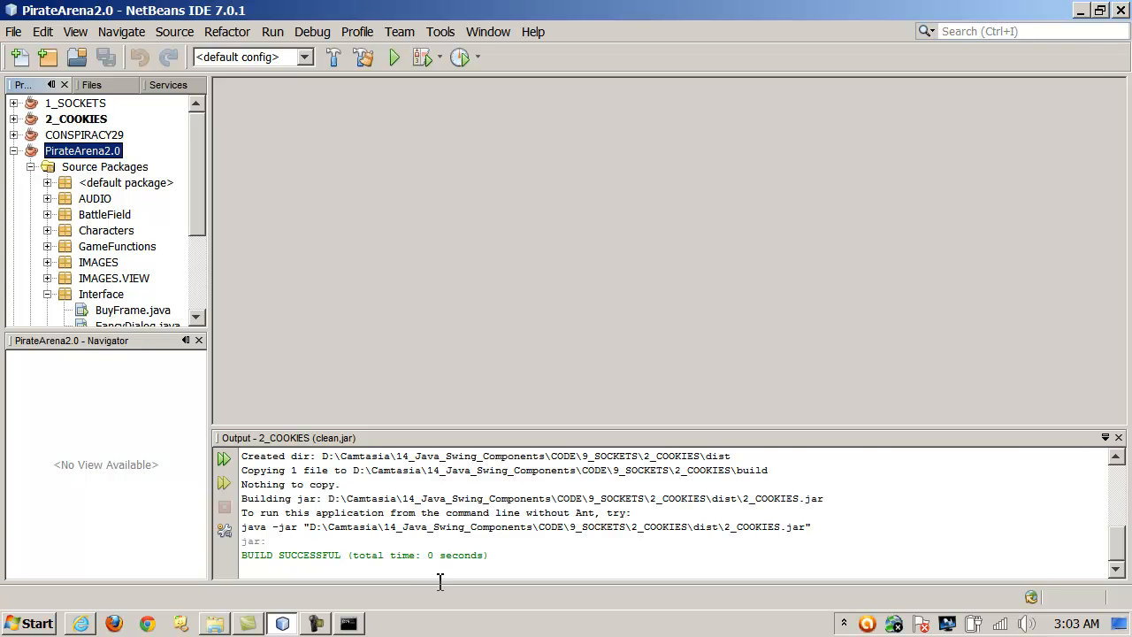
pyautogui.click(347, 624)
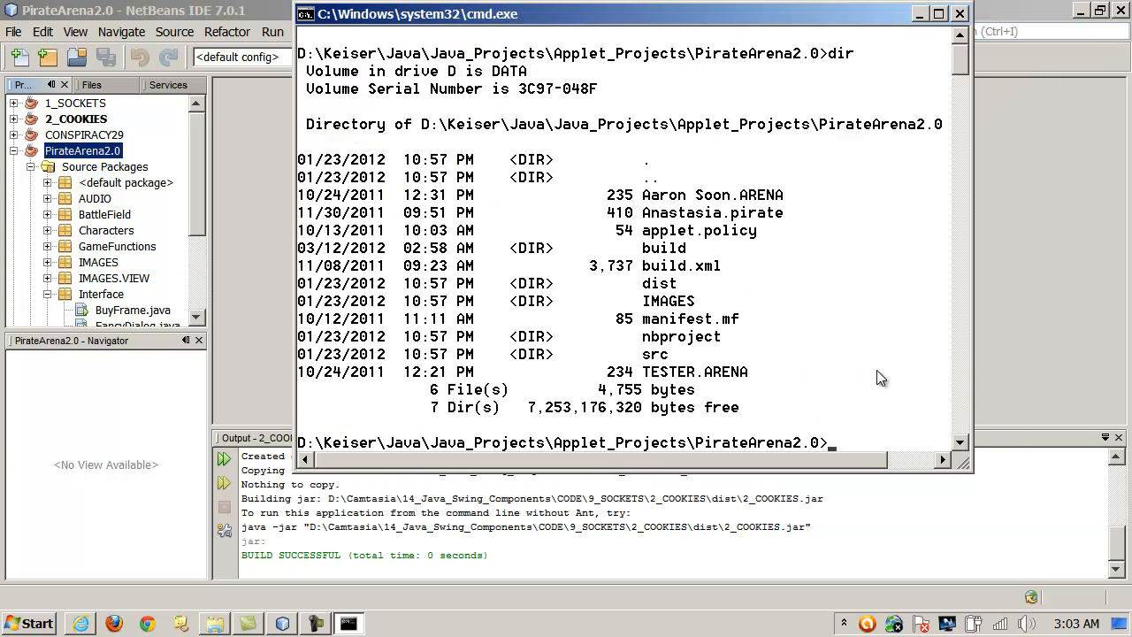
pyautogui.moveTo(868, 390)
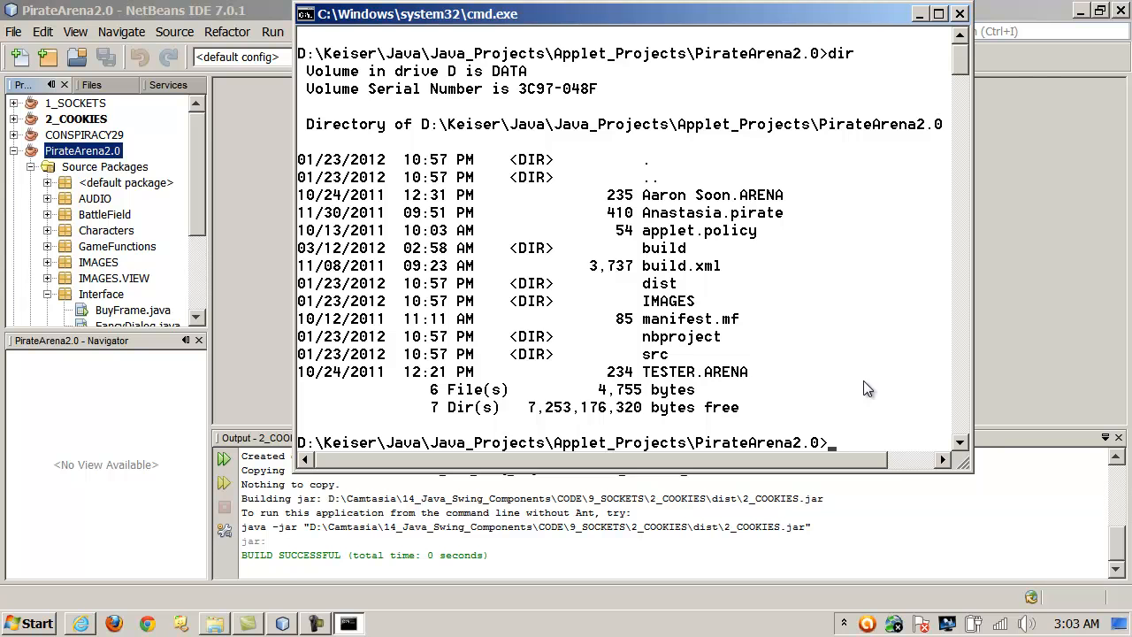
# Run 'cd dist' and 'dir' to list PirateArena2.0.jar and README.TXT
pyautogui.write('cd dist')
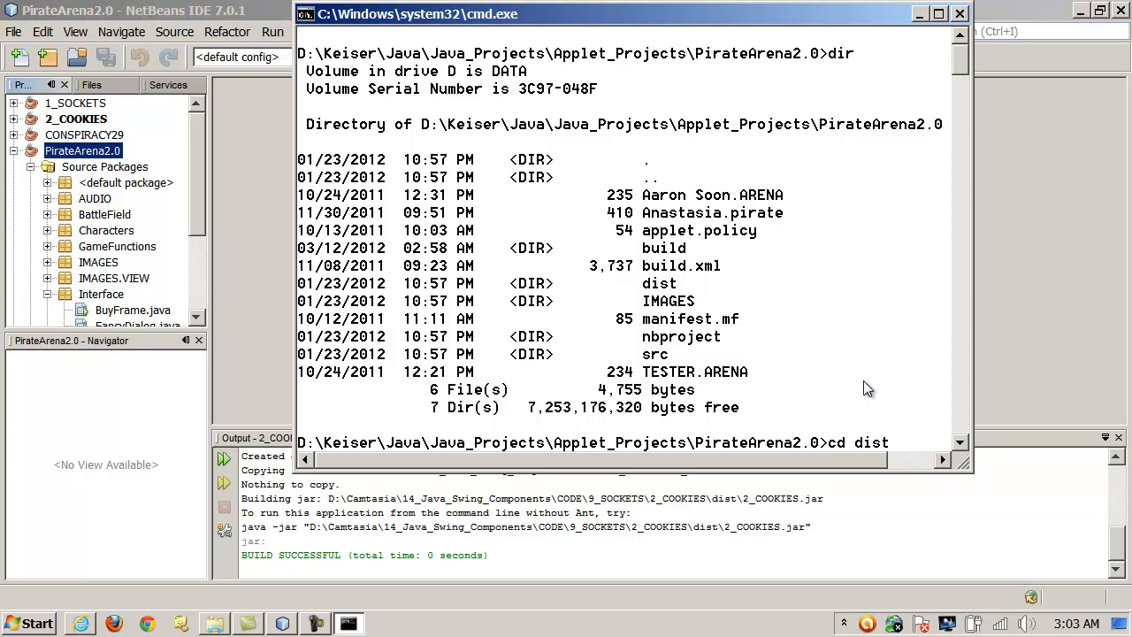
pyautogui.press('Return')
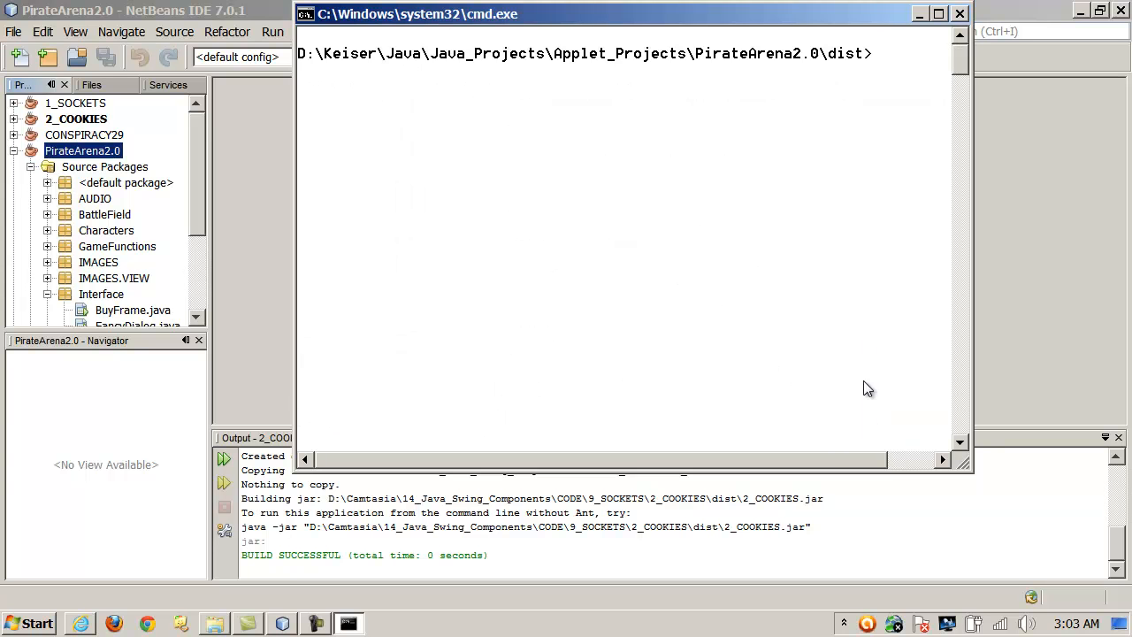
pyautogui.write('dir')
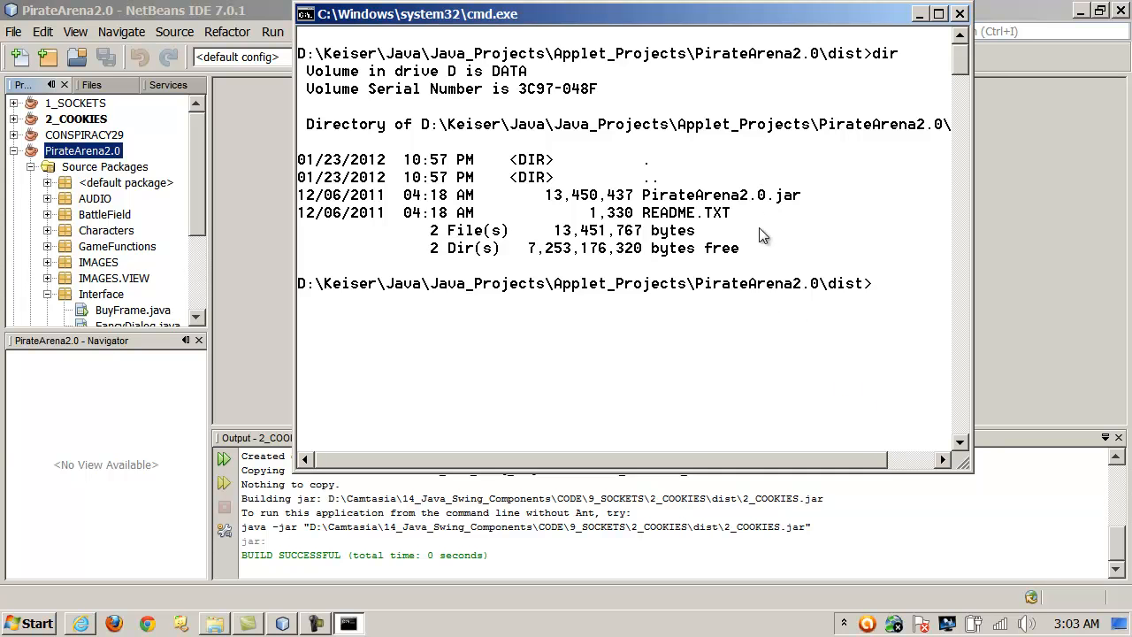
pyautogui.moveTo(712, 180)
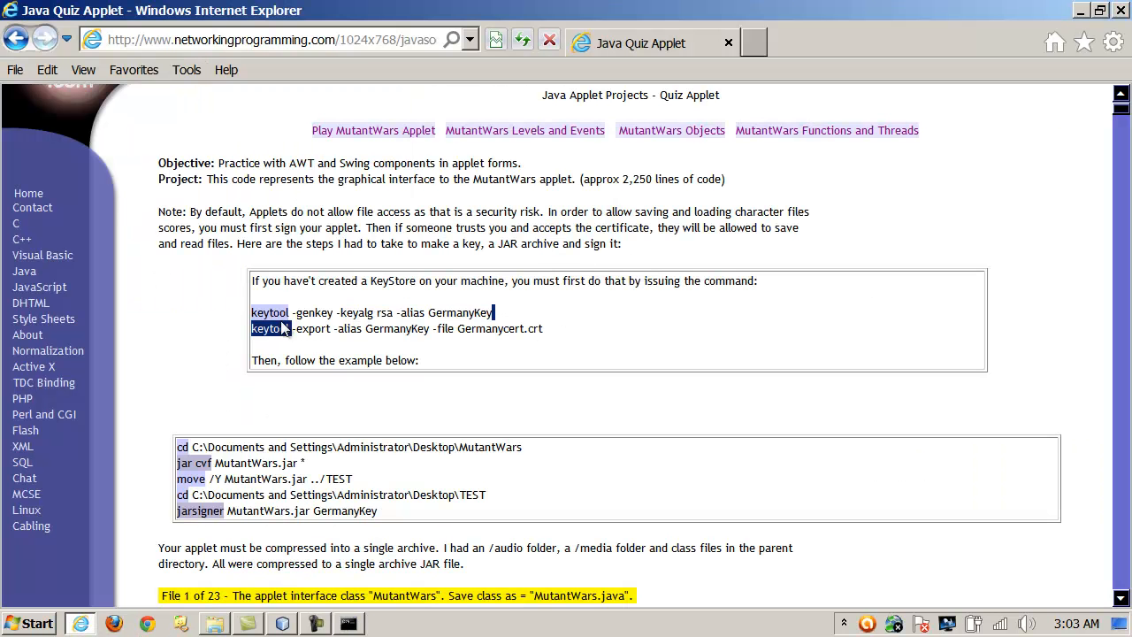
# Copy the 'keytool -genkey -keyalg rsa -alias GermanyKey' command, then return to Command Prompt
pyautogui.rightClick(284, 319)
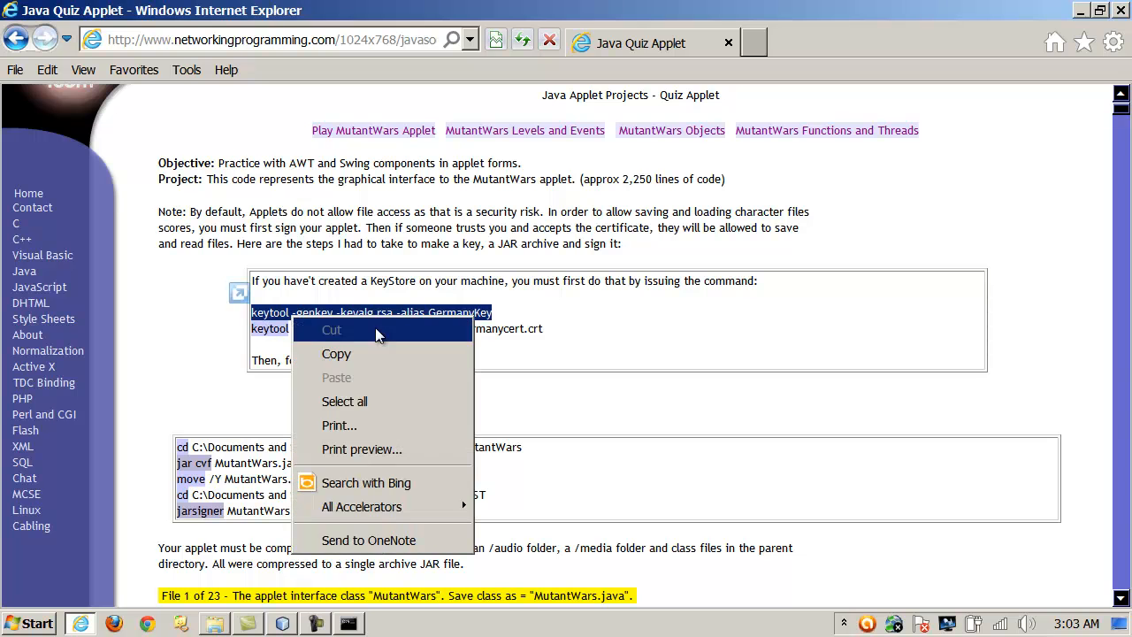
pyautogui.click(518, 319)
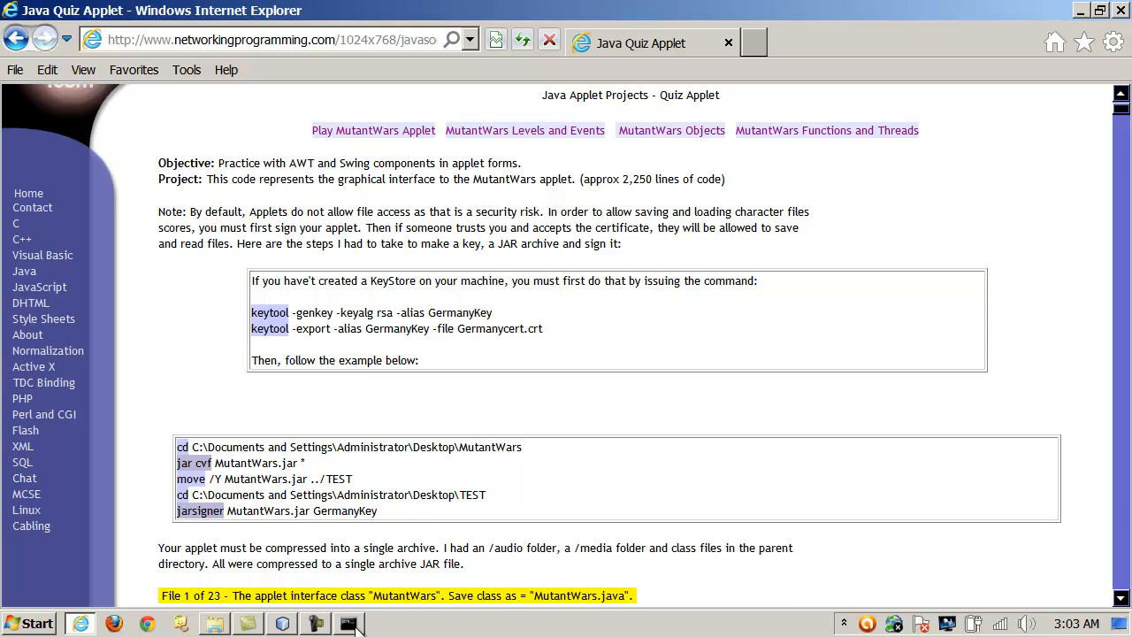
pyautogui.moveTo(357, 310)
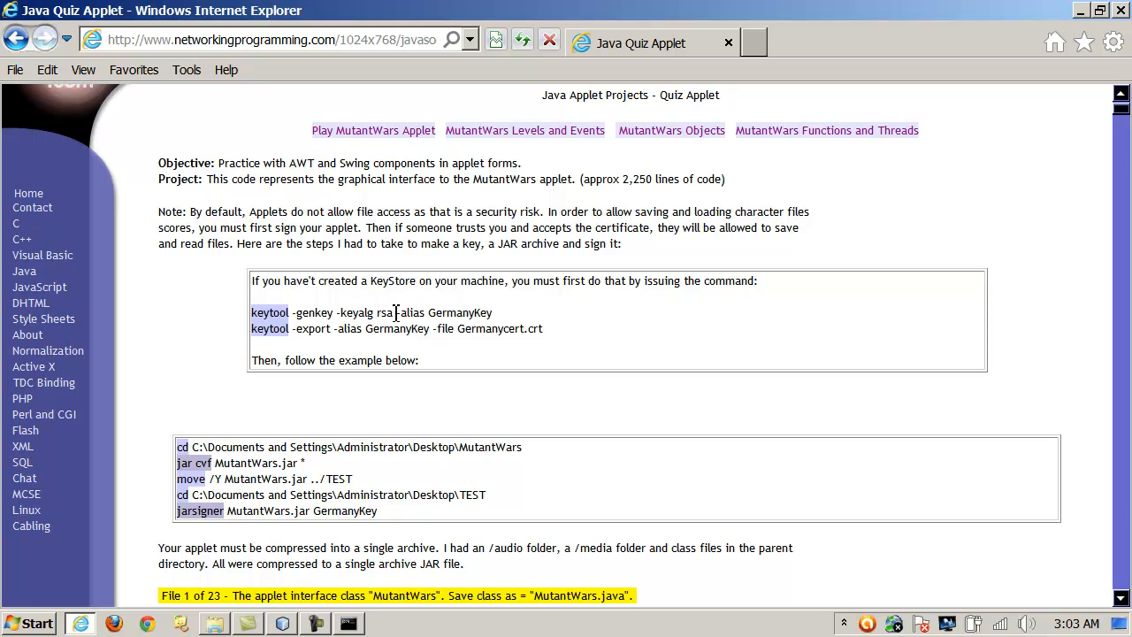
pyautogui.moveTo(469, 321)
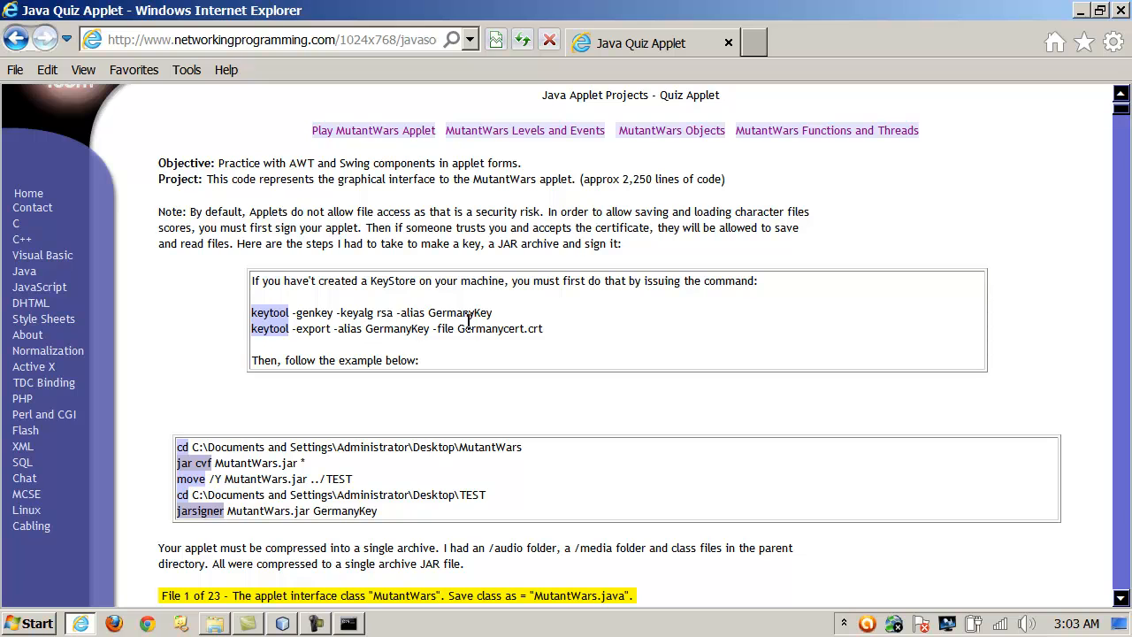
pyautogui.moveTo(492, 314)
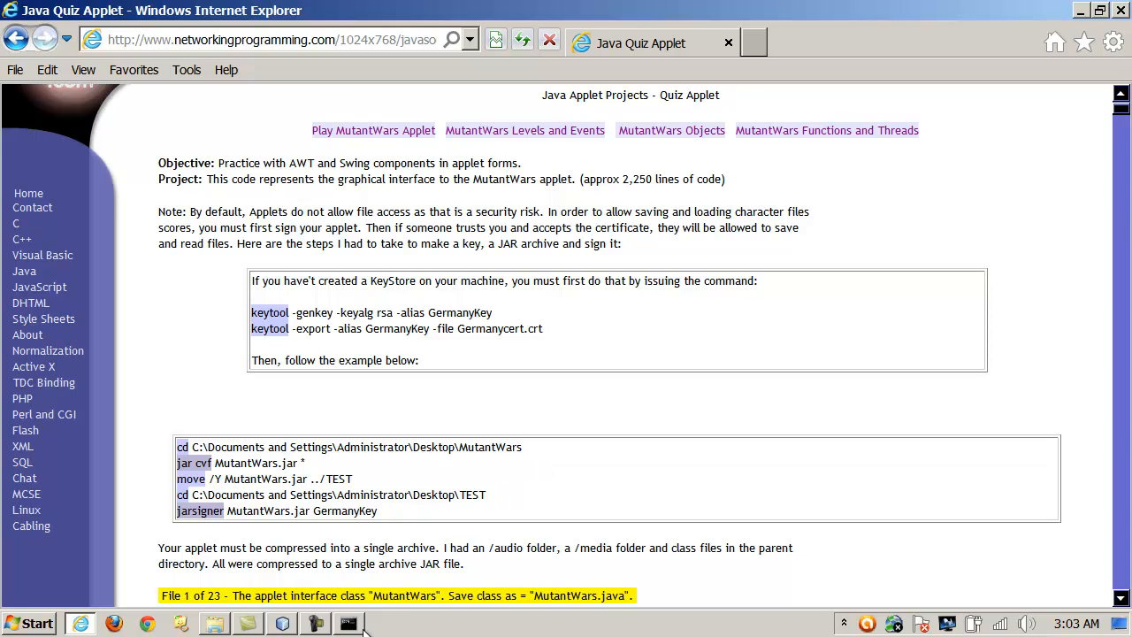
pyautogui.click(348, 623)
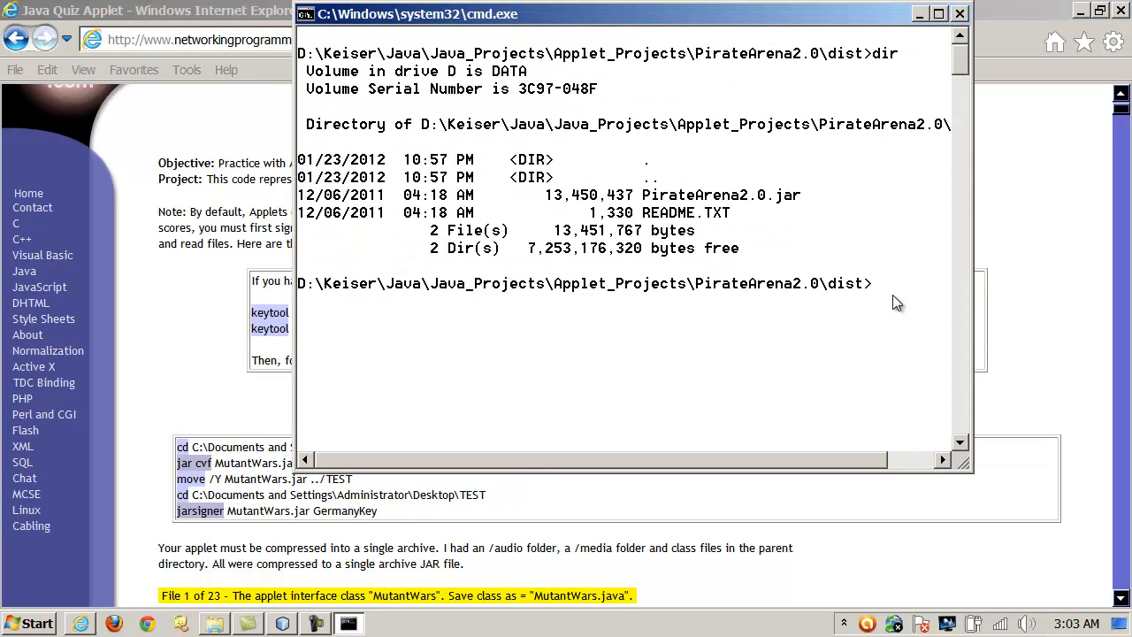
# Paste and run keytool -genkey -keyalg rsa -alias GermanyKey in the dist folder
pyautogui.rightClick(898, 302)
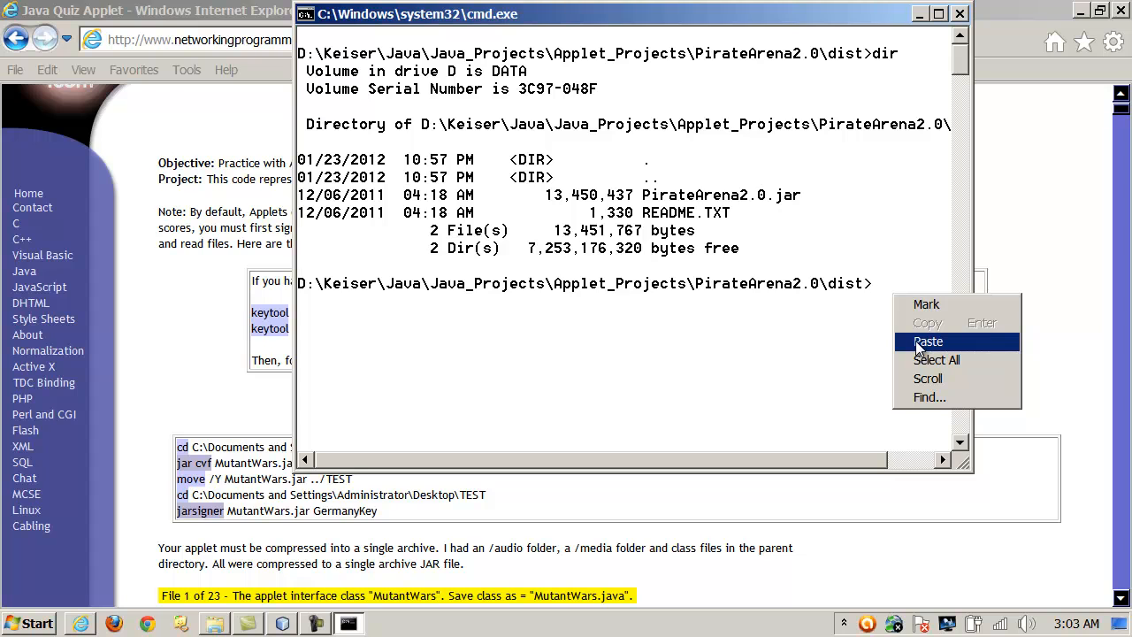
pyautogui.click(929, 342)
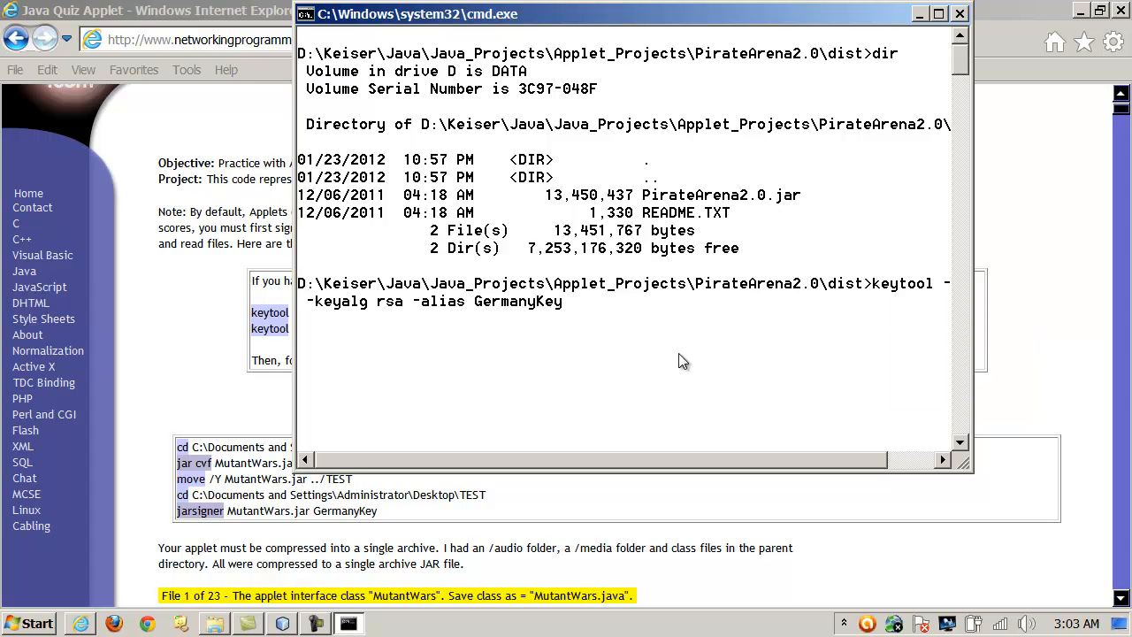
pyautogui.moveTo(848, 544)
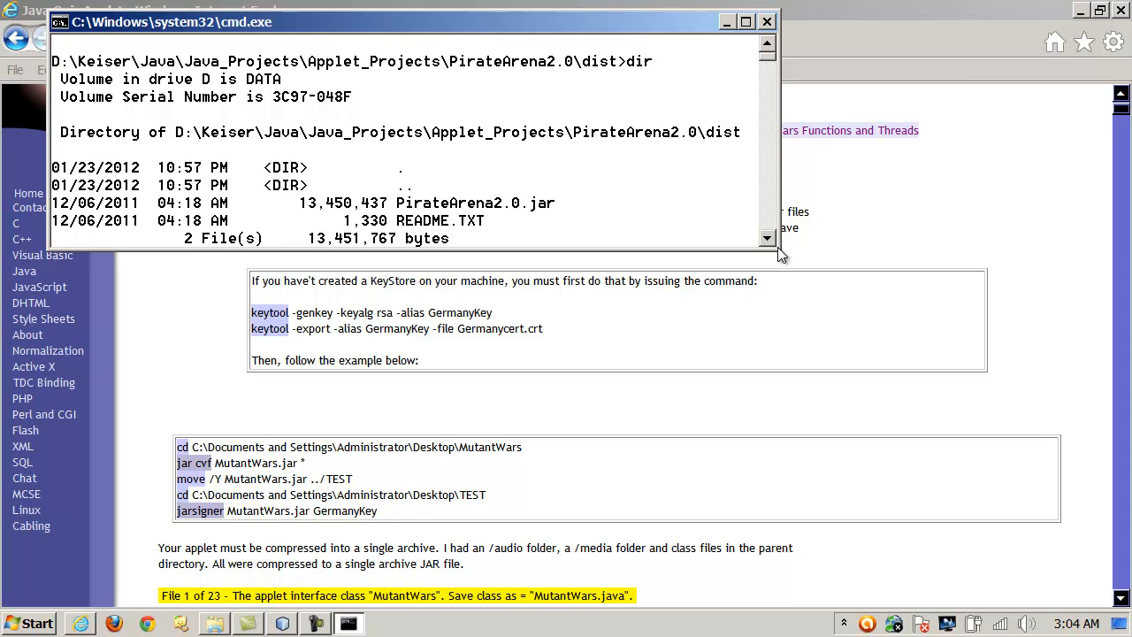
pyautogui.moveTo(800, 259)
pyautogui.write('keytool -genkey -keyalg rsa -alias GermanyKey')
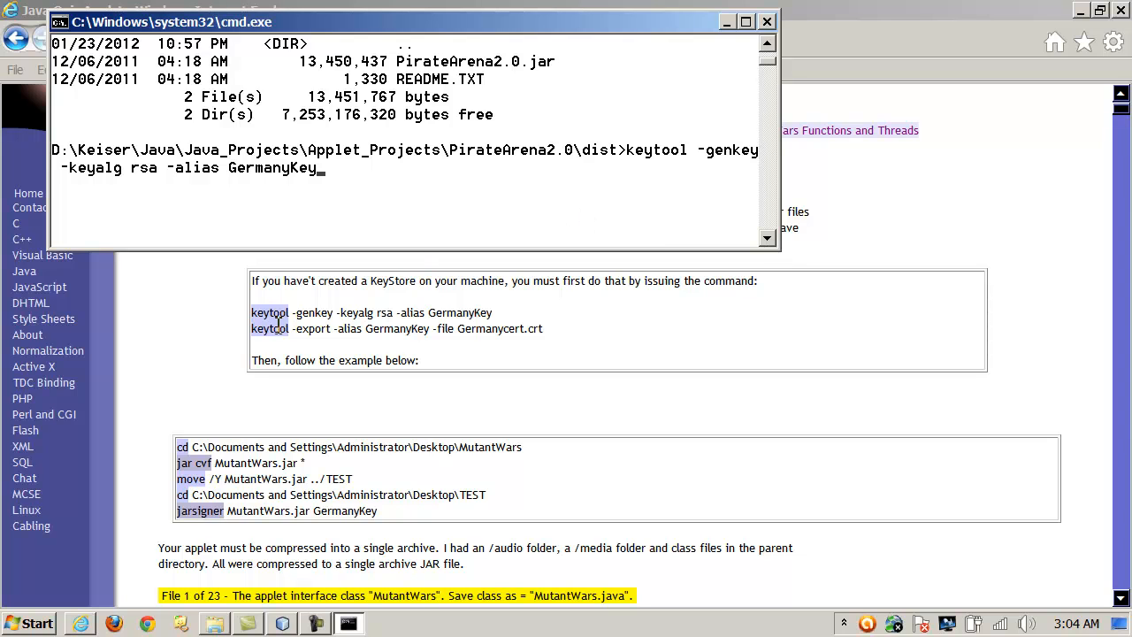
pyautogui.moveTo(329, 182)
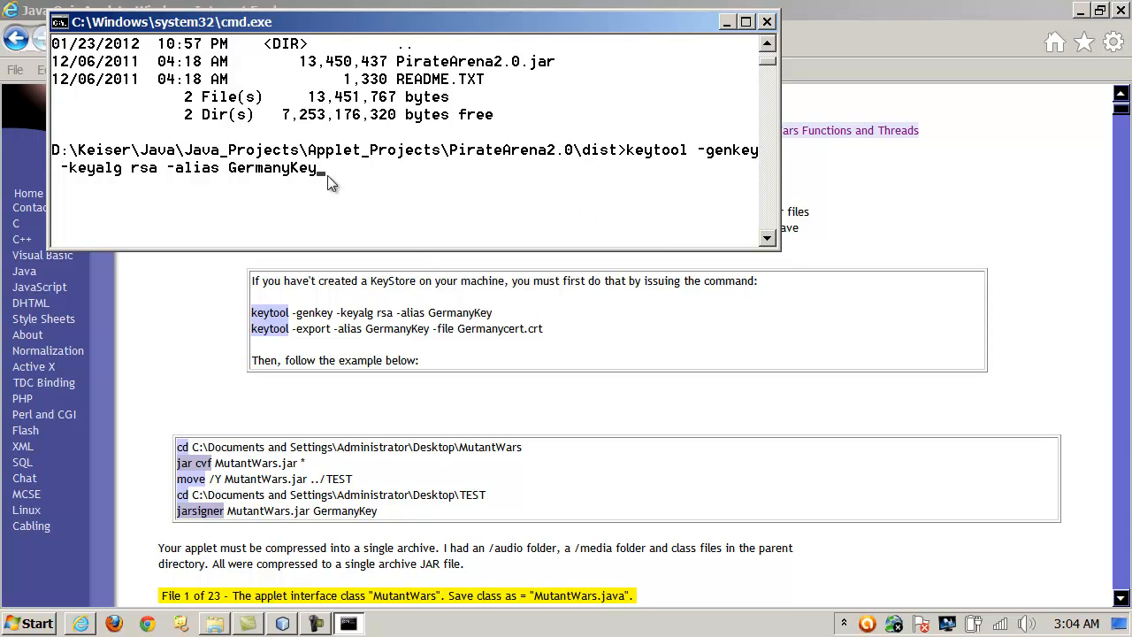
pyautogui.press('Return')
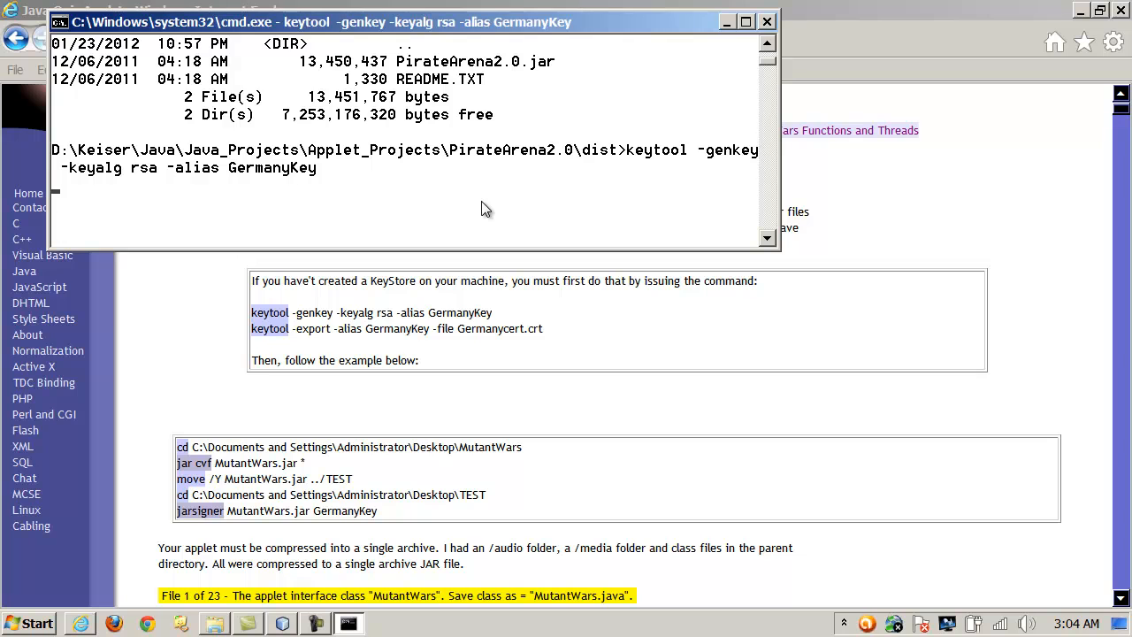
# Enter the new keystore password and confirm it
pyautogui.press('Return')
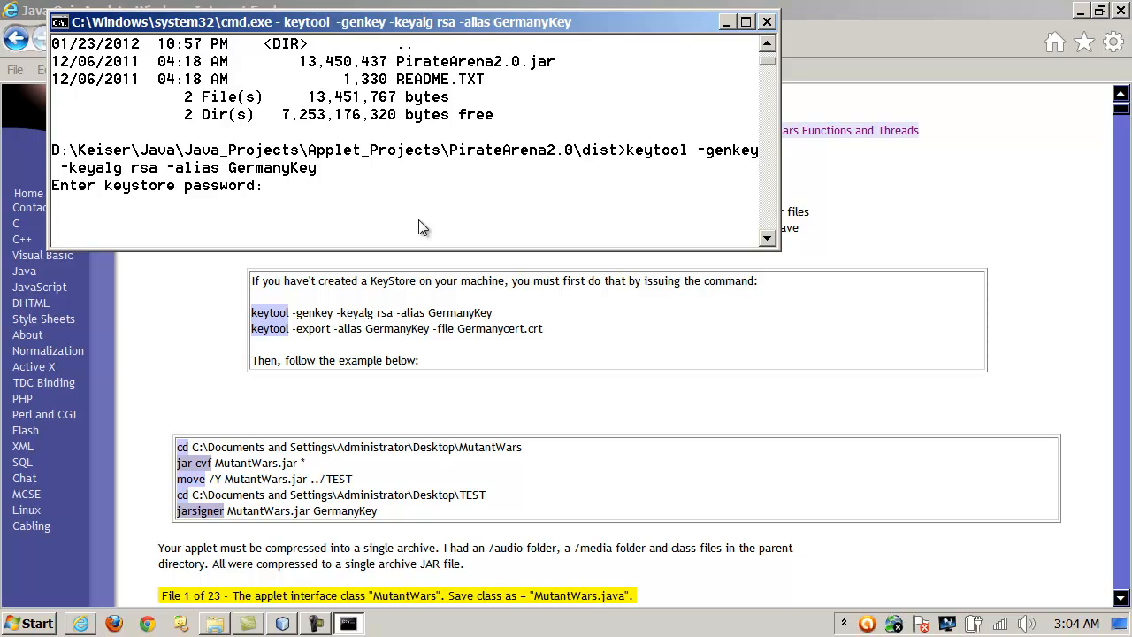
pyautogui.press('Return')
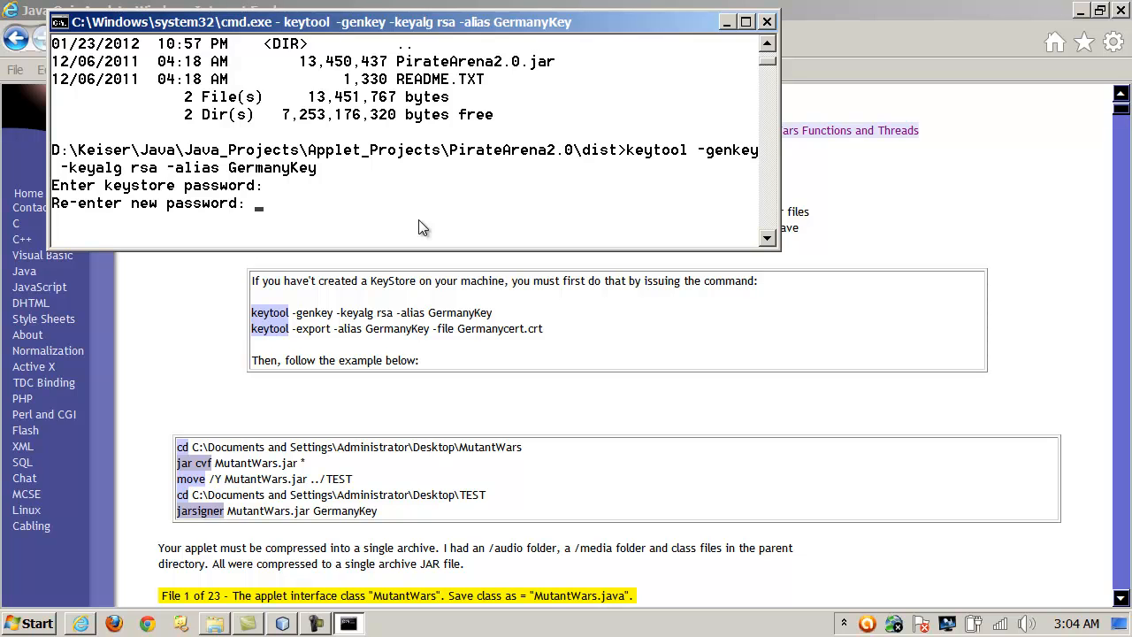
pyautogui.press('Return')
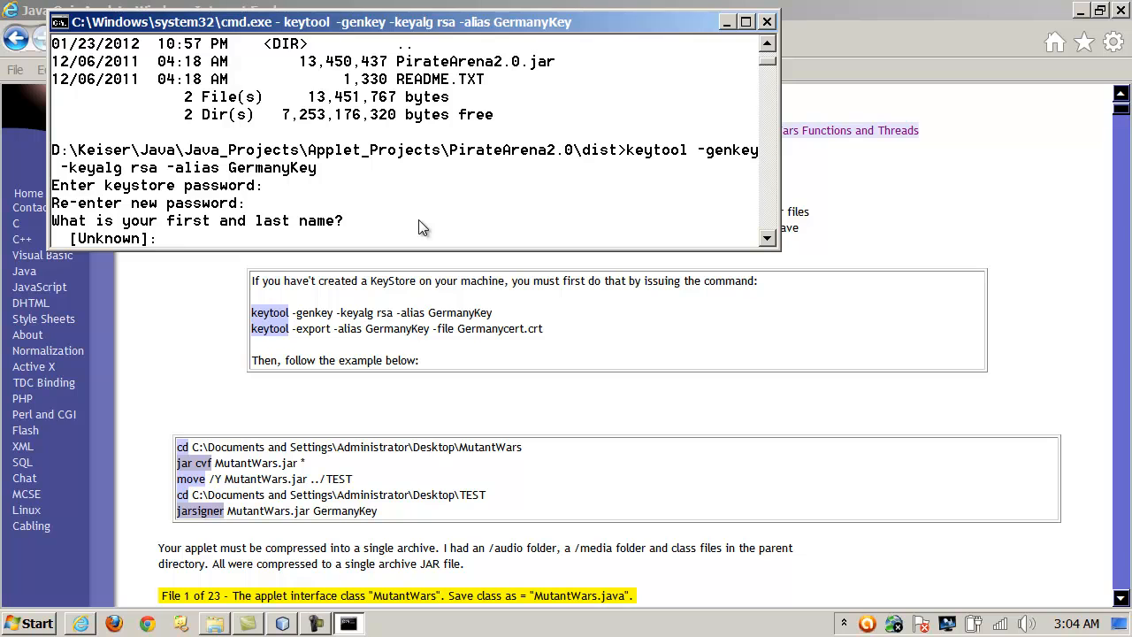
pyautogui.moveTo(765, 243)
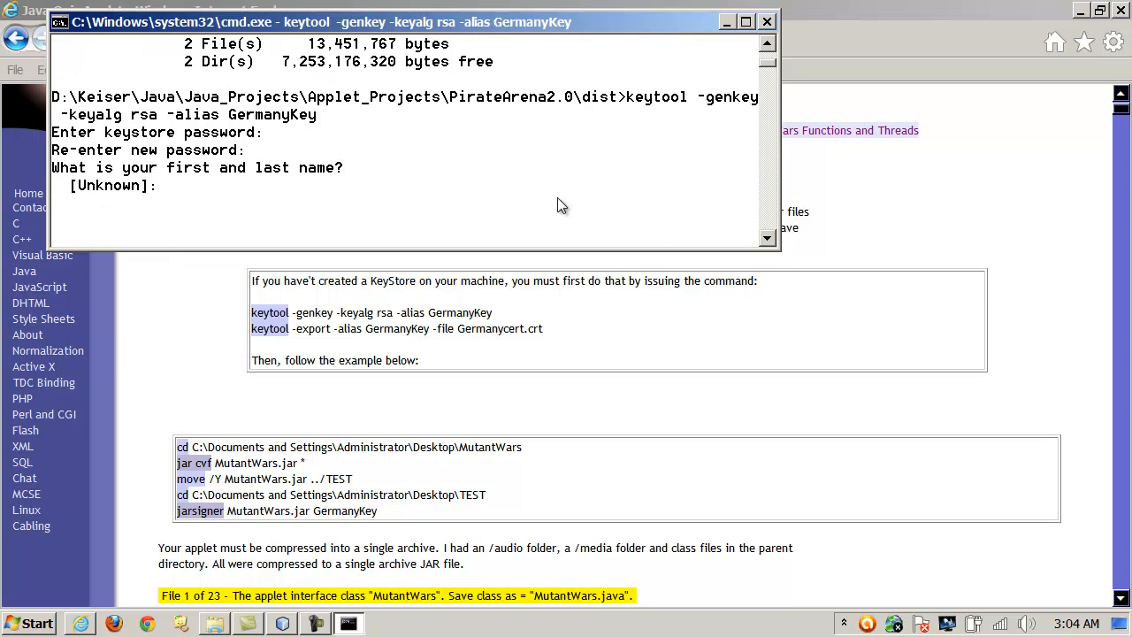
# Answer the certificate questions (Millenium, MIL, Daytona, FL, US) and confirm with yes
pyautogui.write('Ca')
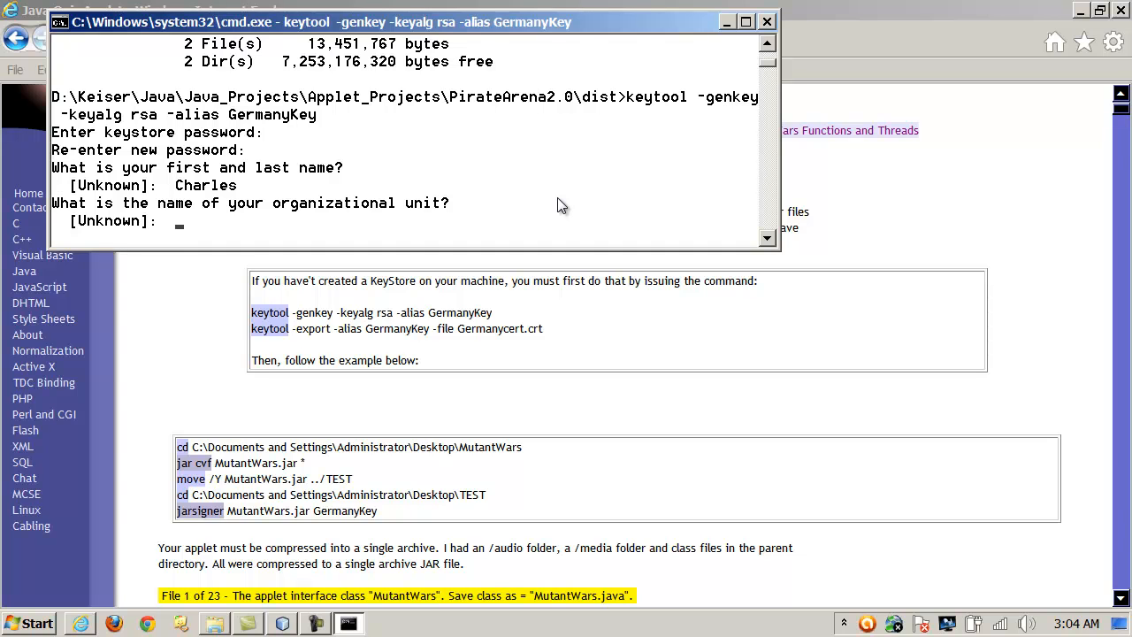
pyautogui.write('Millenium')
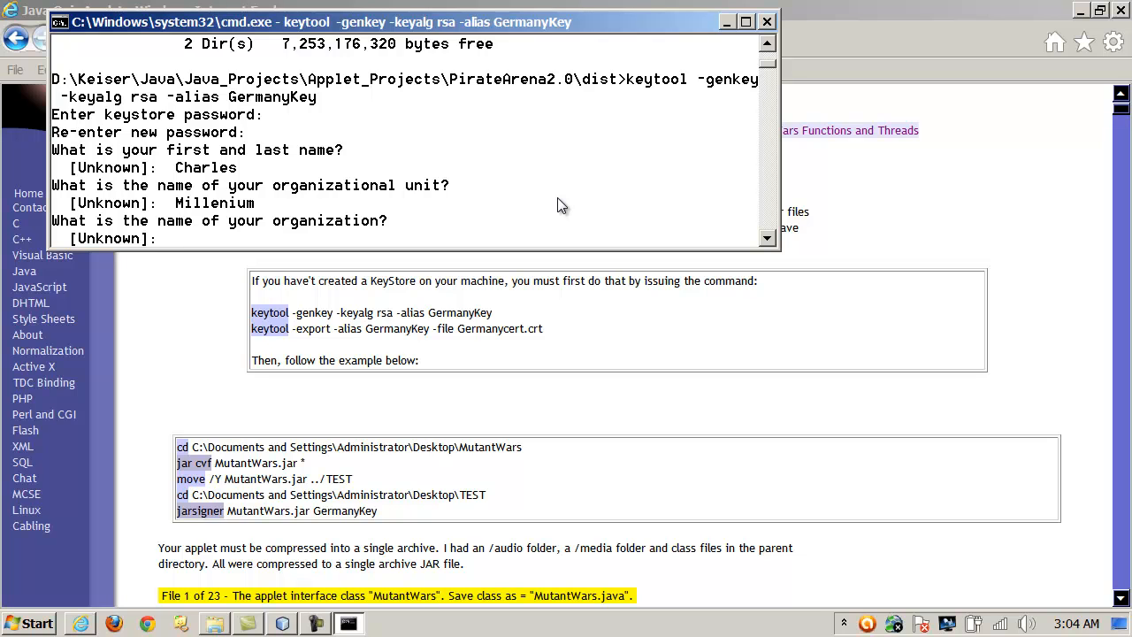
pyautogui.write('Millenium')
pyautogui.write('Daytona')
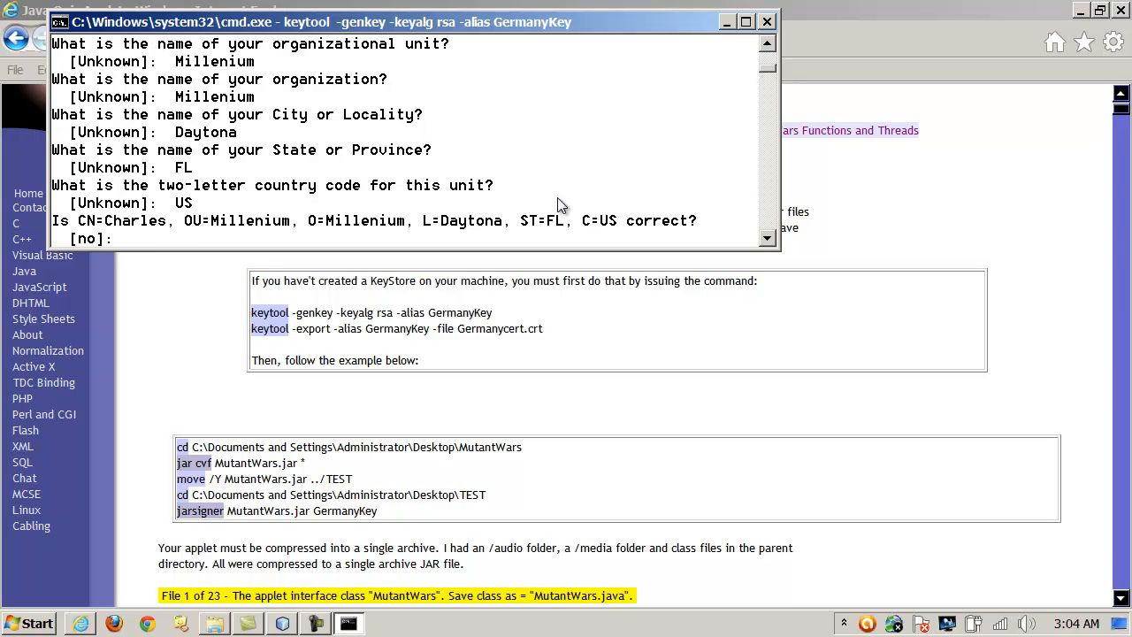
pyautogui.write('MIL')
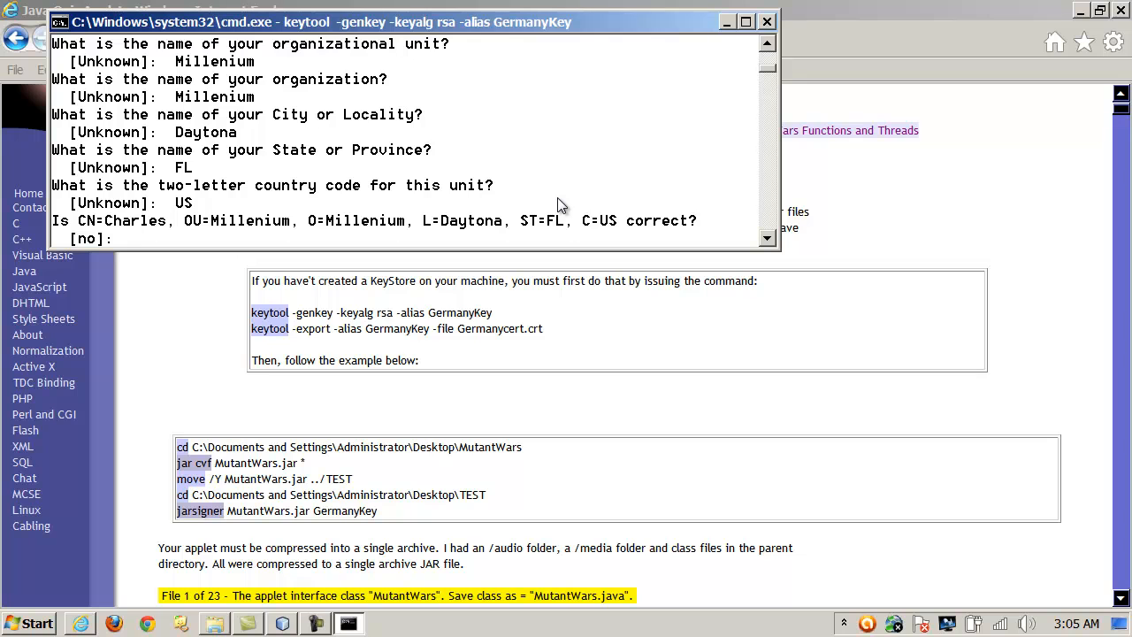
pyautogui.write('yes')
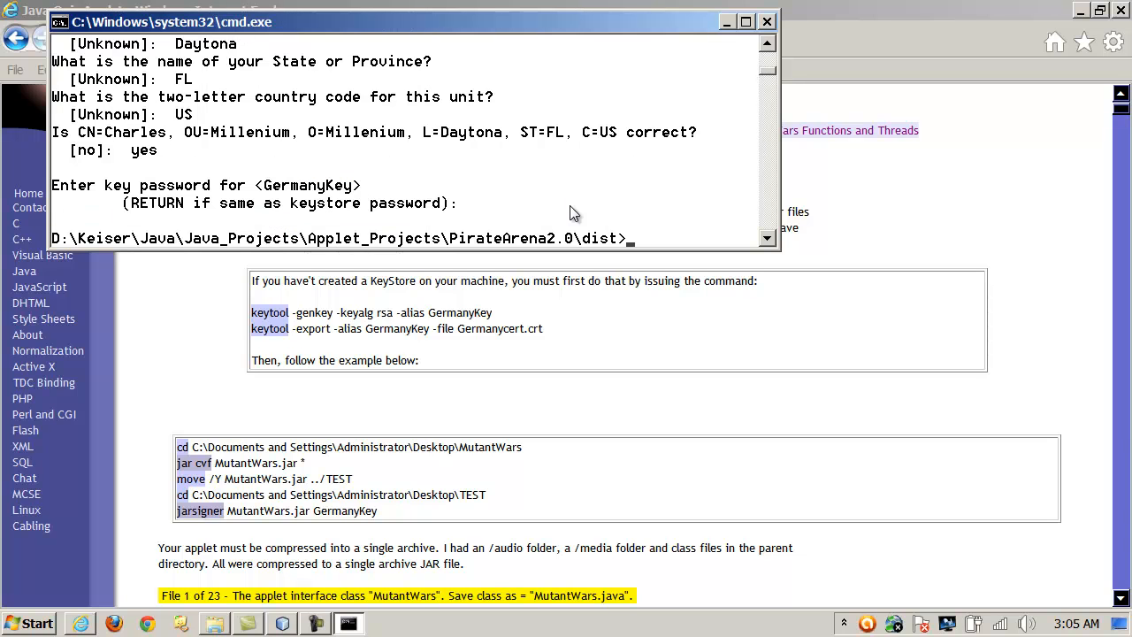
pyautogui.moveTo(566, 249)
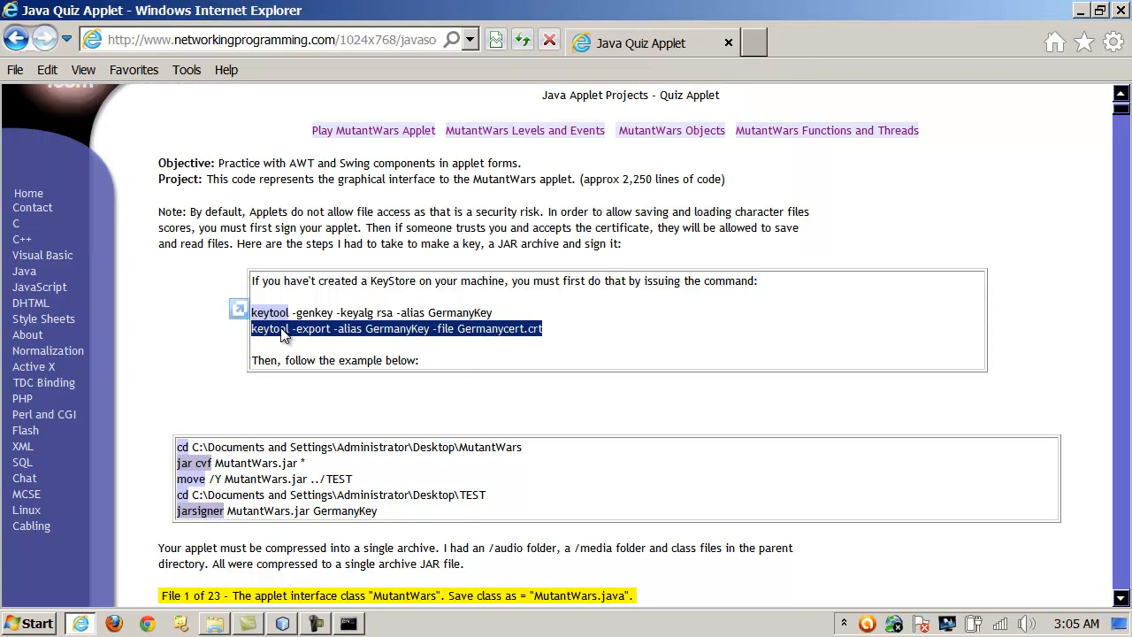
# Copy the 'keytool -export -alias GermanyKey -file Germanycert.crt' line and clear the command window
pyautogui.click(531, 328)
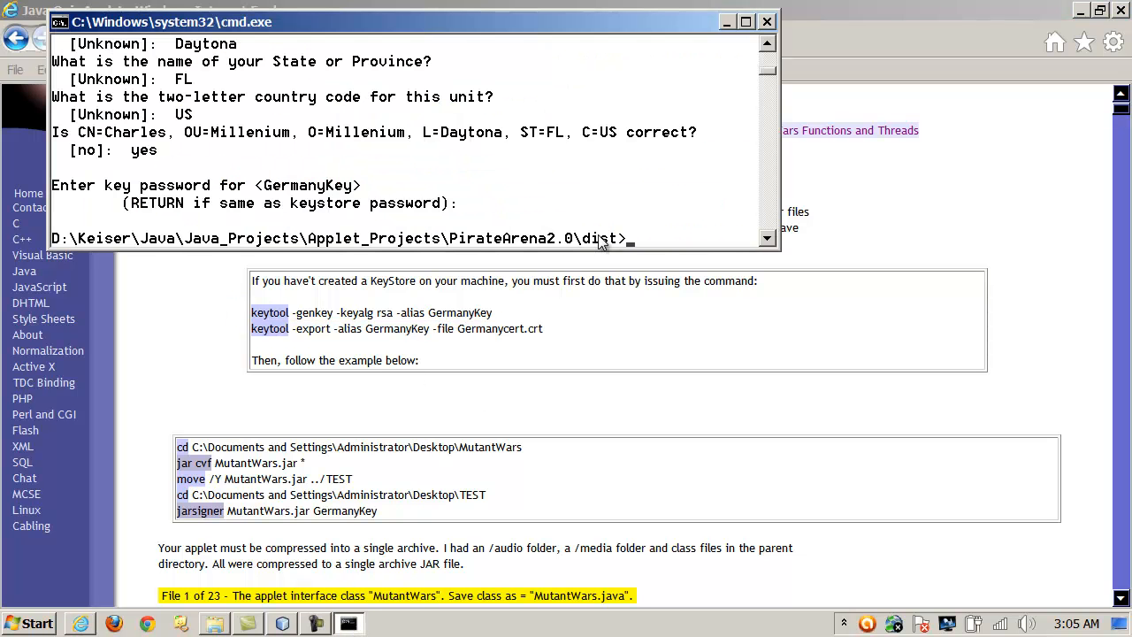
pyautogui.write('c')
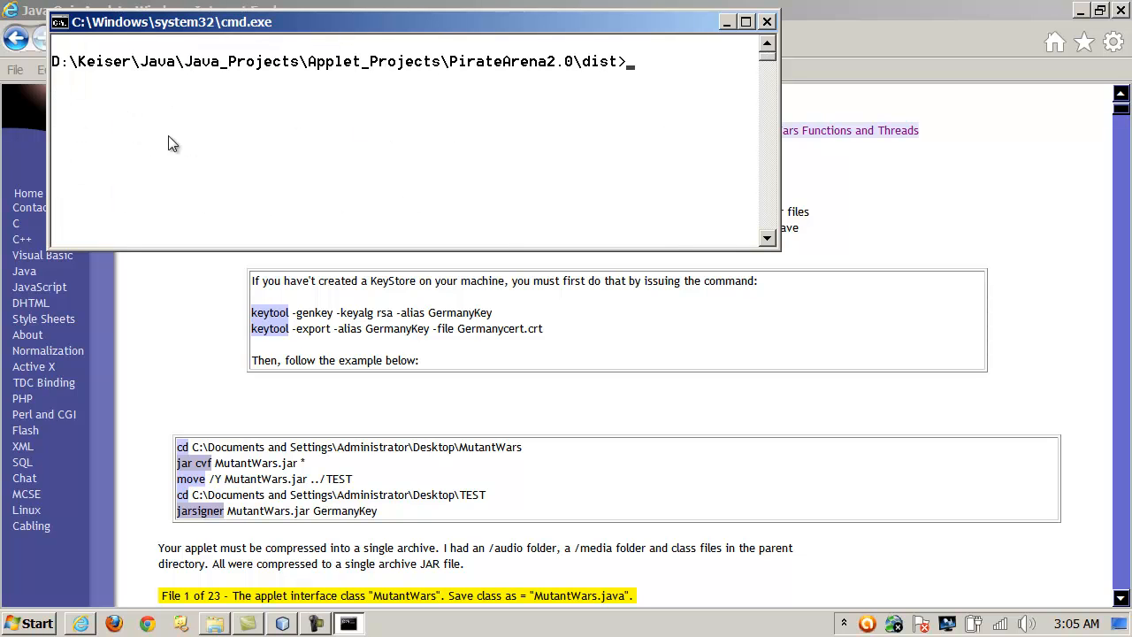
# Export GermanyKey to Germanycert.crt, supplying the keystore password
pyautogui.write('keytool -export -alias GermanyKey -file Germanycert.crt')
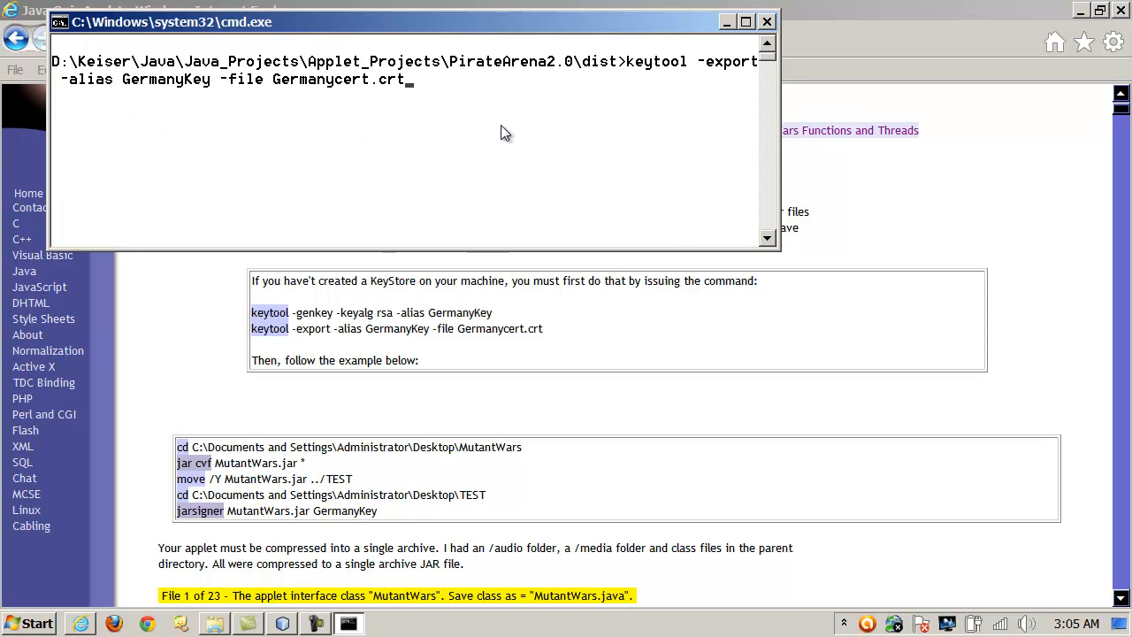
pyautogui.moveTo(494, 121)
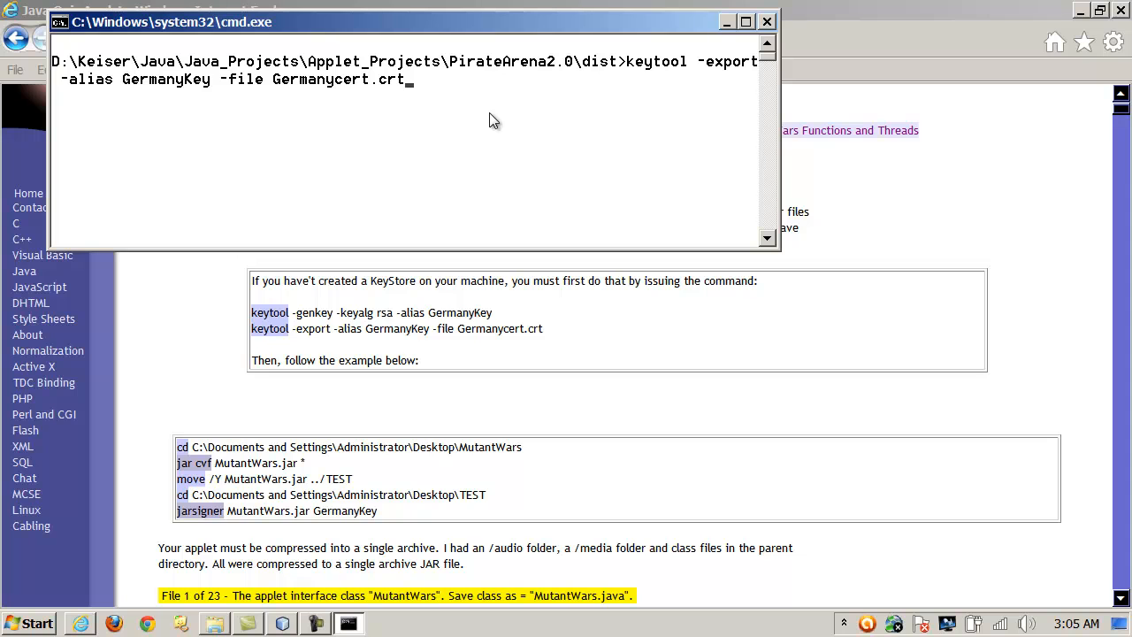
pyautogui.moveTo(460, 55)
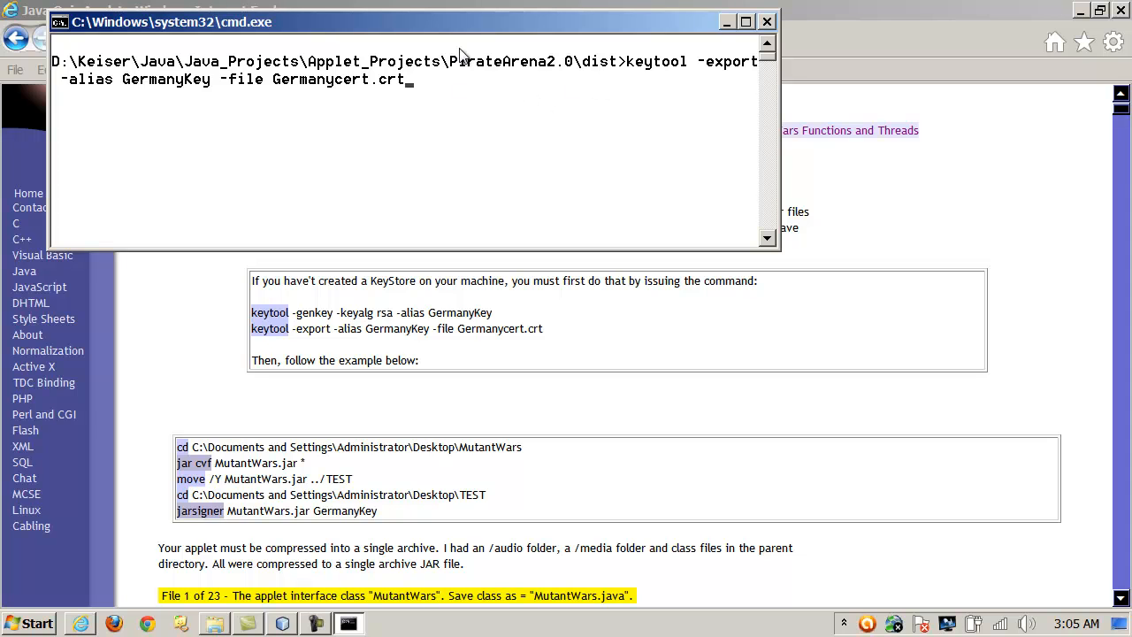
pyautogui.moveTo(814, 72)
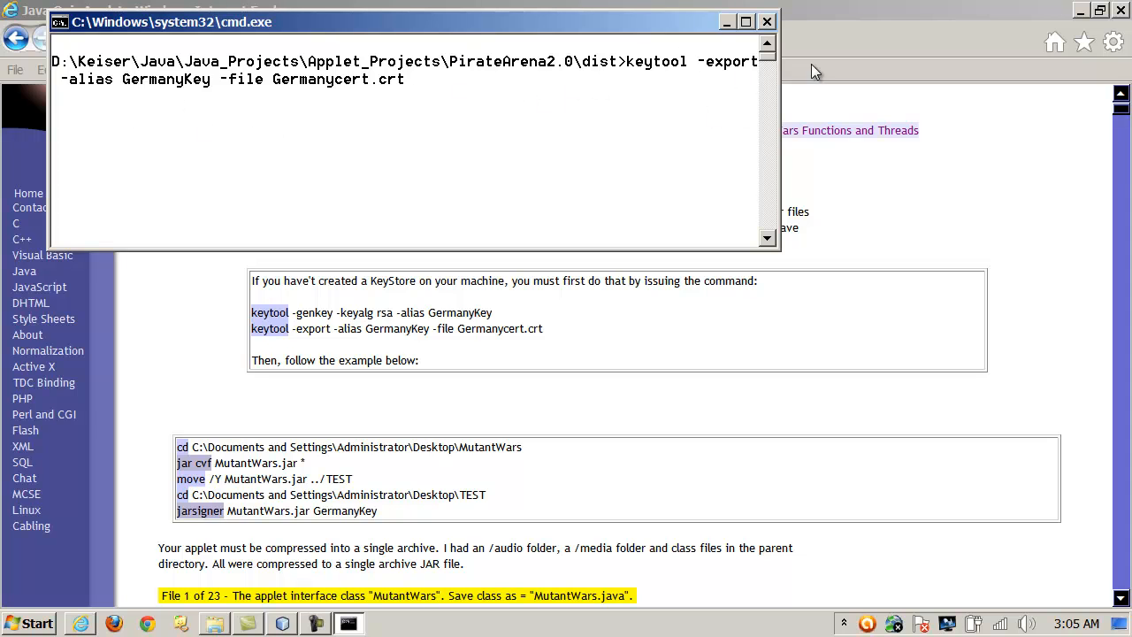
pyautogui.moveTo(392, 365)
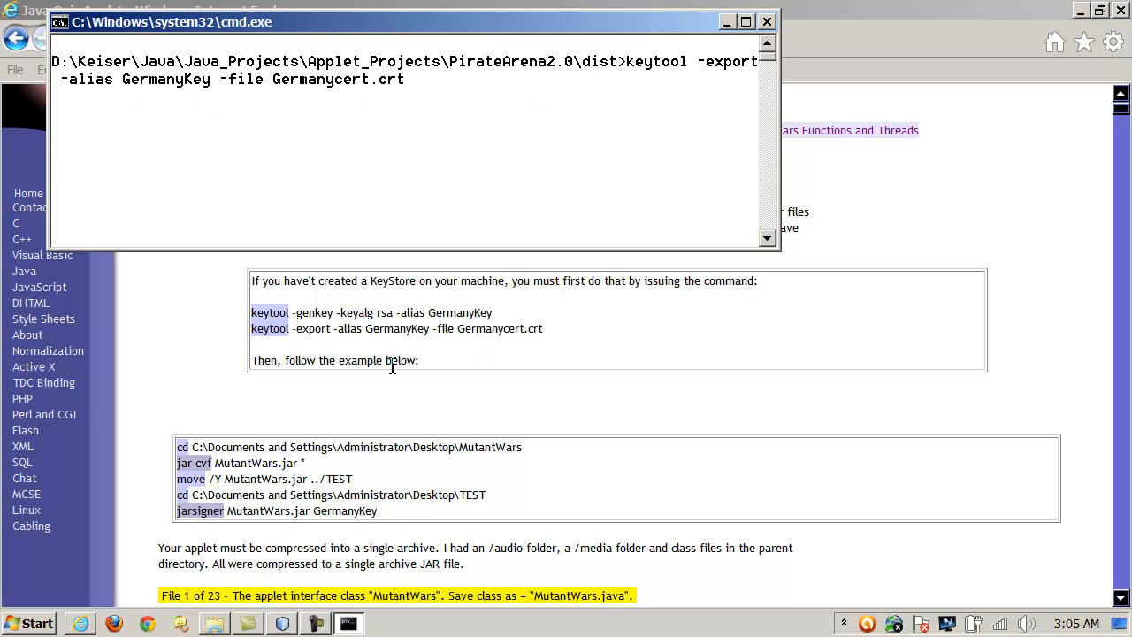
pyautogui.moveTo(574, 322)
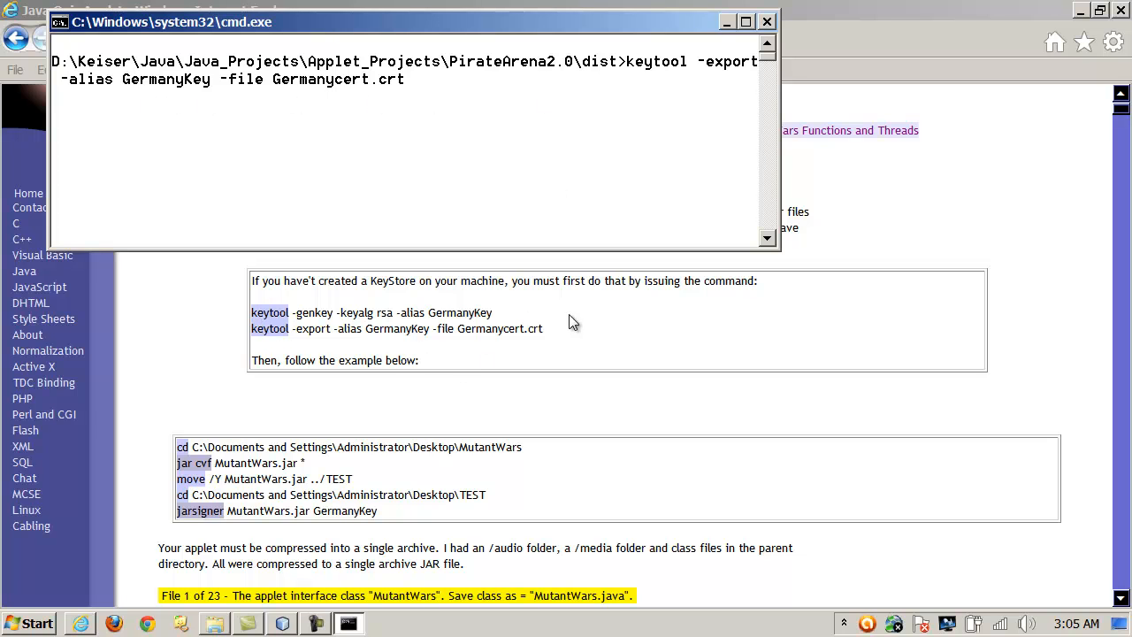
pyautogui.moveTo(493, 167)
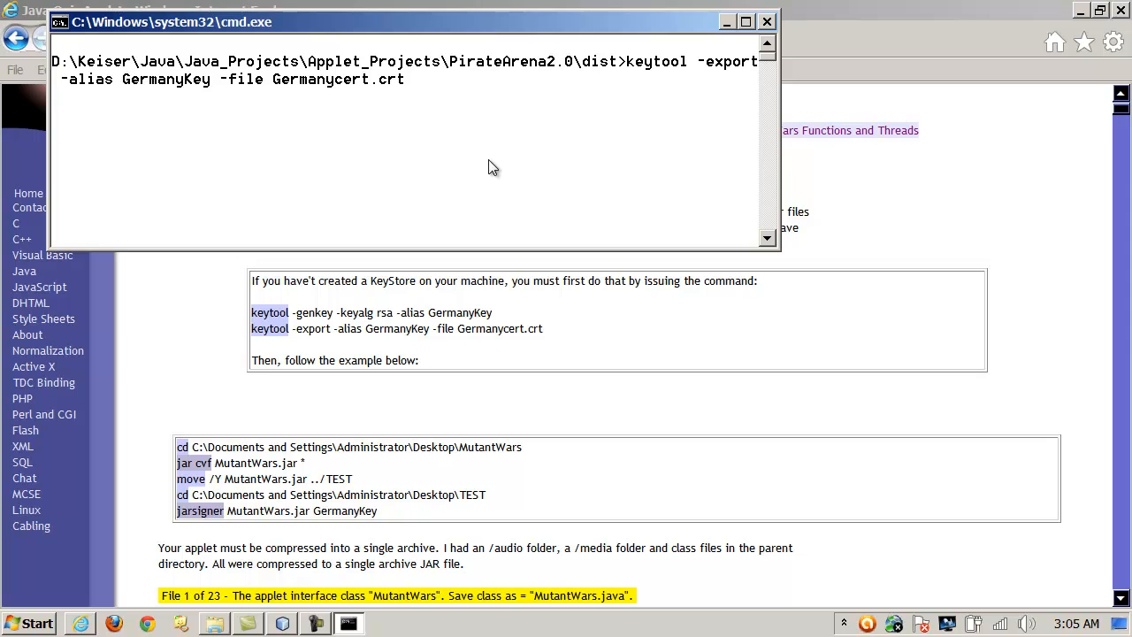
pyautogui.moveTo(348, 96)
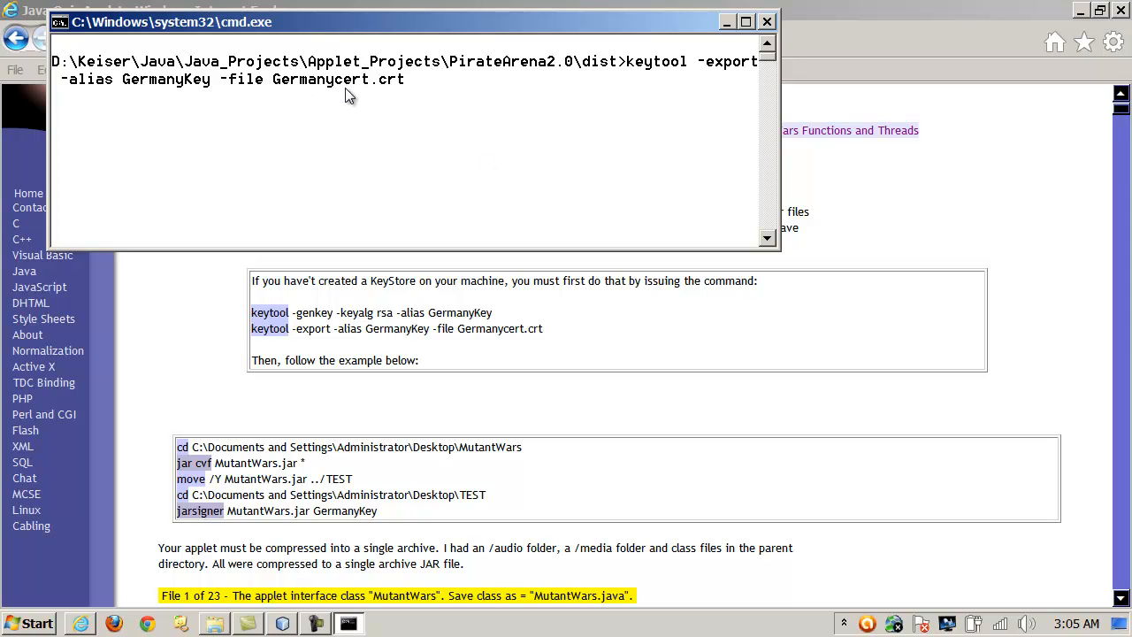
pyautogui.press('Return')
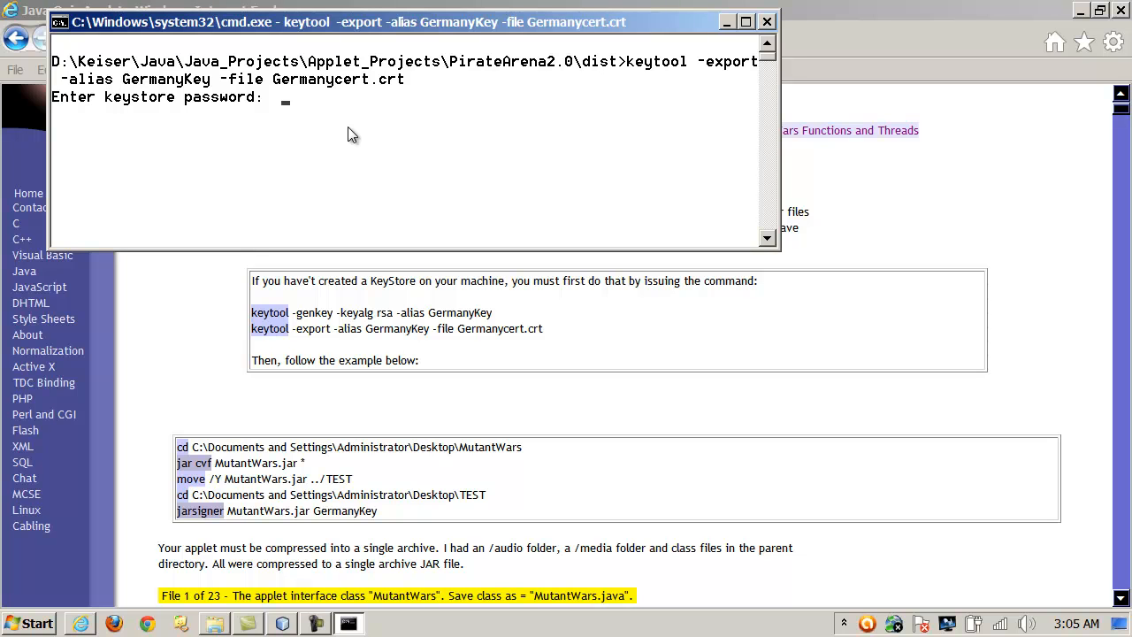
pyautogui.press('Return')
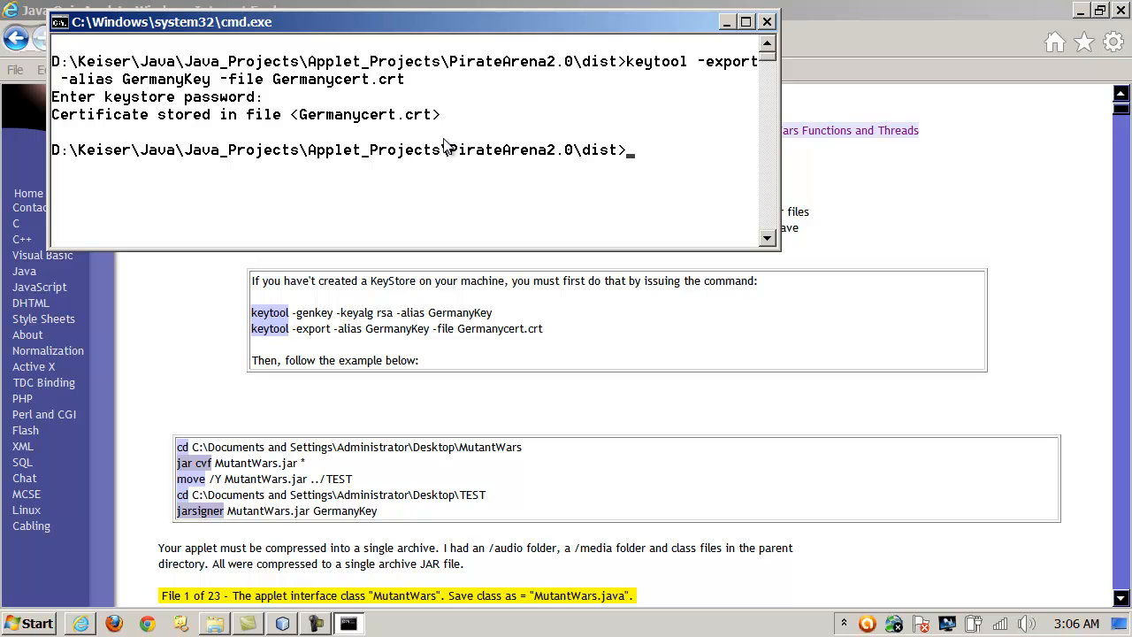
pyautogui.moveTo(611, 171)
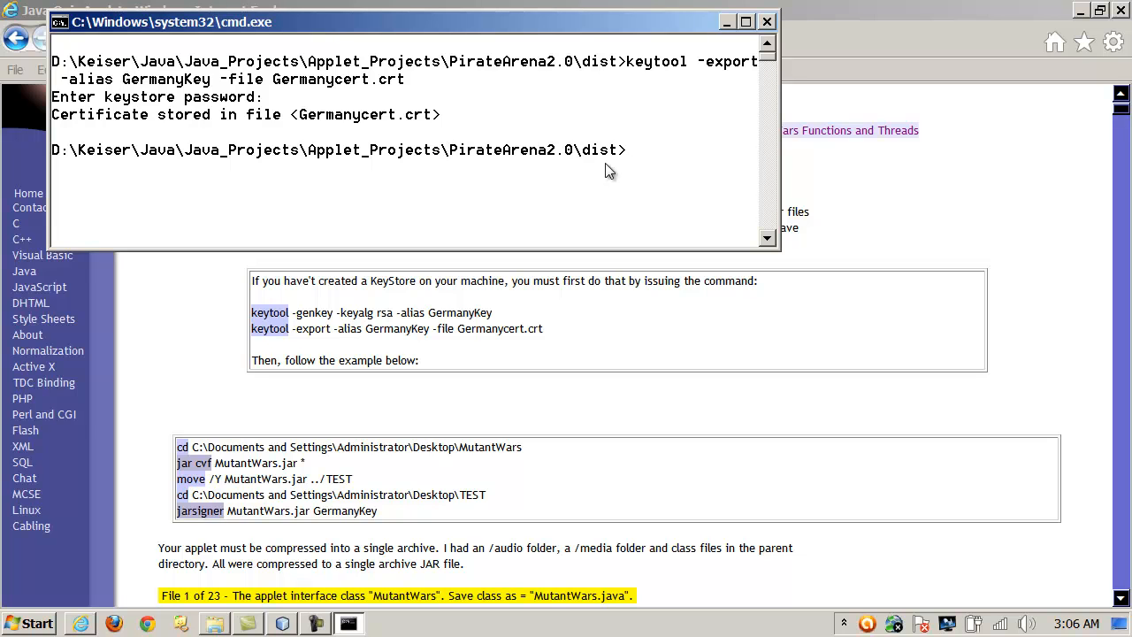
pyautogui.moveTo(393, 309)
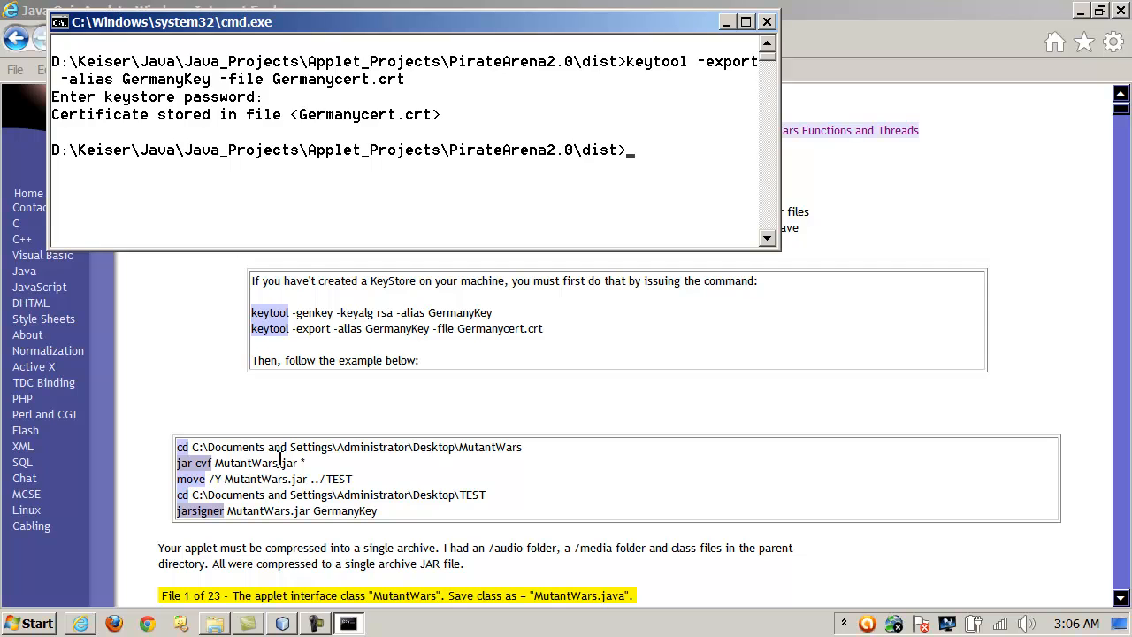
pyautogui.click(766, 21)
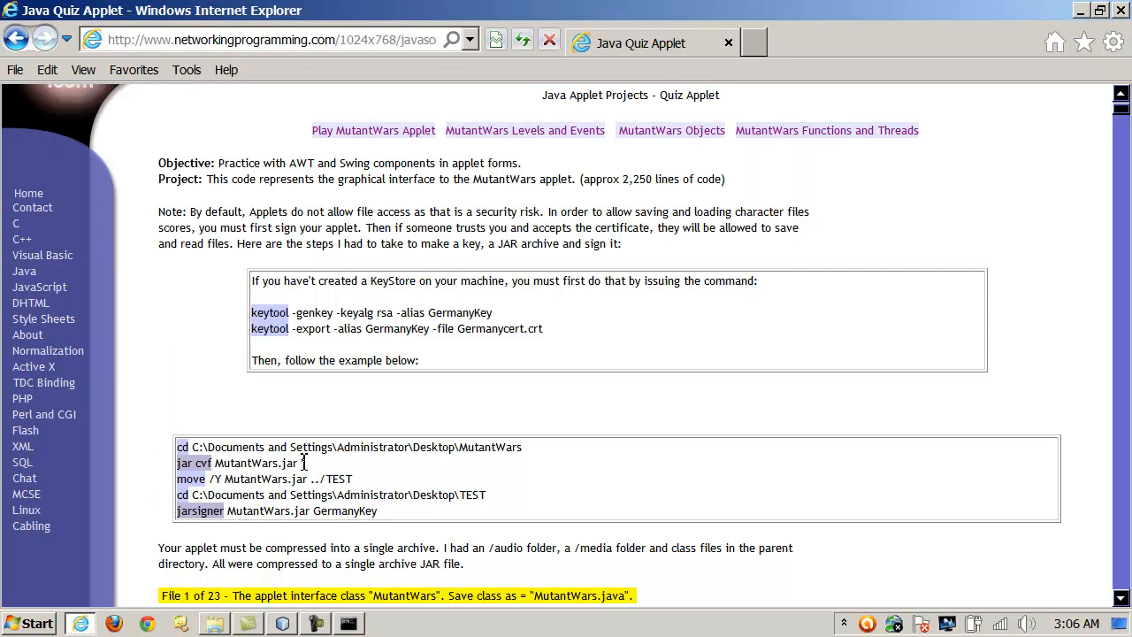
# Highlight the jar cvf MutantWars.jar example line on the signing page
pyautogui.doubleClick(237, 463)
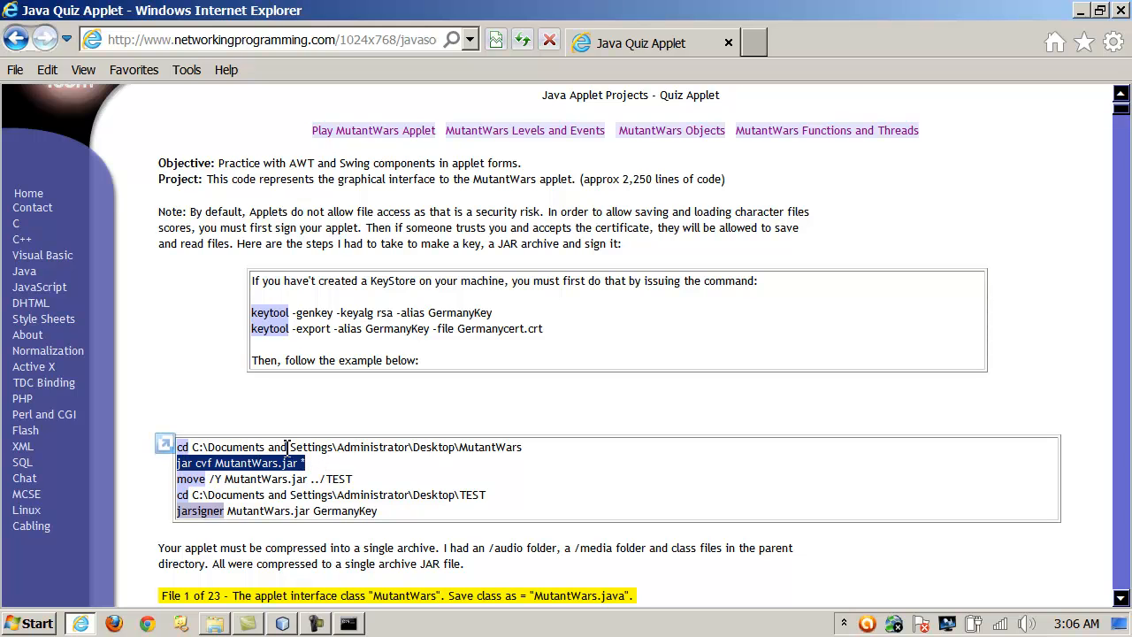
pyautogui.moveTo(316, 478)
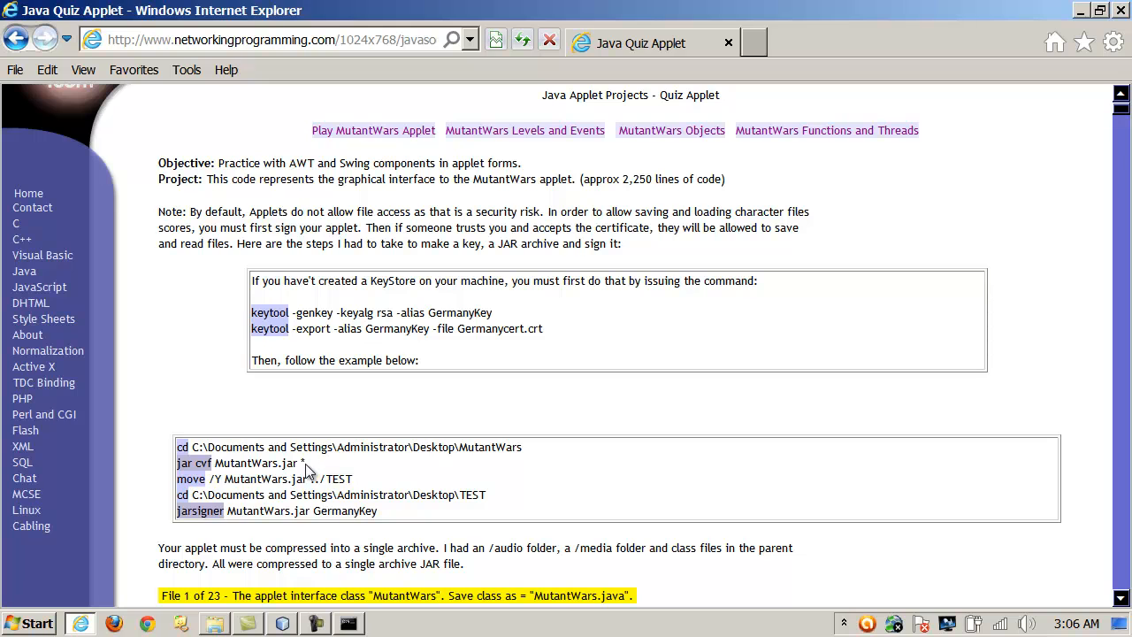
pyautogui.moveTo(220, 466)
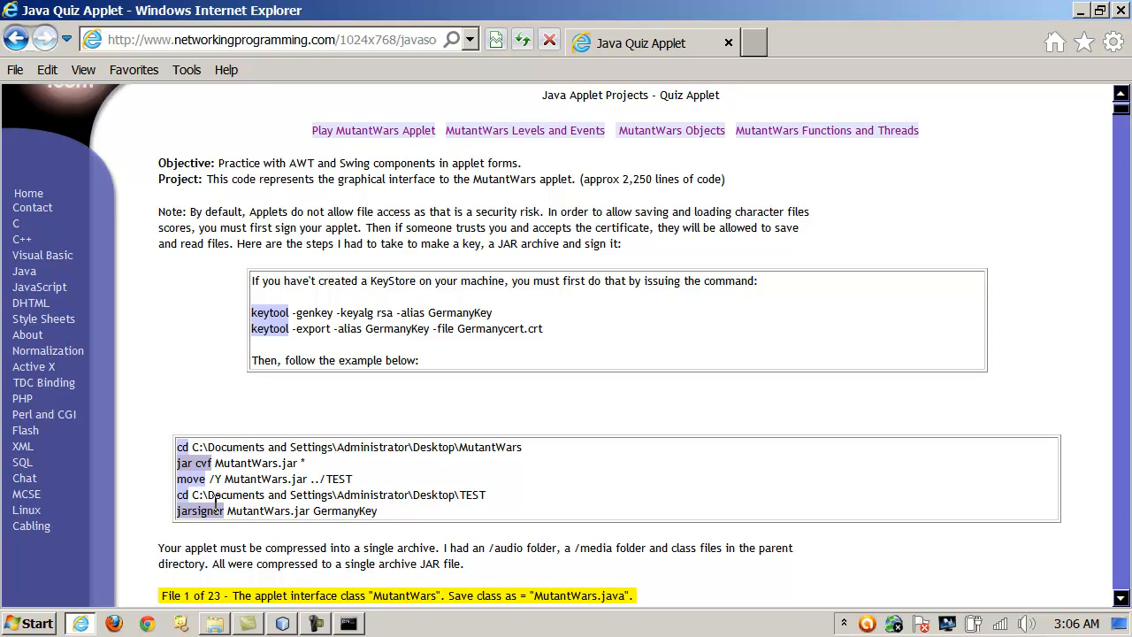
pyautogui.moveTo(228, 520)
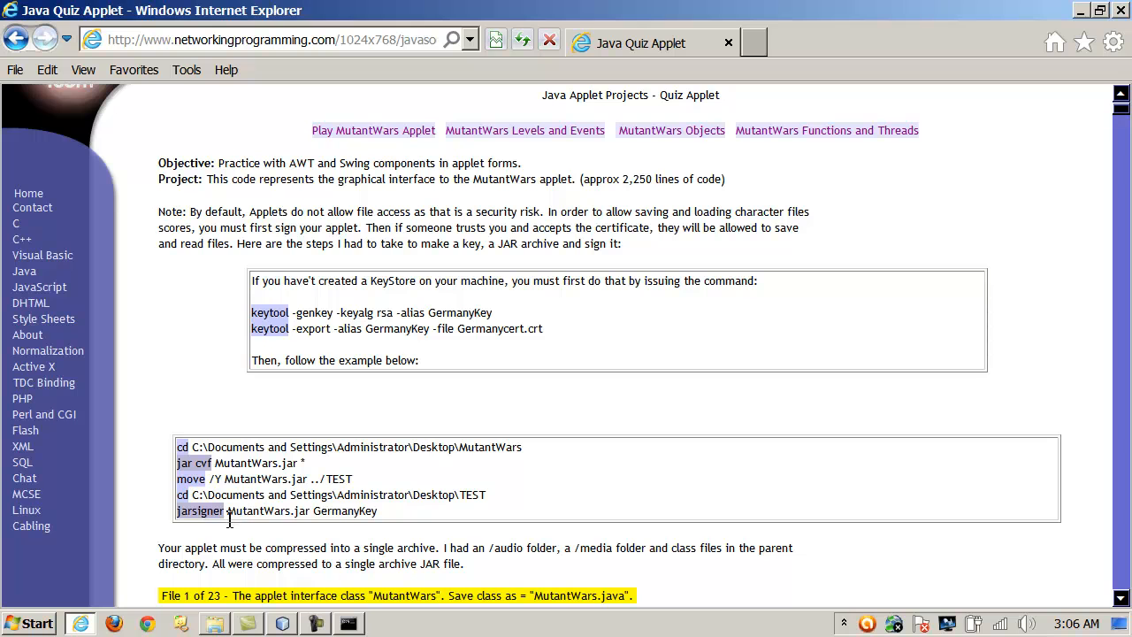
pyautogui.moveTo(501, 345)
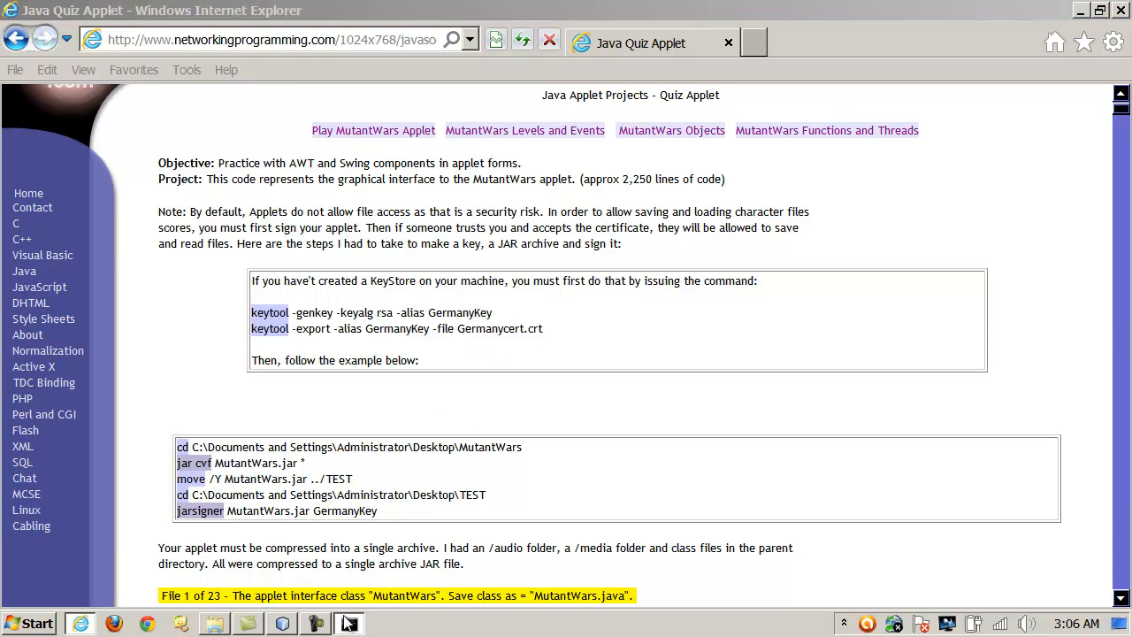
# List the dist folder to confirm Germanycert.crt beside PirateArena2.0.jar and README.TXT
pyautogui.click(348, 623)
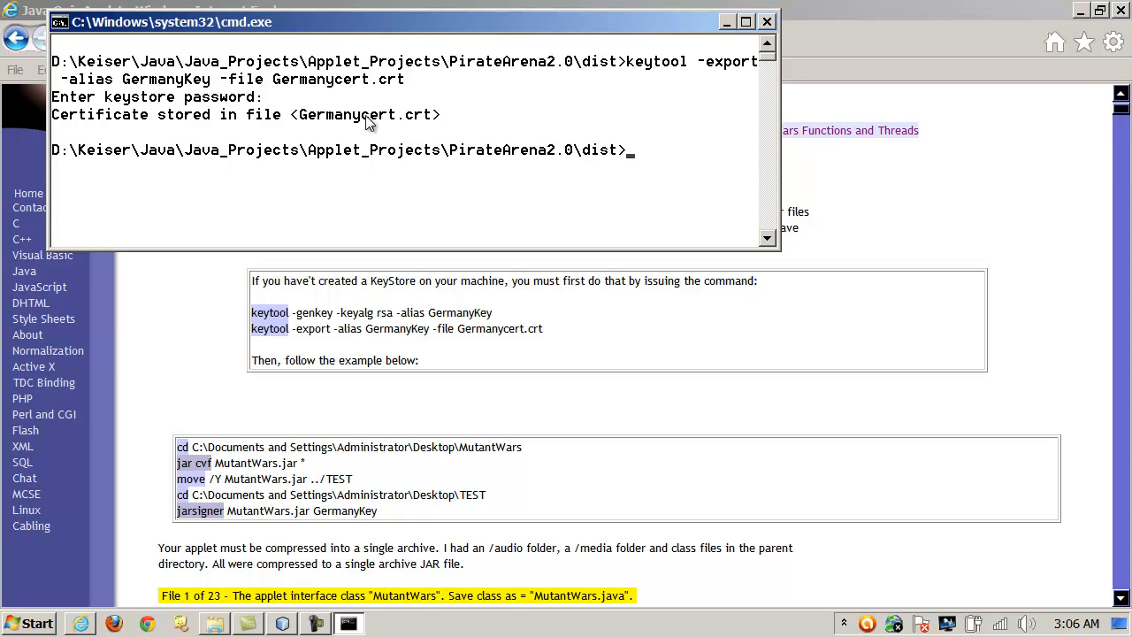
pyautogui.moveTo(283, 87)
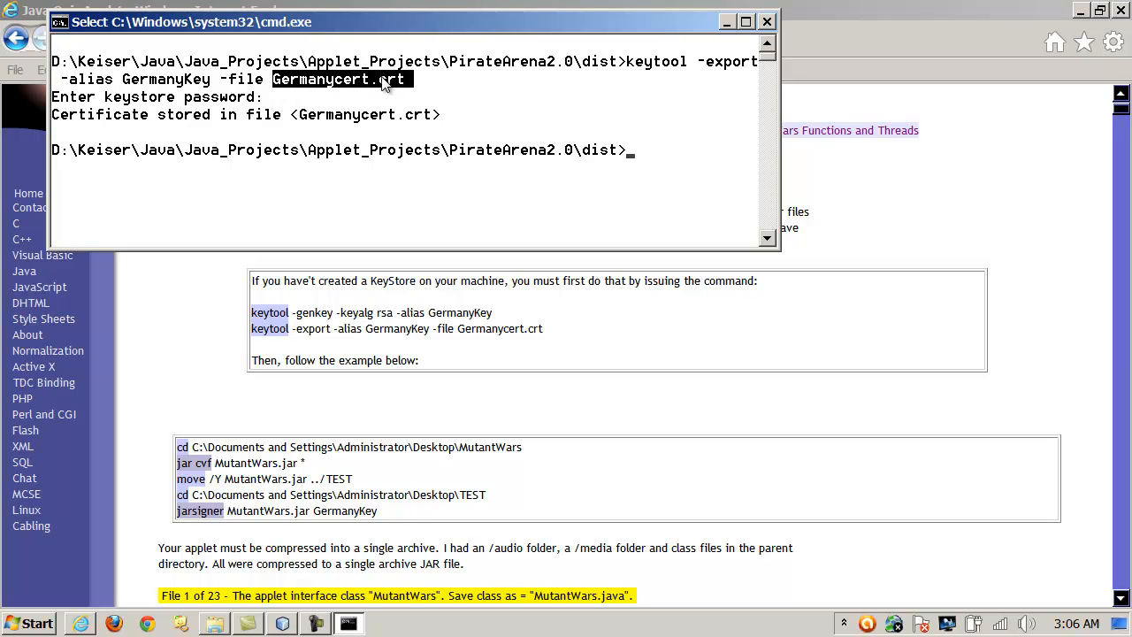
pyautogui.moveTo(340, 122)
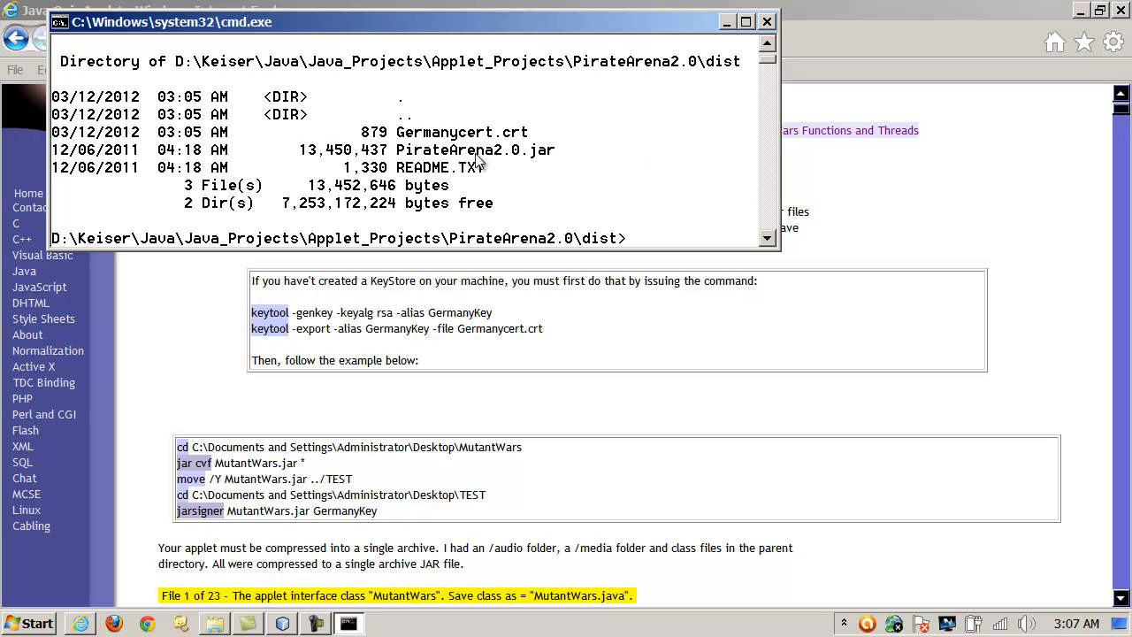
pyautogui.moveTo(526, 161)
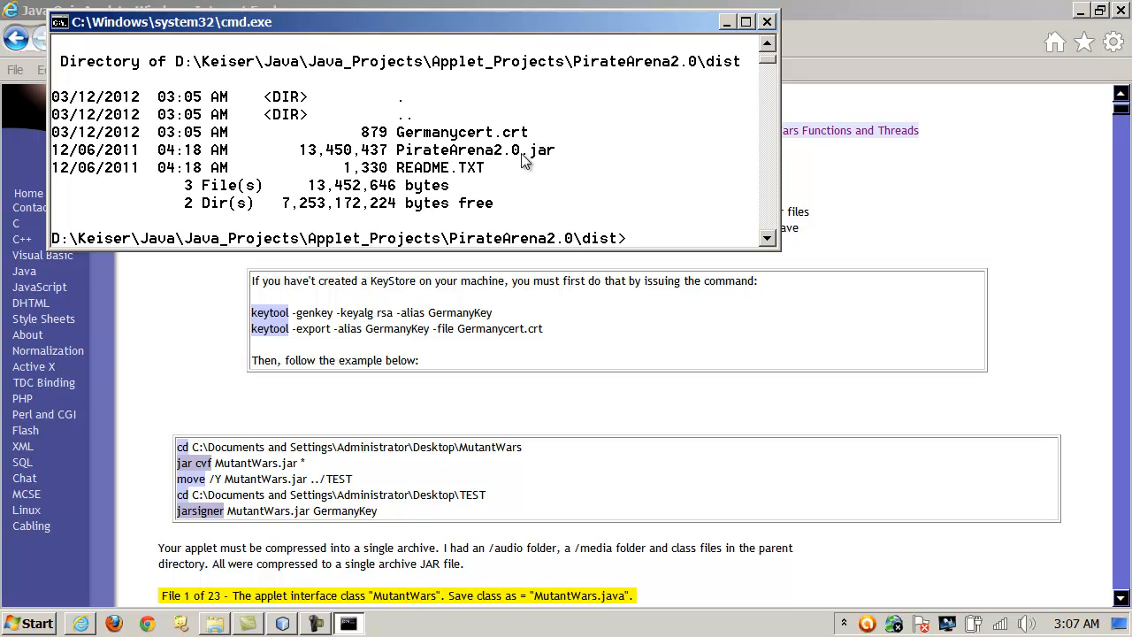
pyautogui.click(767, 240)
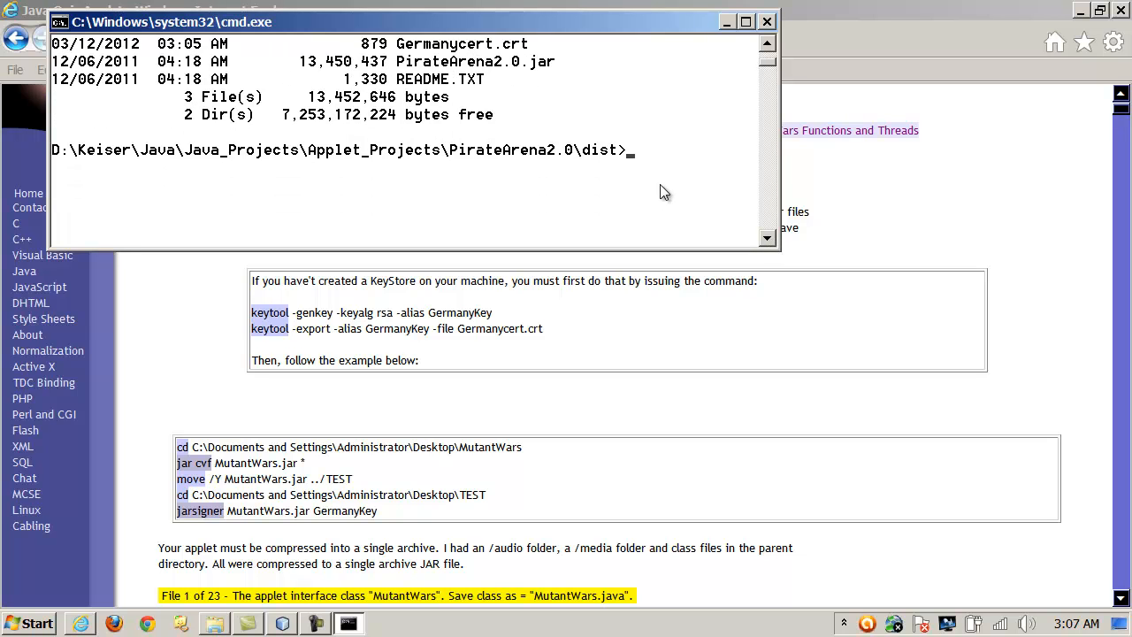
# Run 'jarsigner PirateArena2.0.jar GermanyKey' to sign the jar with GermanyKey
pyautogui.write('jarsigner')
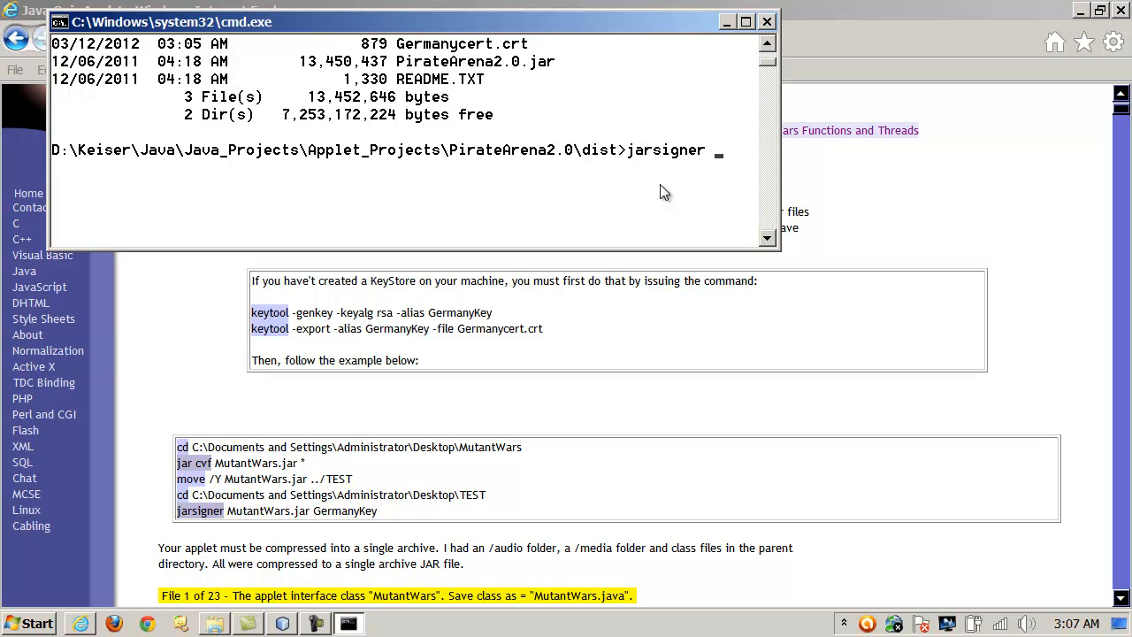
pyautogui.write('PirateArena')
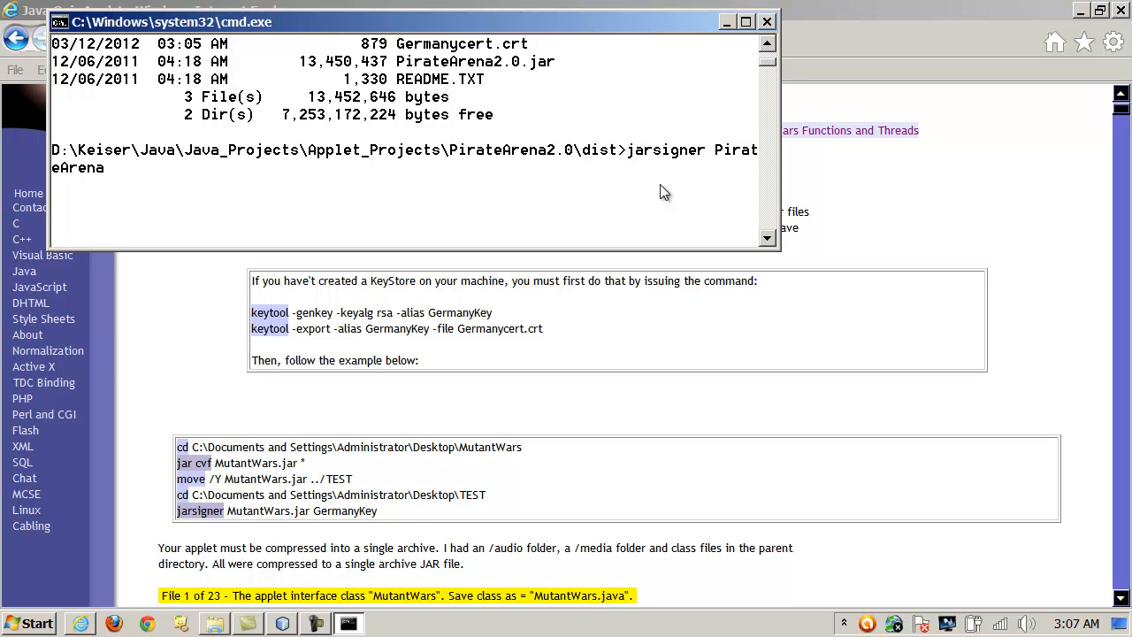
pyautogui.write('2.0')
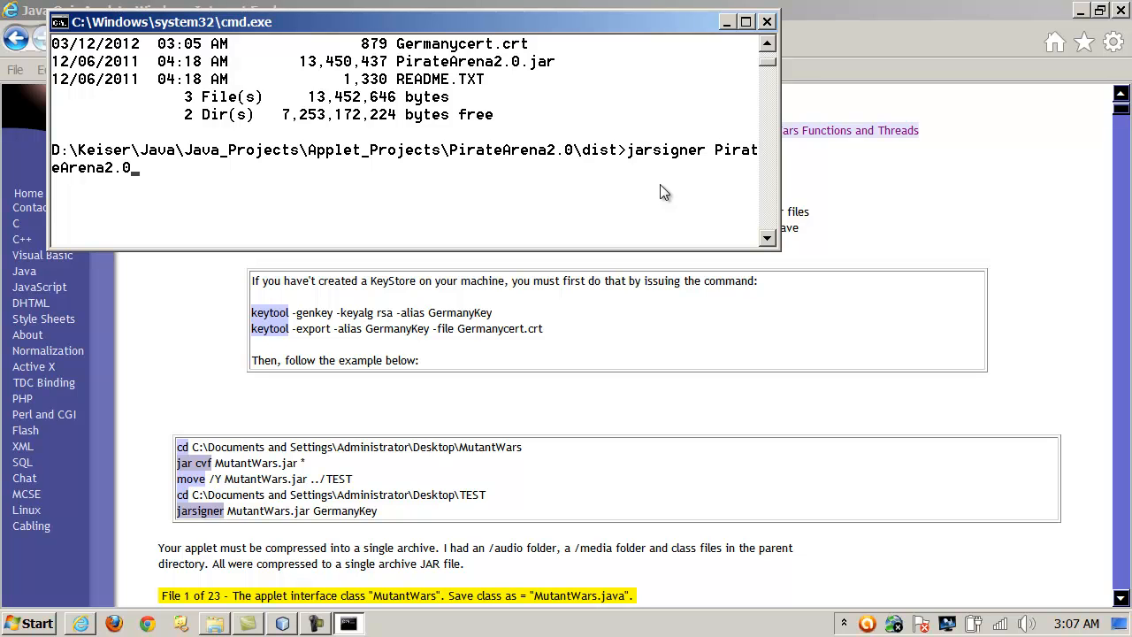
pyautogui.write('jar')
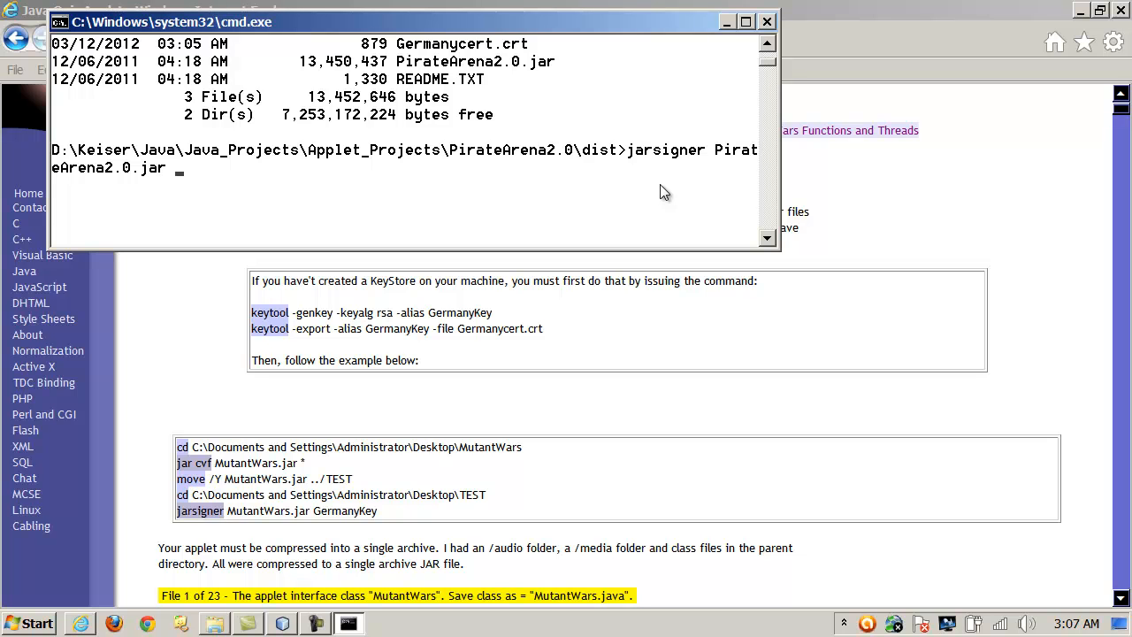
pyautogui.write('German')
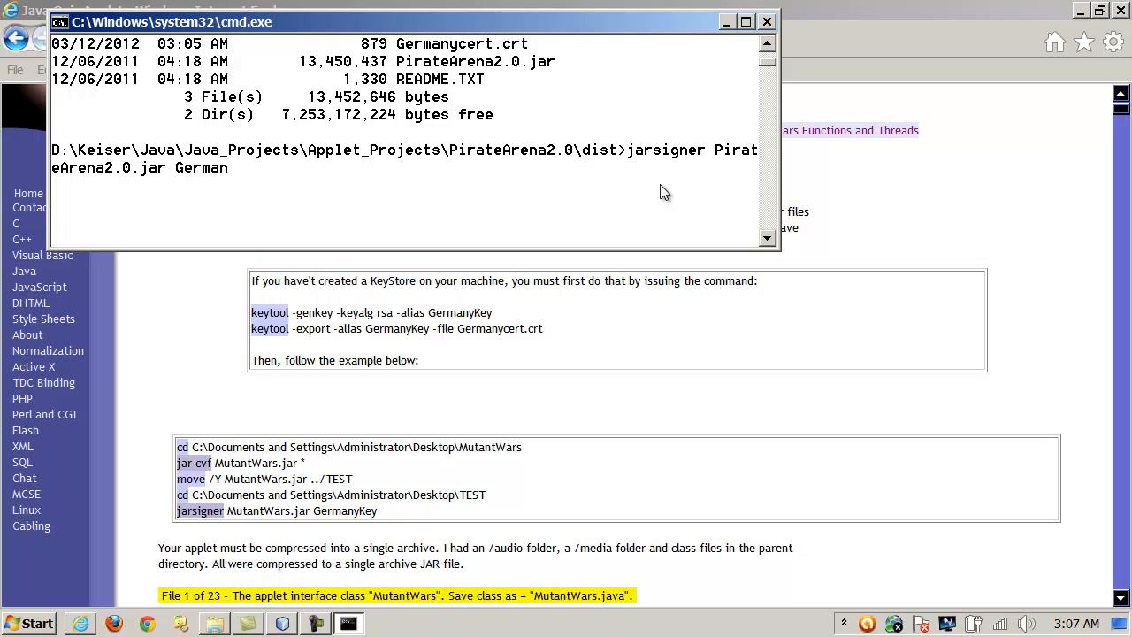
pyautogui.write('yKey')
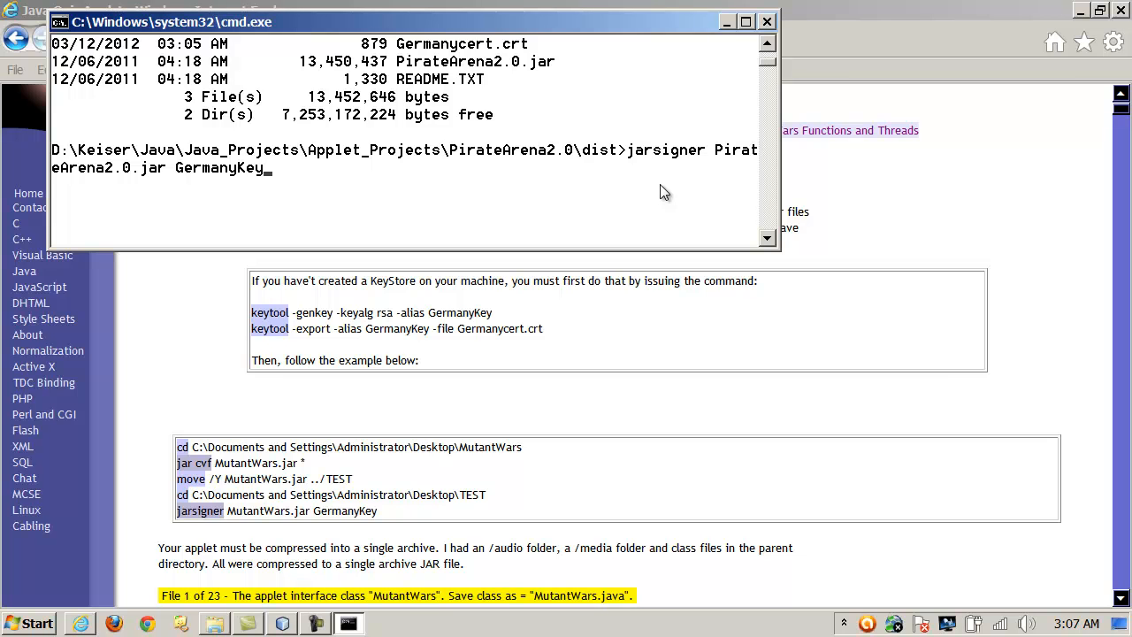
pyautogui.press('Return')
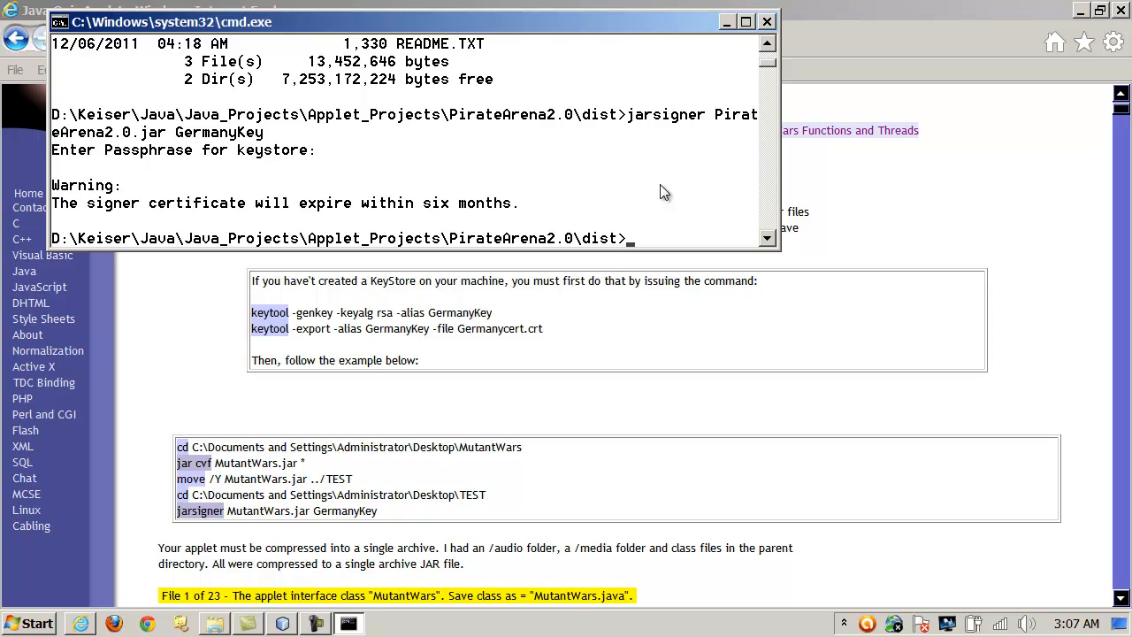
pyautogui.moveTo(546, 186)
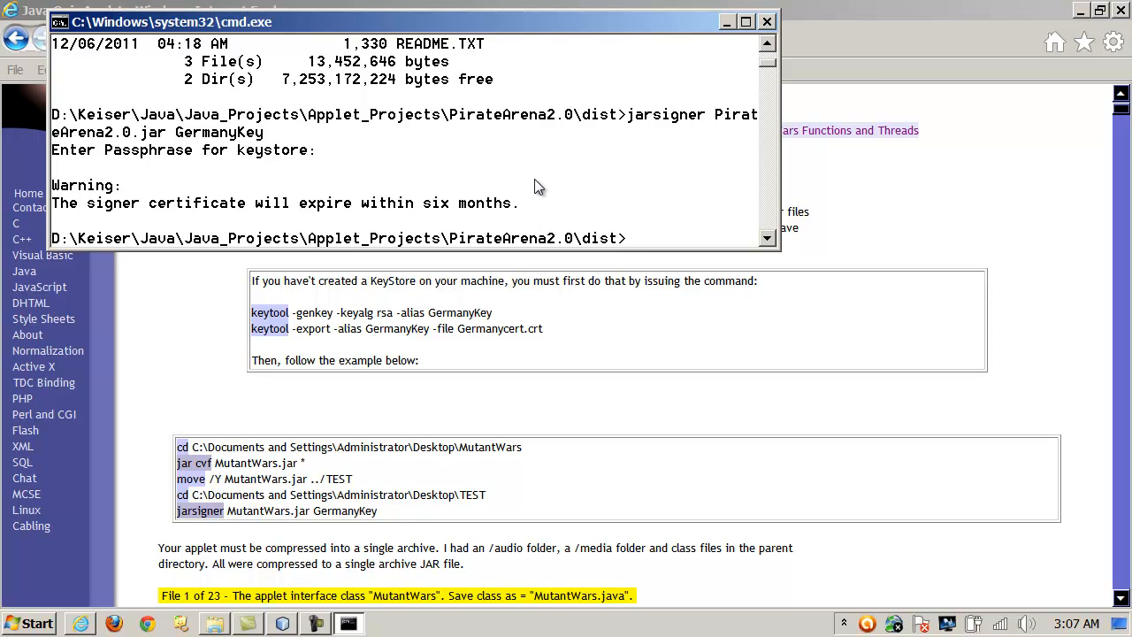
pyautogui.moveTo(672, 139)
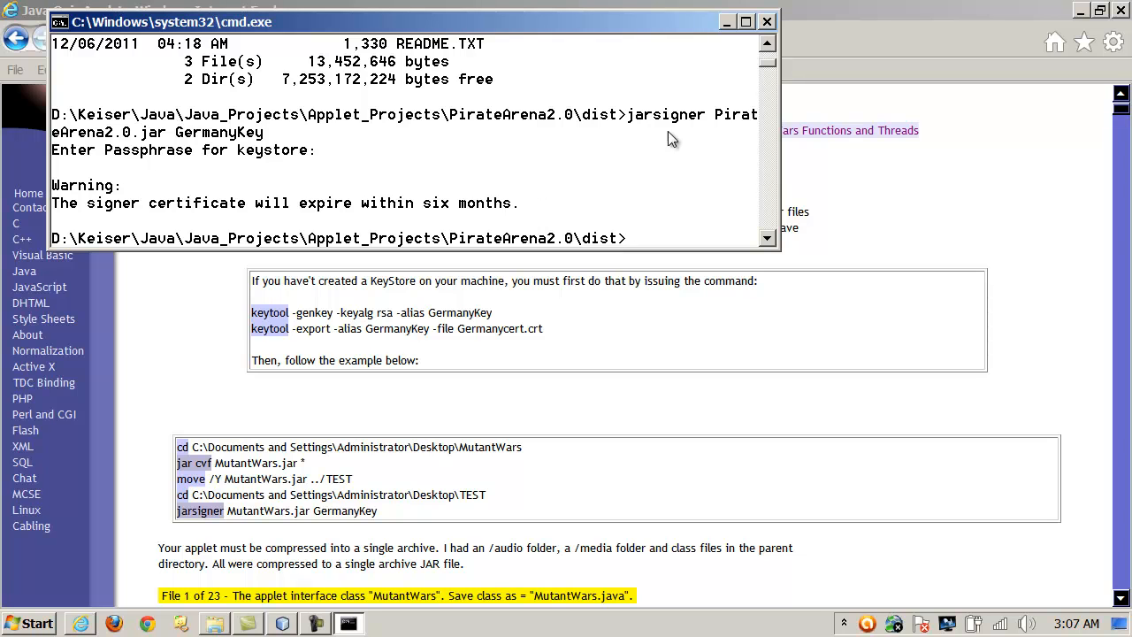
pyautogui.moveTo(767, 21)
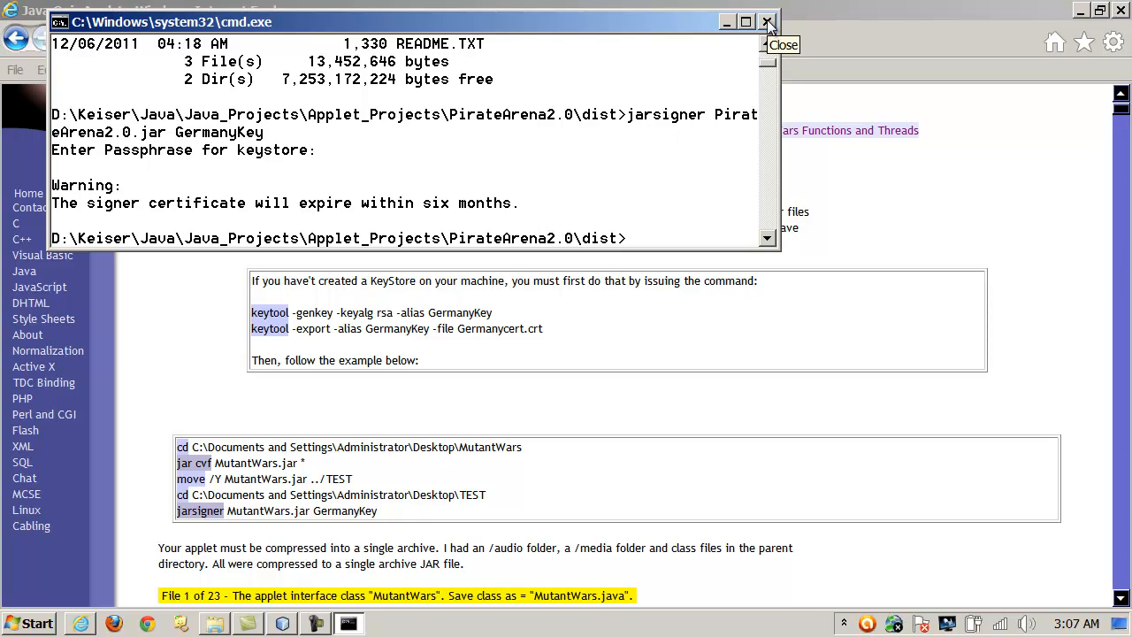
# Close the command window and follow the site's Java menu to the Conspiracy JApplet page
pyautogui.click(768, 21)
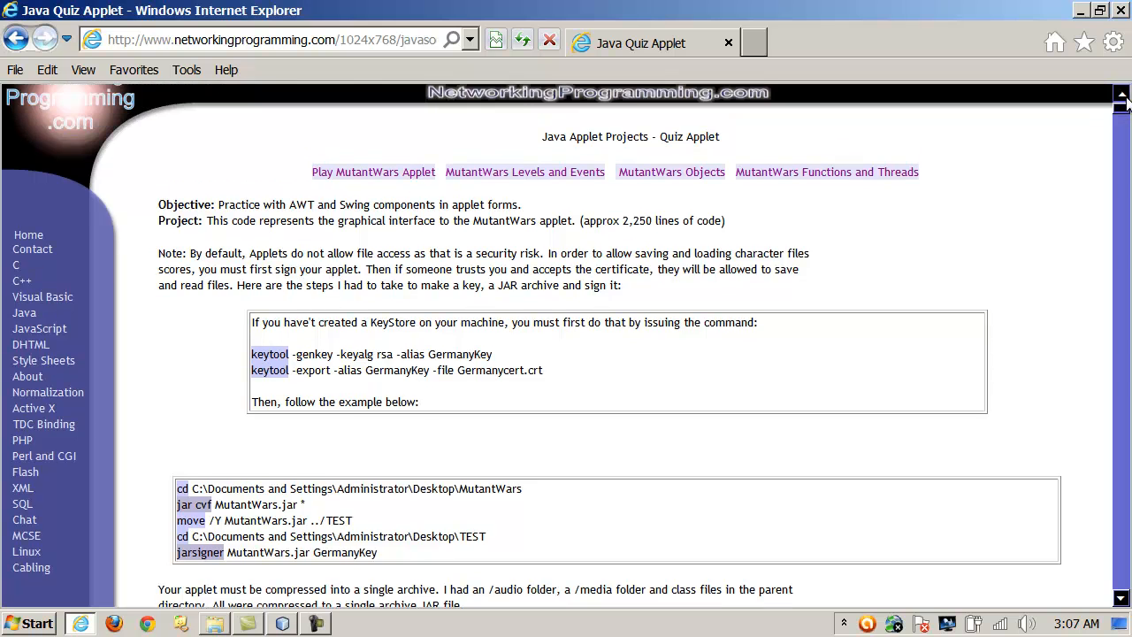
pyautogui.click(377, 96)
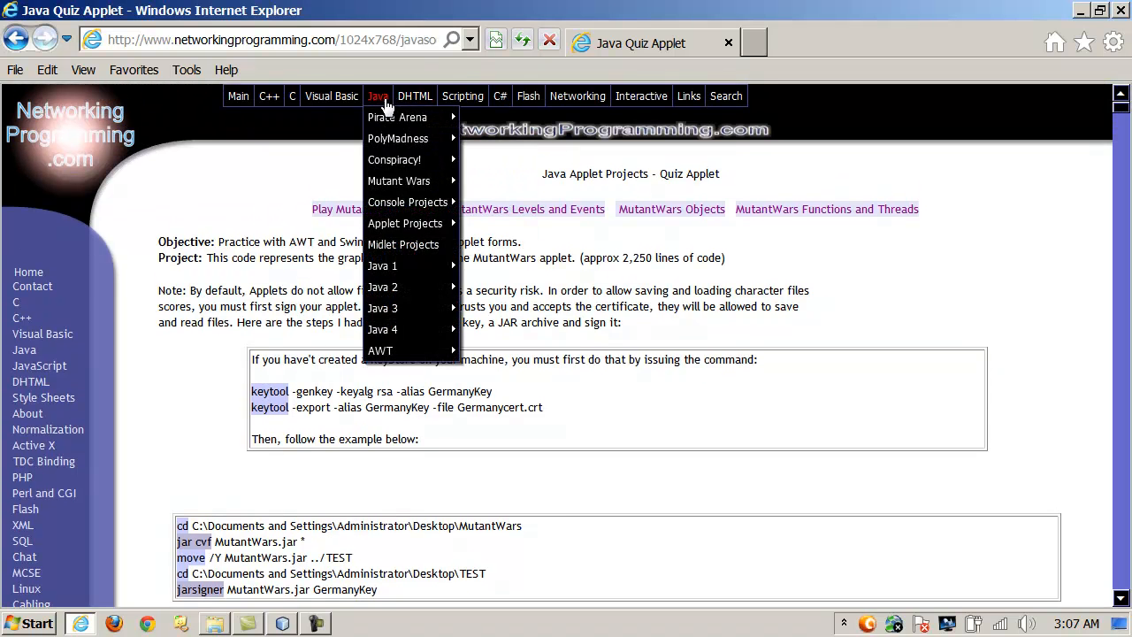
pyautogui.click(116, 624)
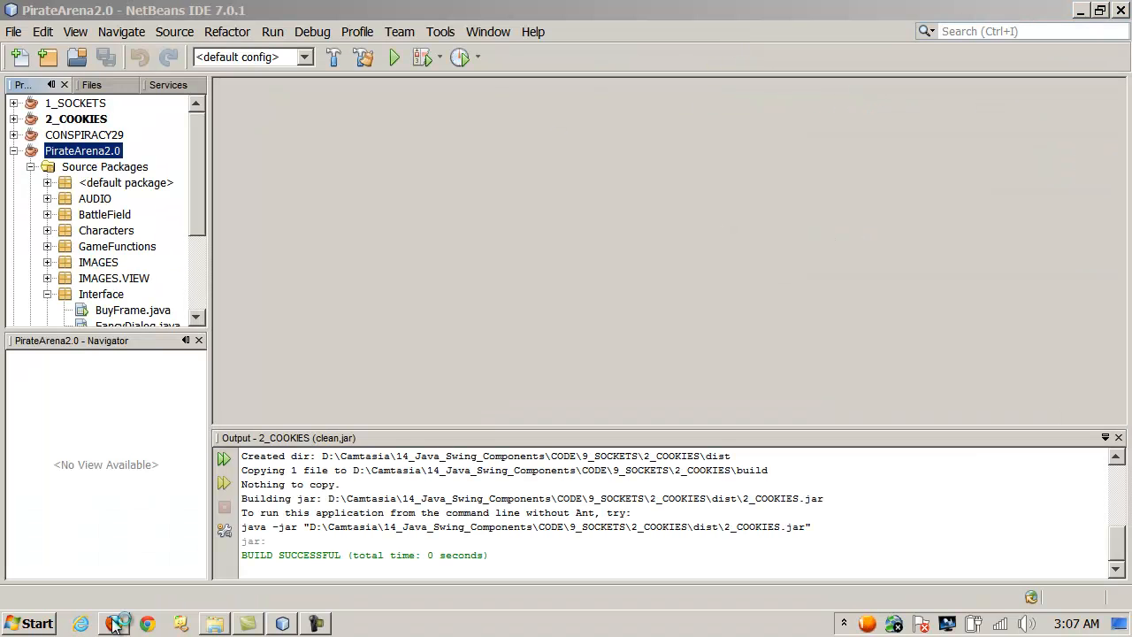
pyautogui.click(134, 69)
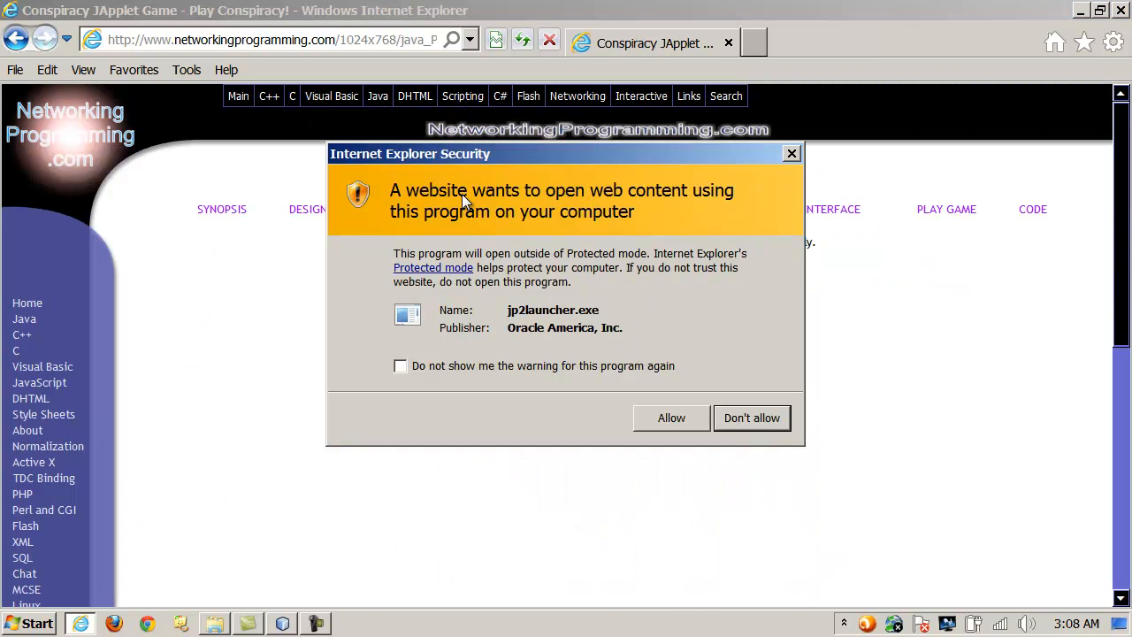
pyautogui.moveTo(712, 199)
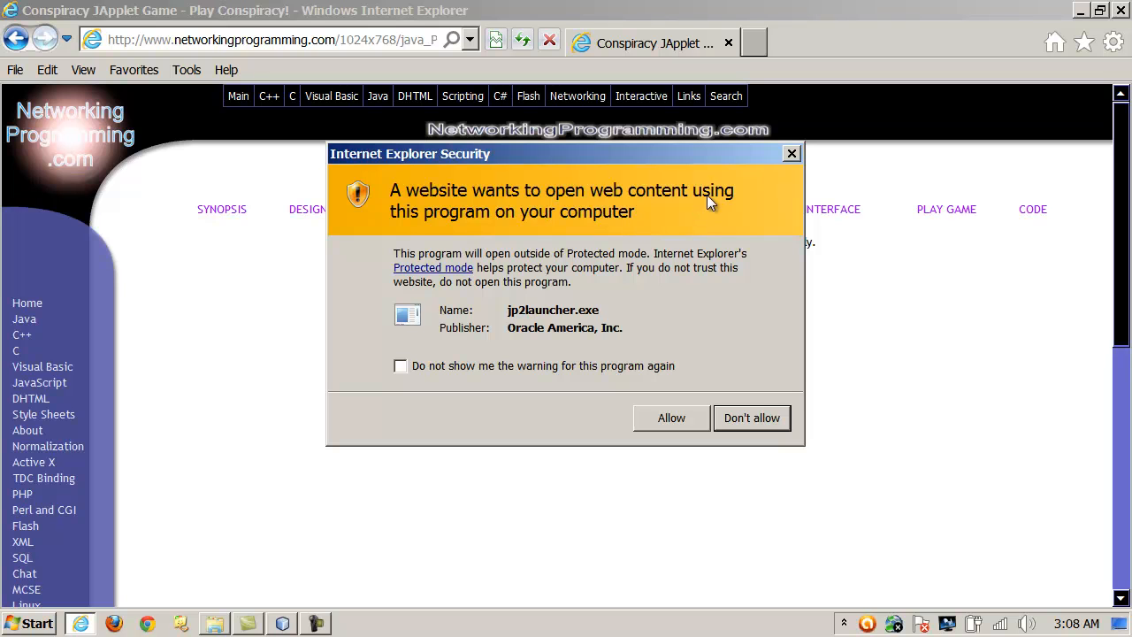
pyautogui.moveTo(585, 246)
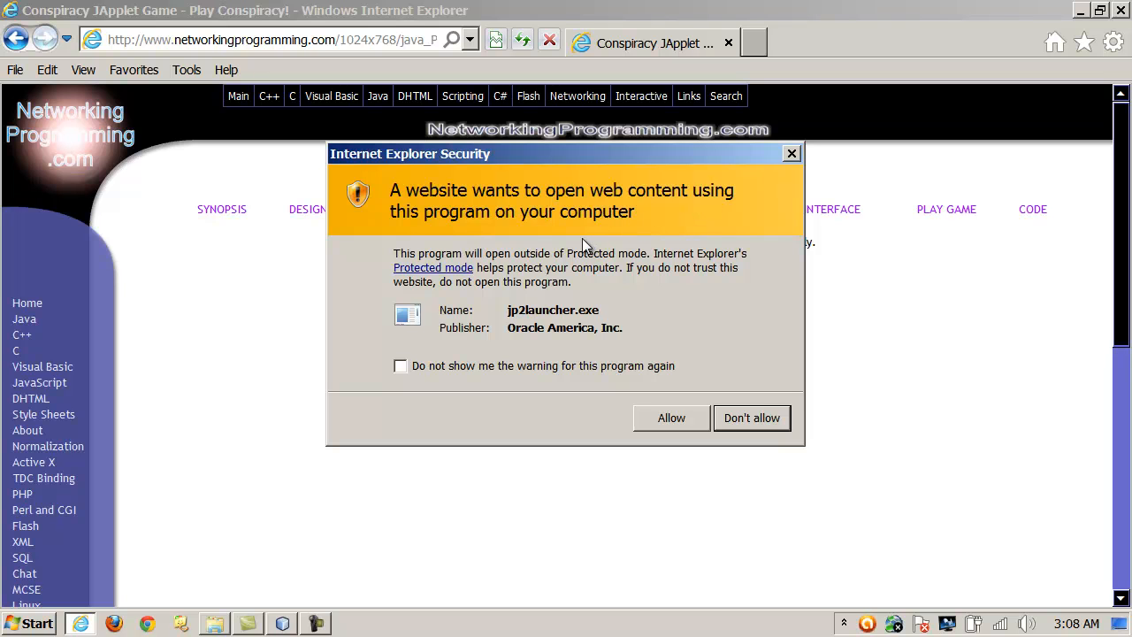
pyautogui.moveTo(684, 419)
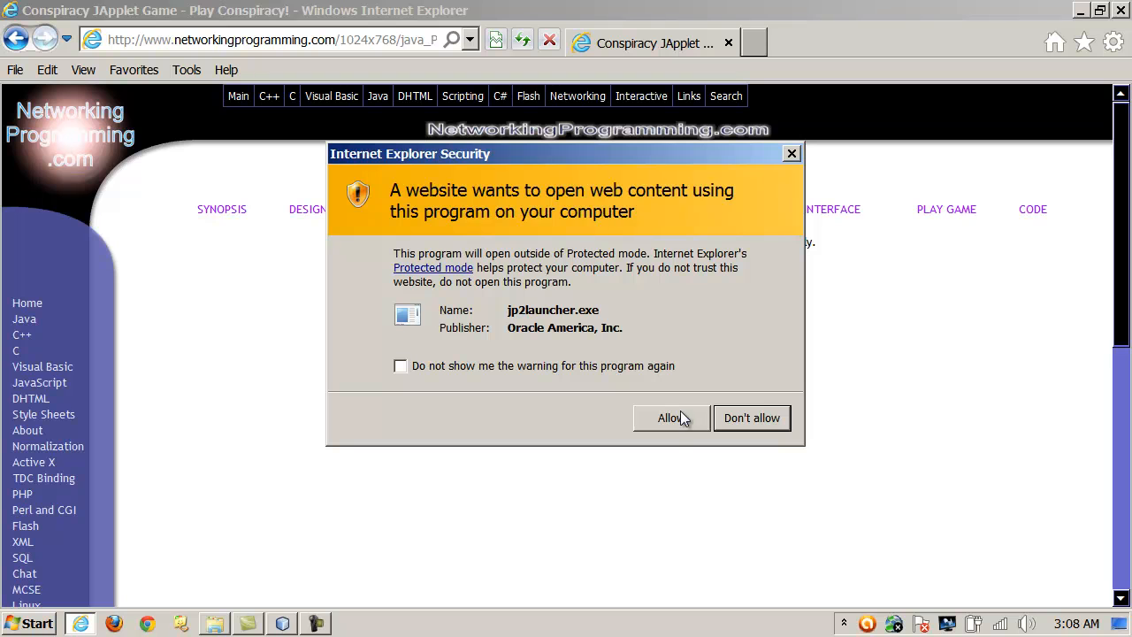
# Allow jp2launcher.exe in the Internet Explorer security dialog
pyautogui.click(670, 418)
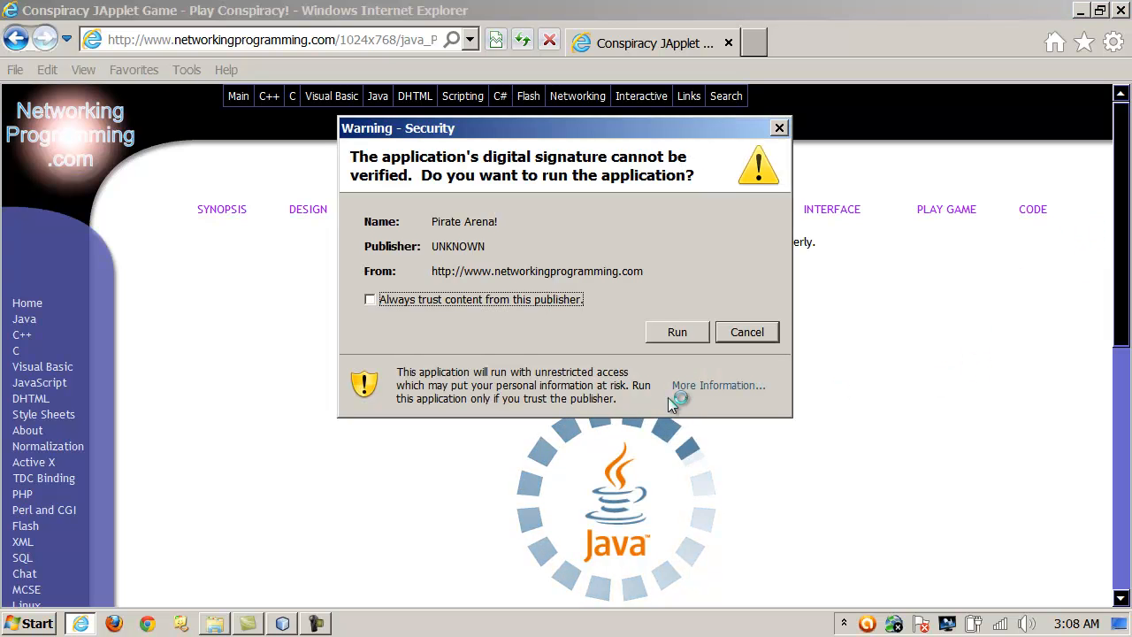
pyautogui.moveTo(419, 254)
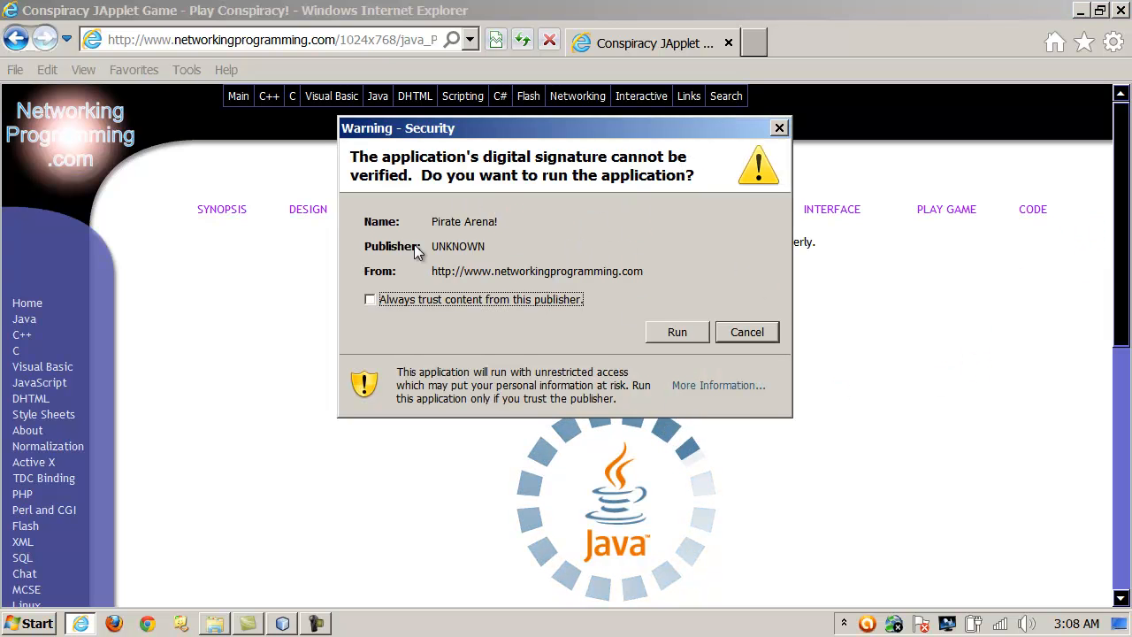
pyautogui.moveTo(517, 243)
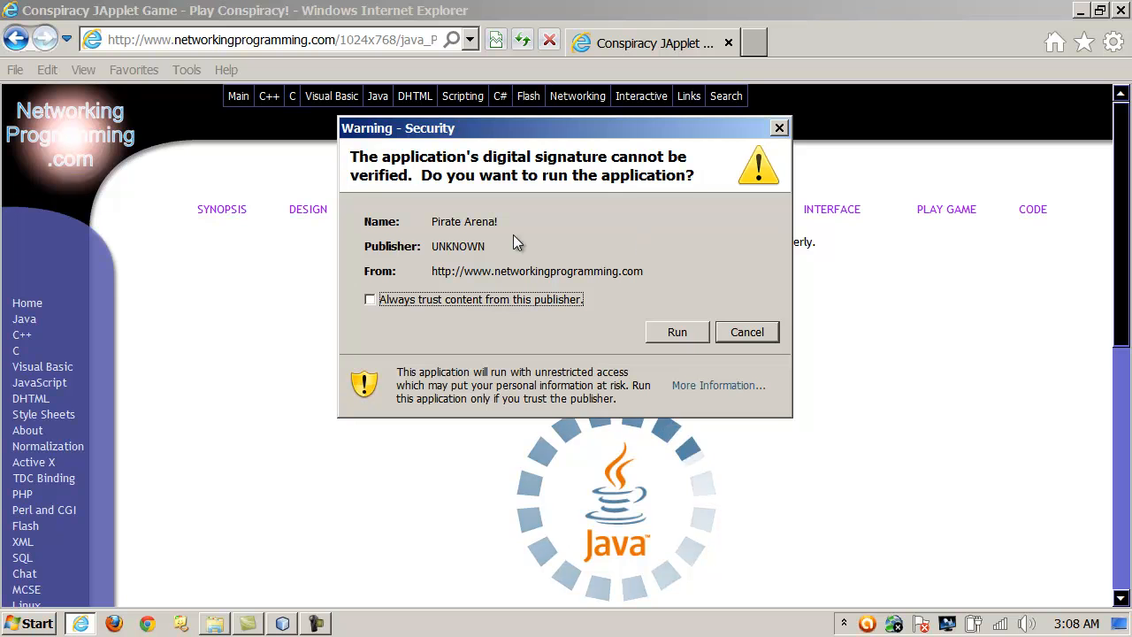
pyautogui.moveTo(425, 271)
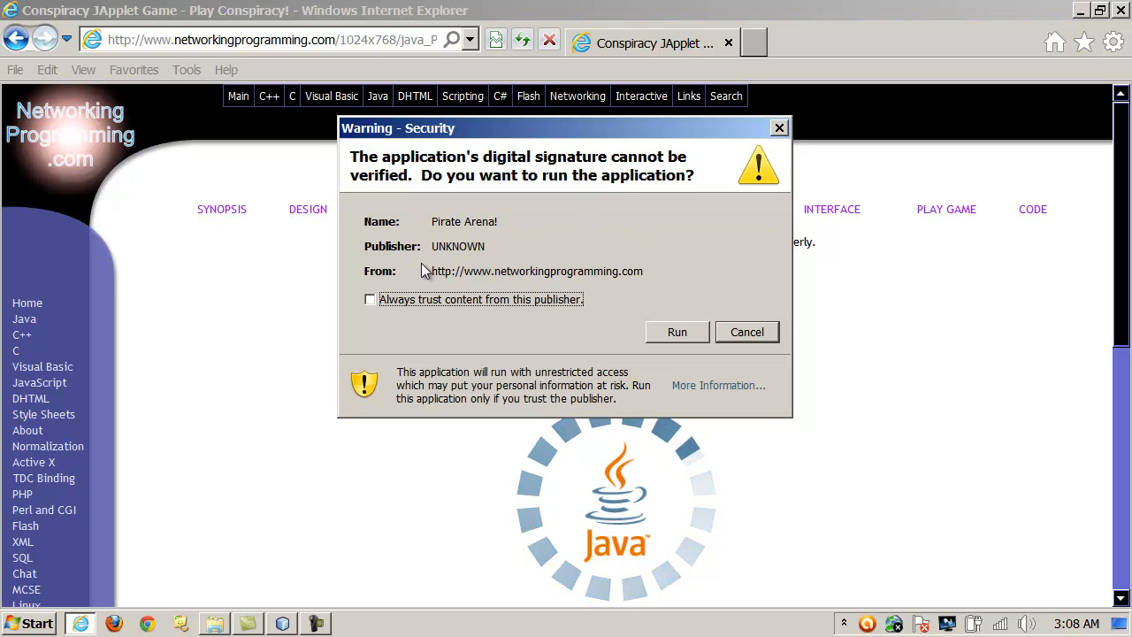
pyautogui.moveTo(482, 241)
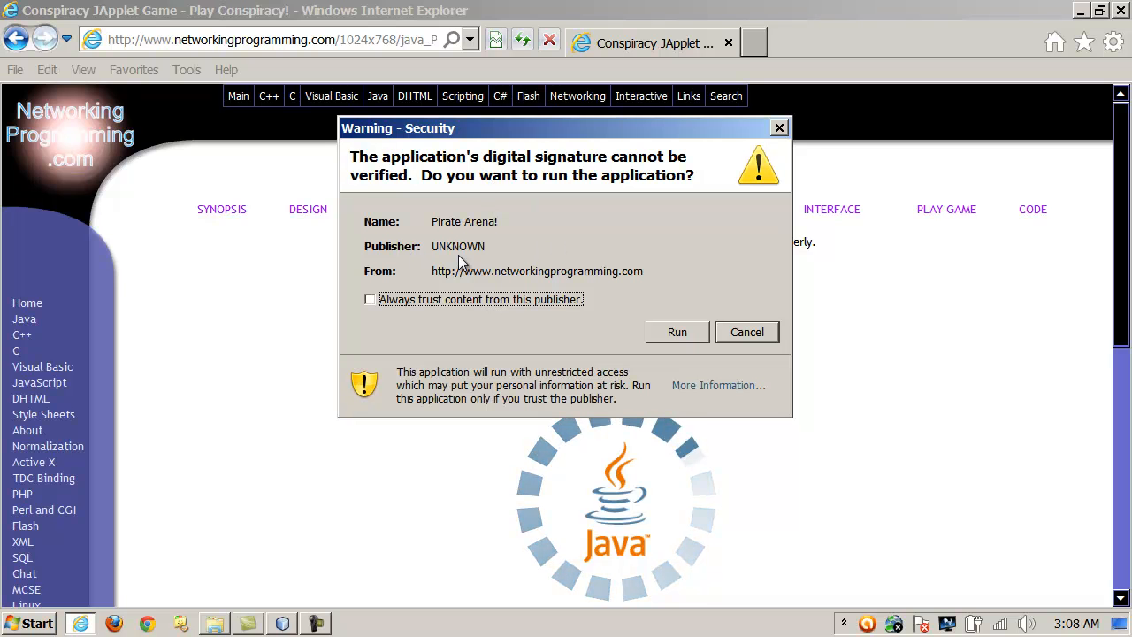
pyautogui.moveTo(491, 231)
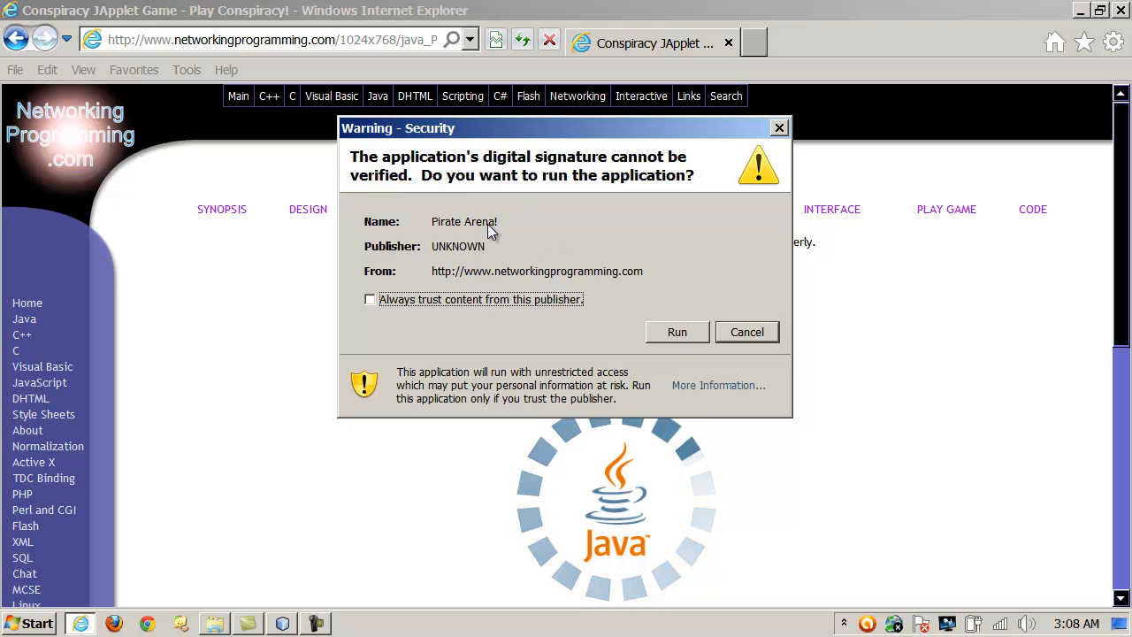
pyautogui.moveTo(482, 228)
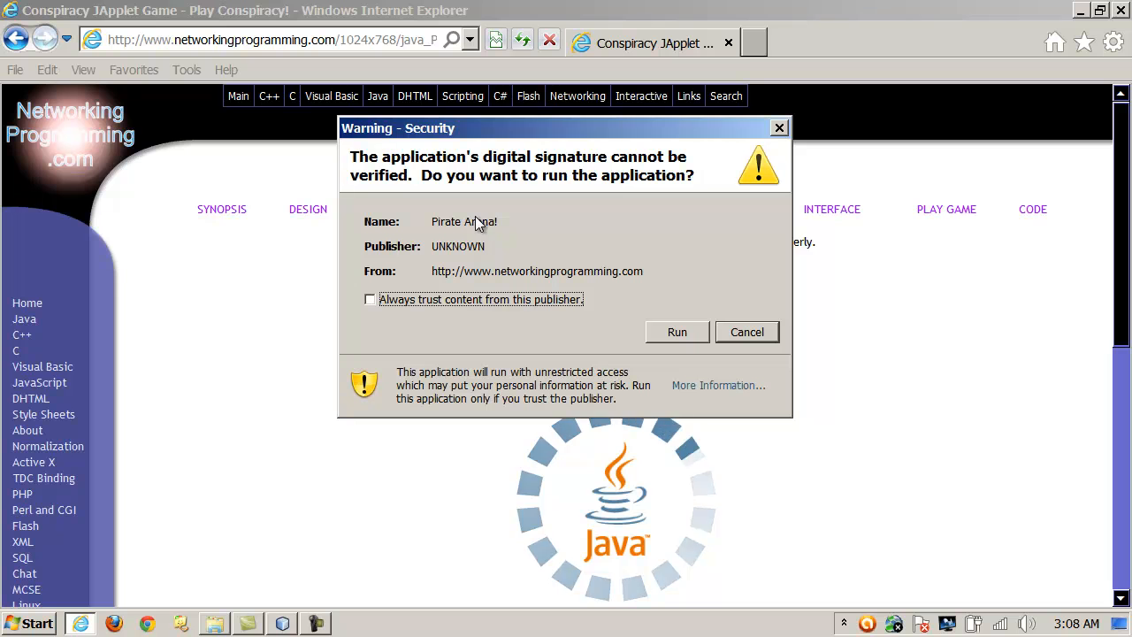
pyautogui.moveTo(459, 244)
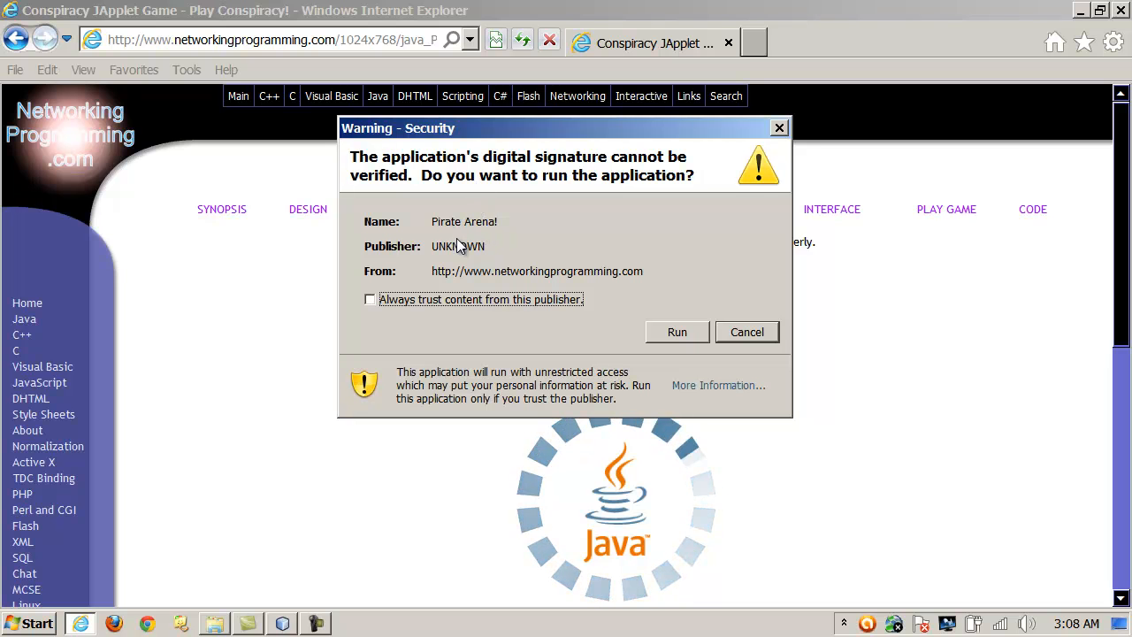
pyautogui.moveTo(418, 255)
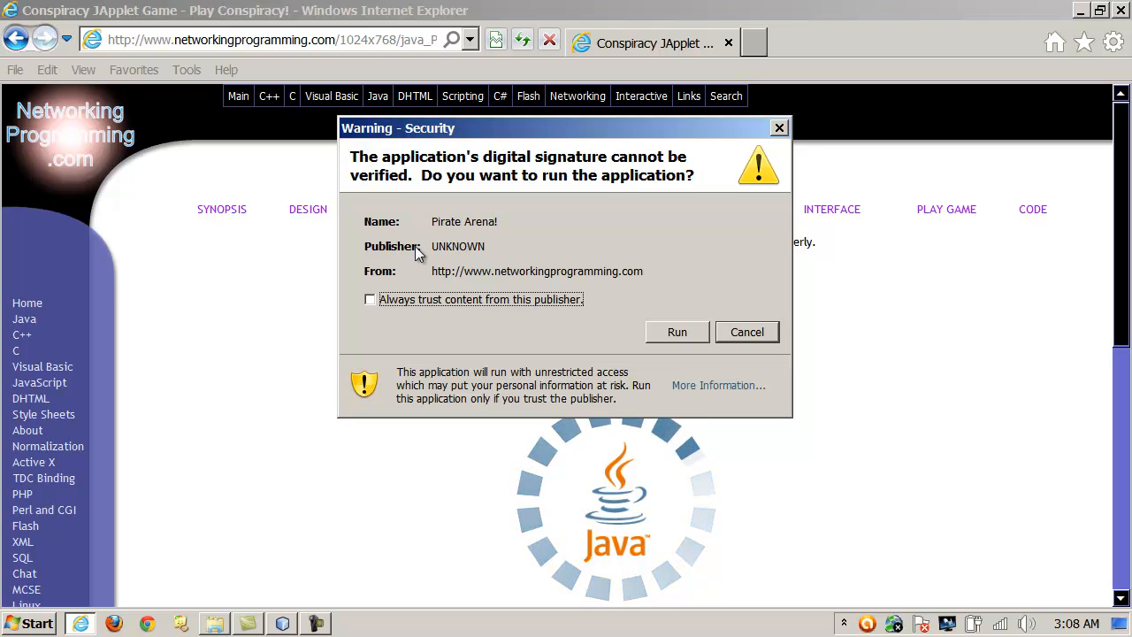
pyautogui.moveTo(567, 253)
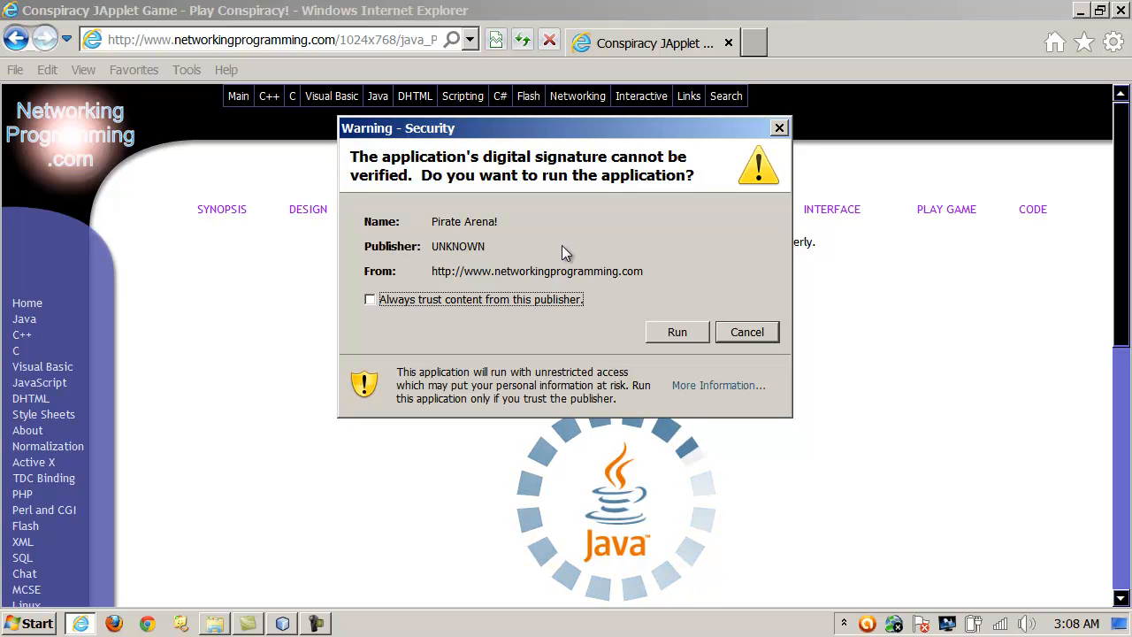
pyautogui.moveTo(477, 242)
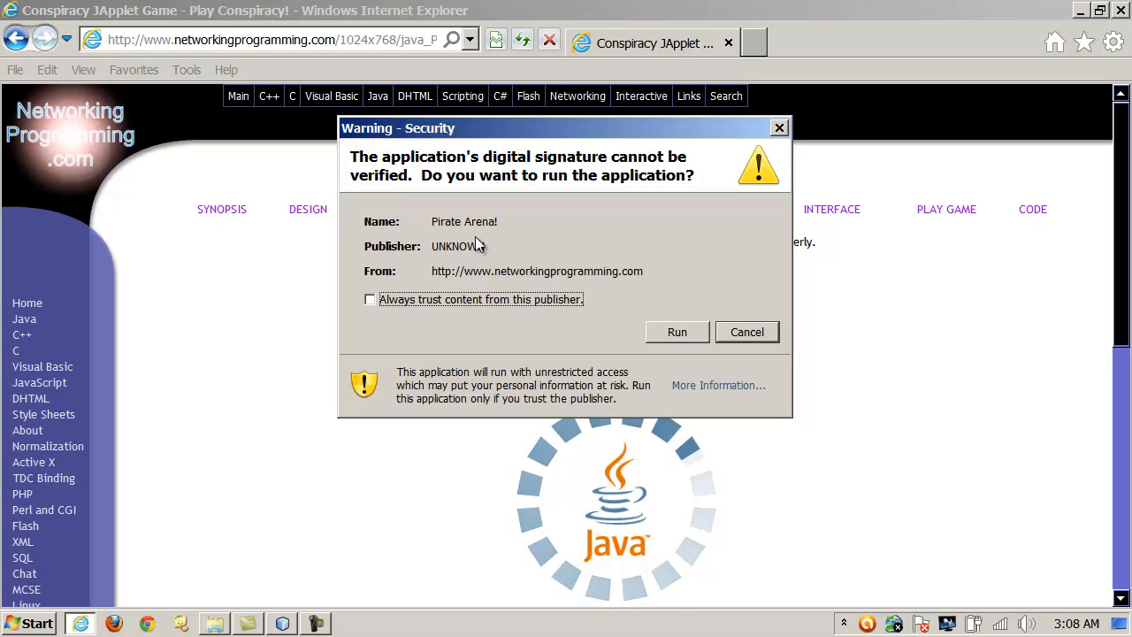
pyautogui.moveTo(469, 234)
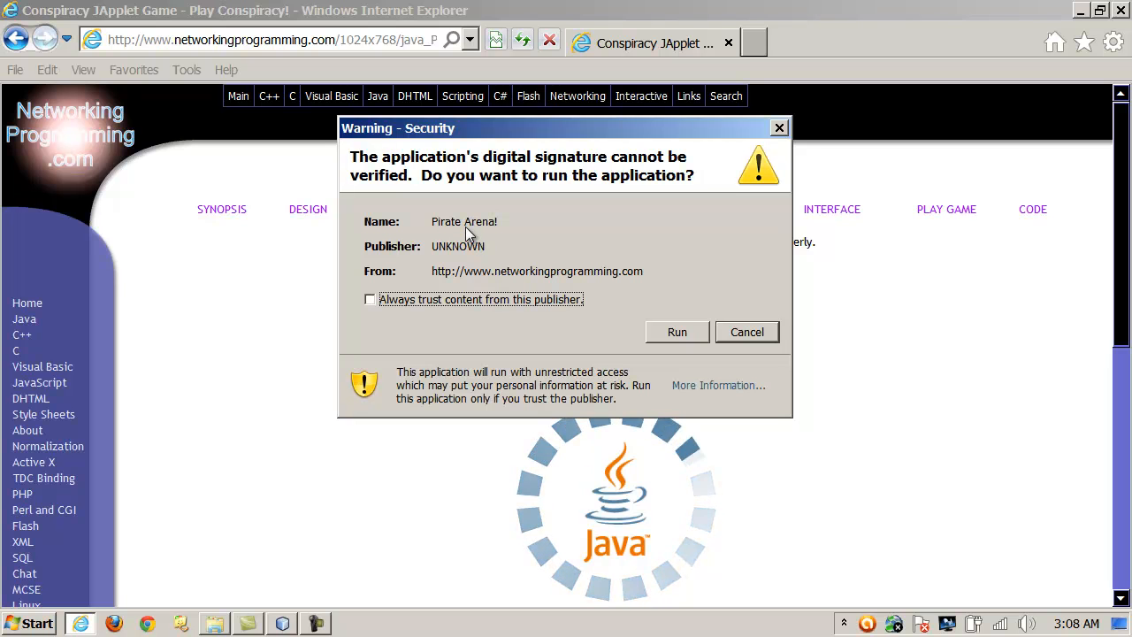
pyautogui.moveTo(509, 252)
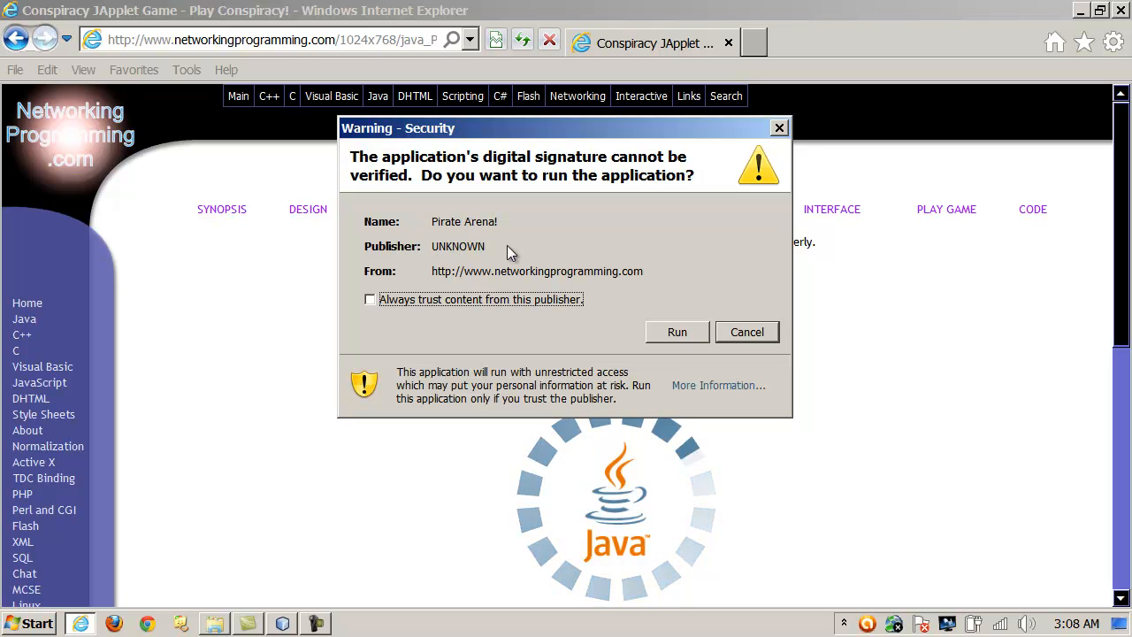
pyautogui.moveTo(477, 243)
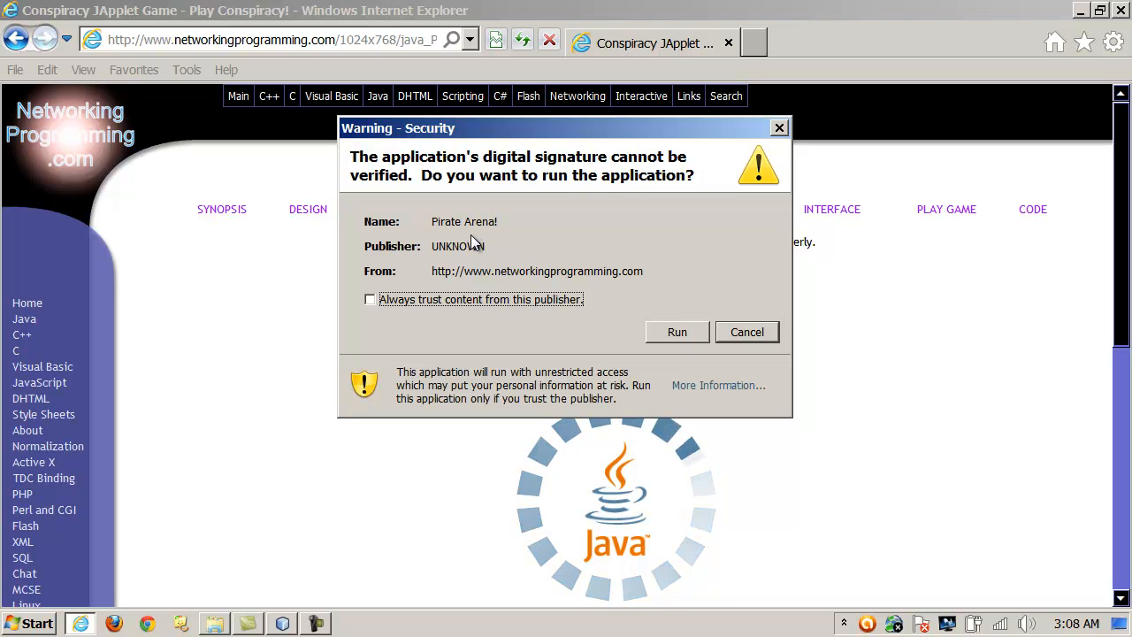
pyautogui.moveTo(464, 241)
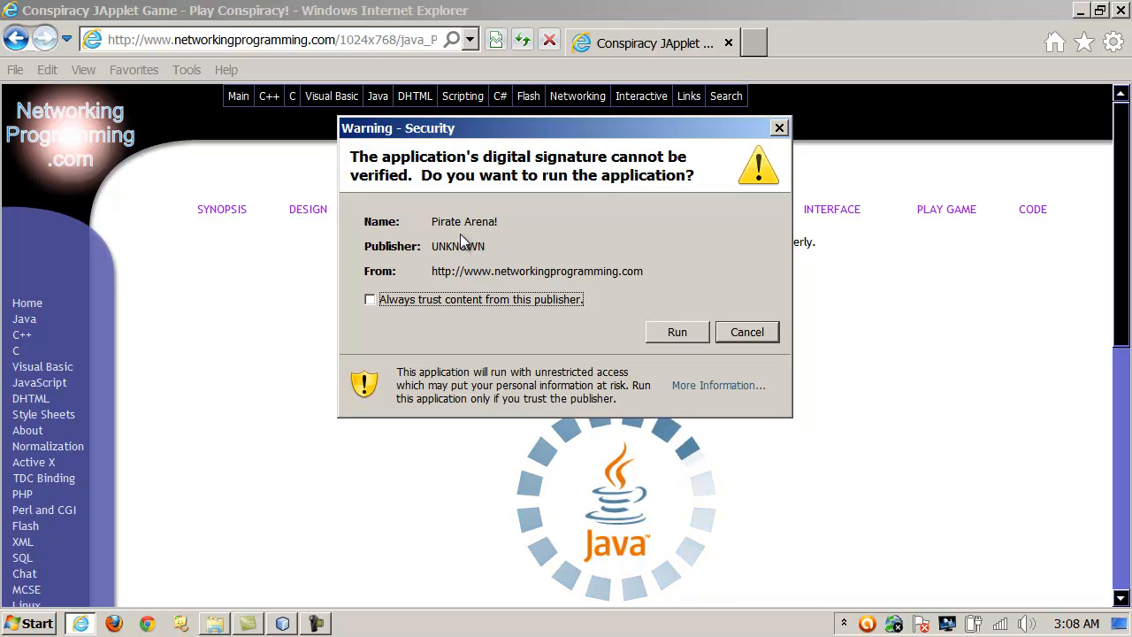
pyautogui.moveTo(469, 232)
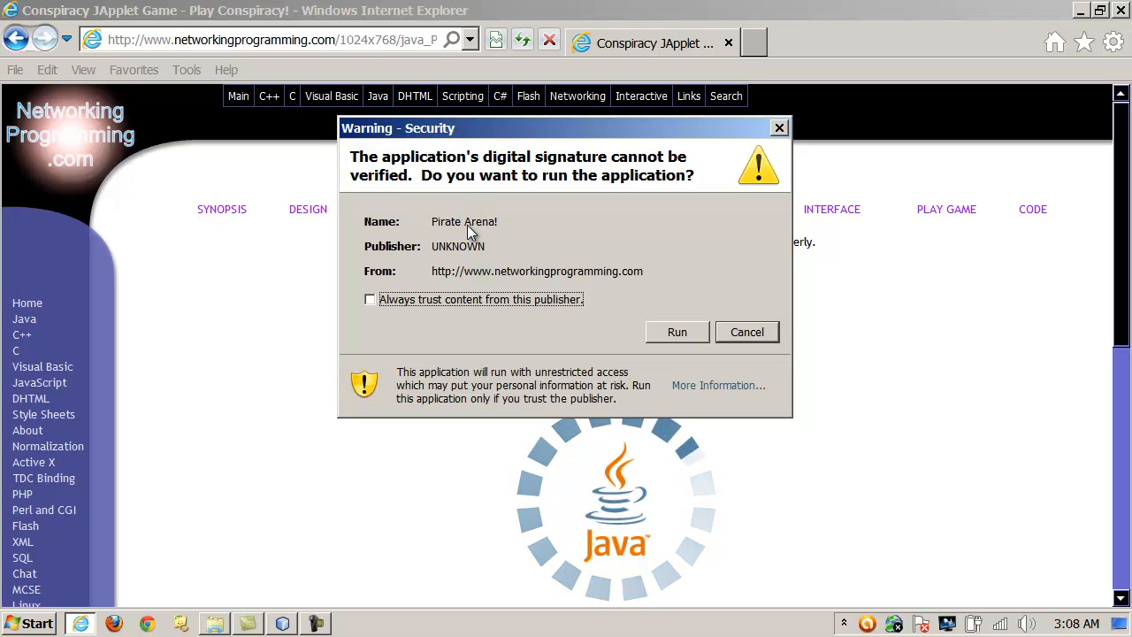
pyautogui.moveTo(598, 259)
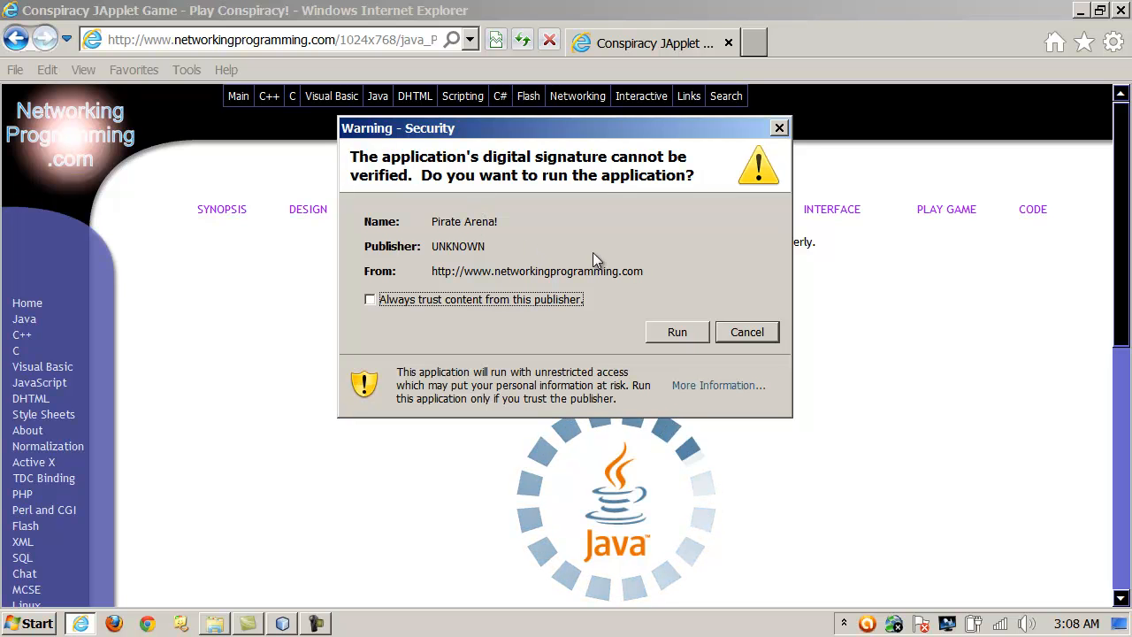
pyautogui.moveTo(477, 232)
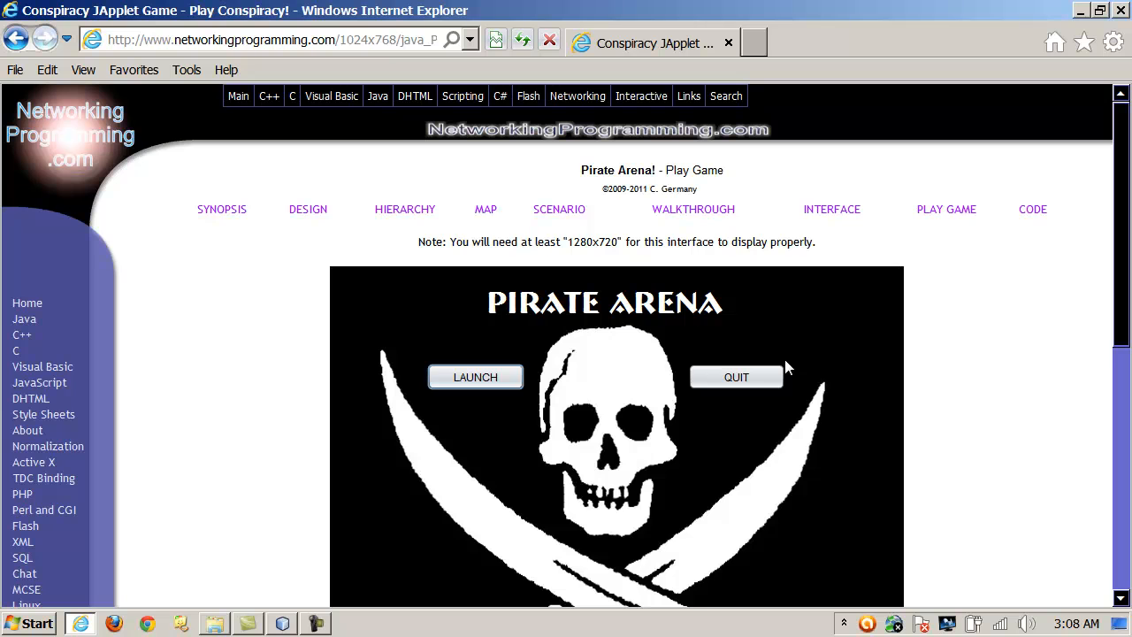
pyautogui.moveTo(321, 344)
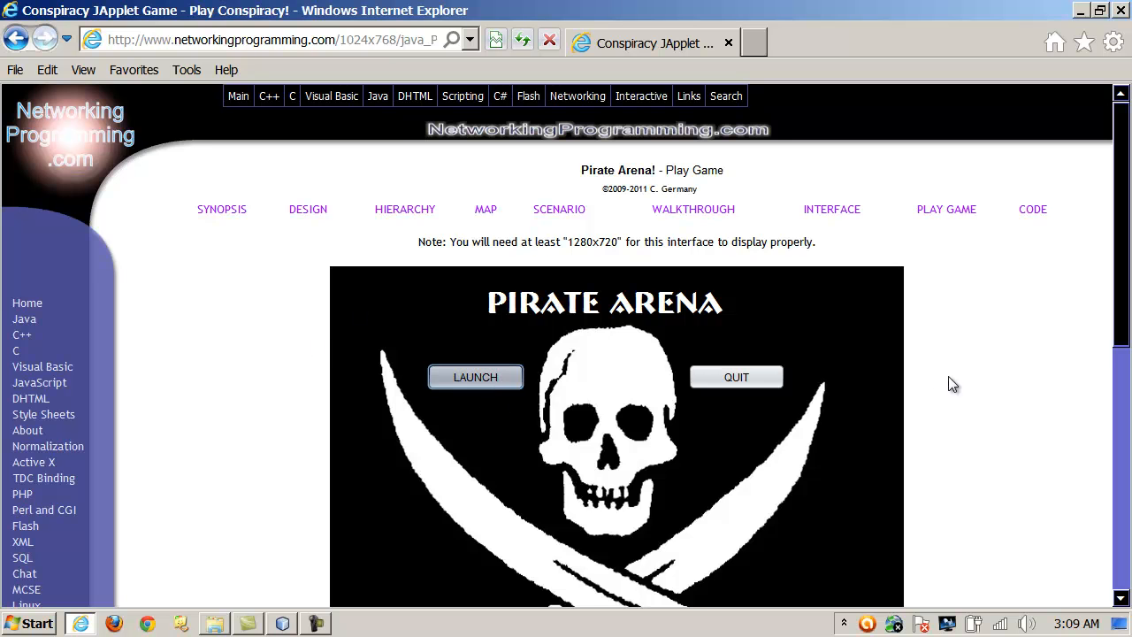
# Launch Pirate Arena in its own window, then cancel loading a saved pirate
pyautogui.click(475, 377)
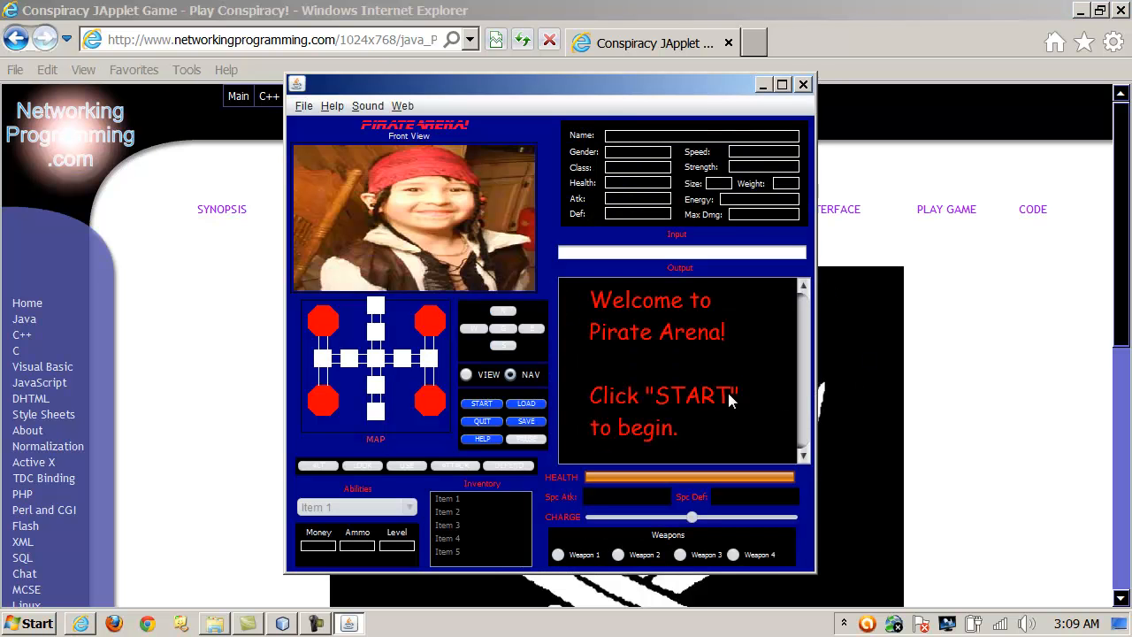
pyautogui.click(526, 404)
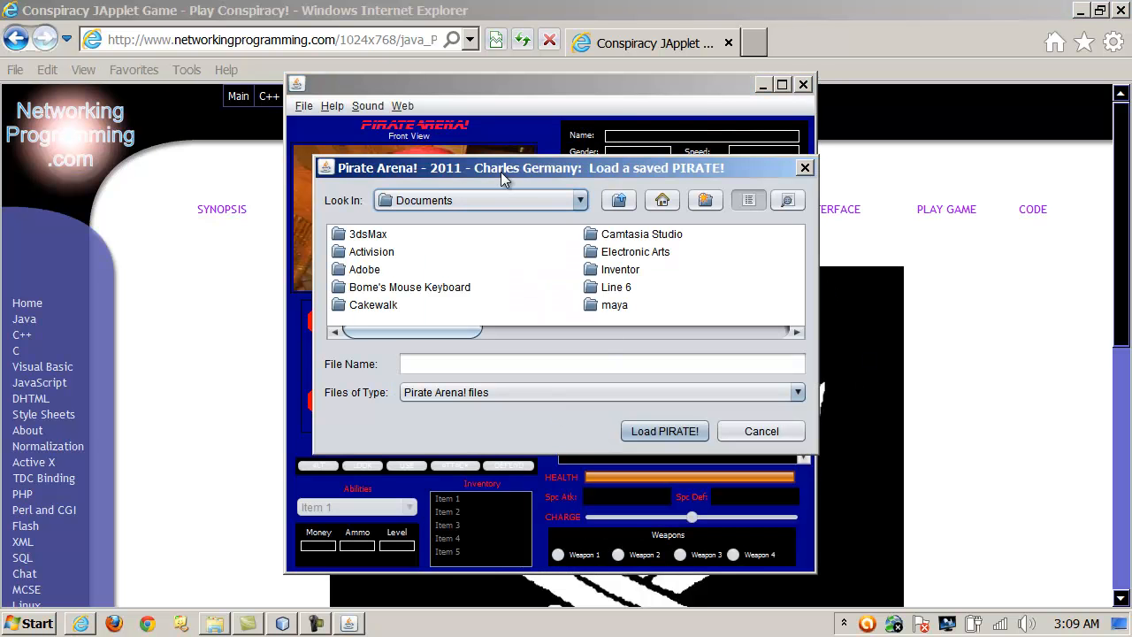
pyautogui.moveTo(518, 185)
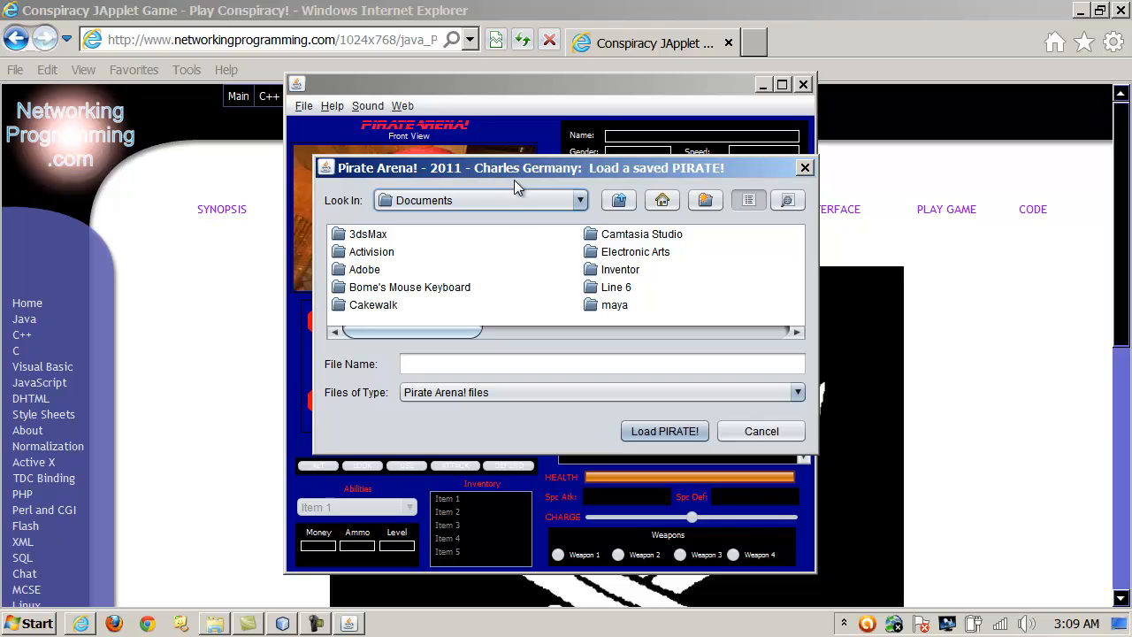
pyautogui.click(761, 431)
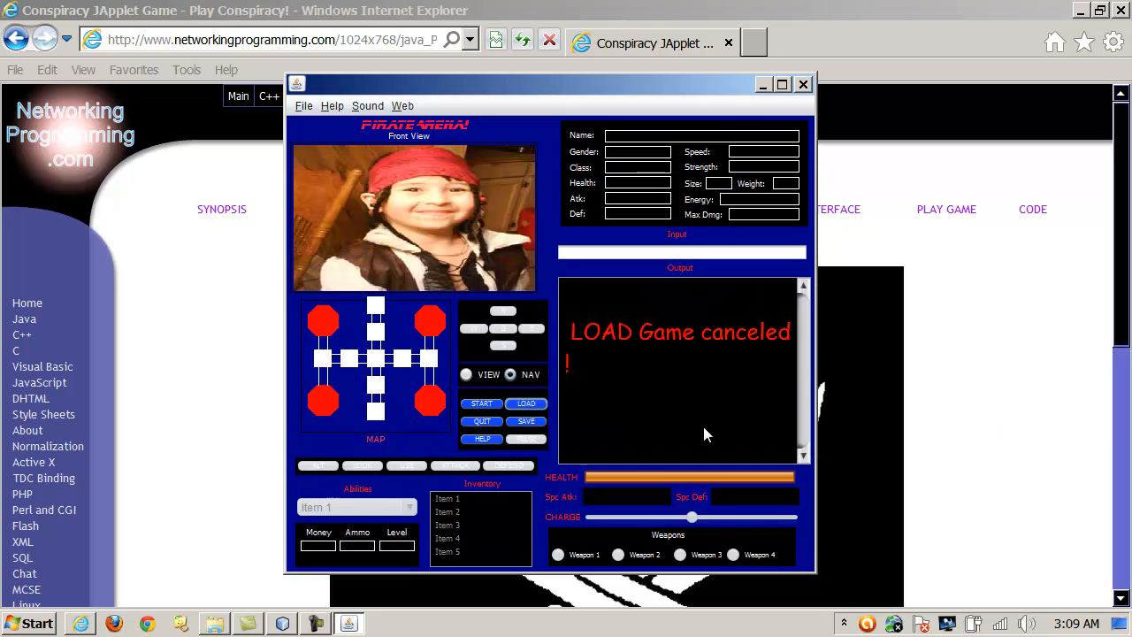